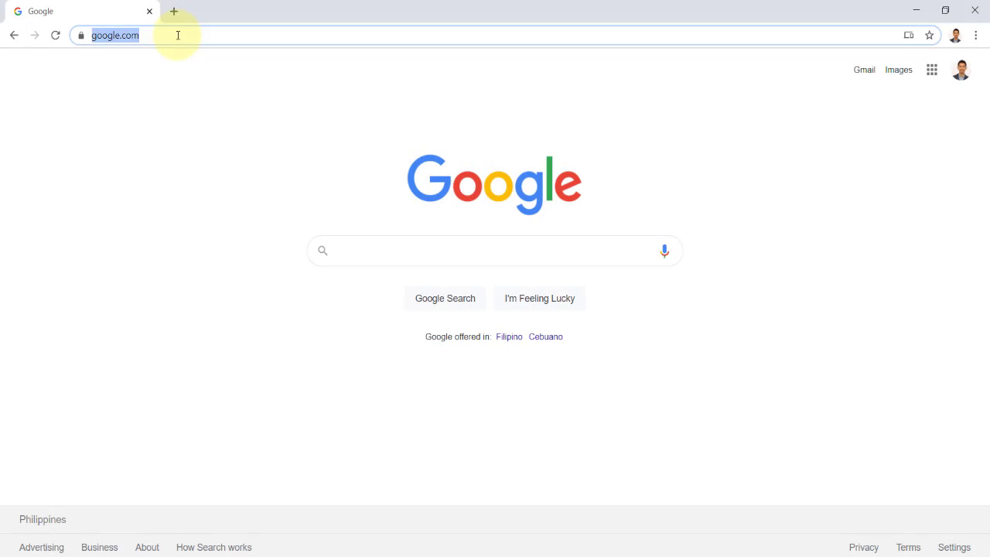
Visit developer.android.com/studio, accept the license terms and download the Android Studio Windows installer.
type("developer.android.com/studio")
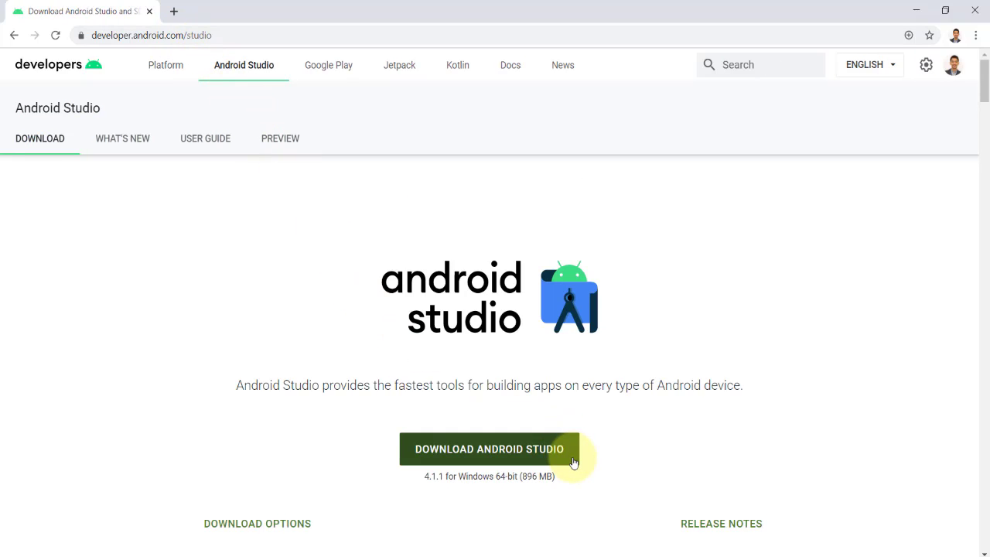
left_click(489, 448)
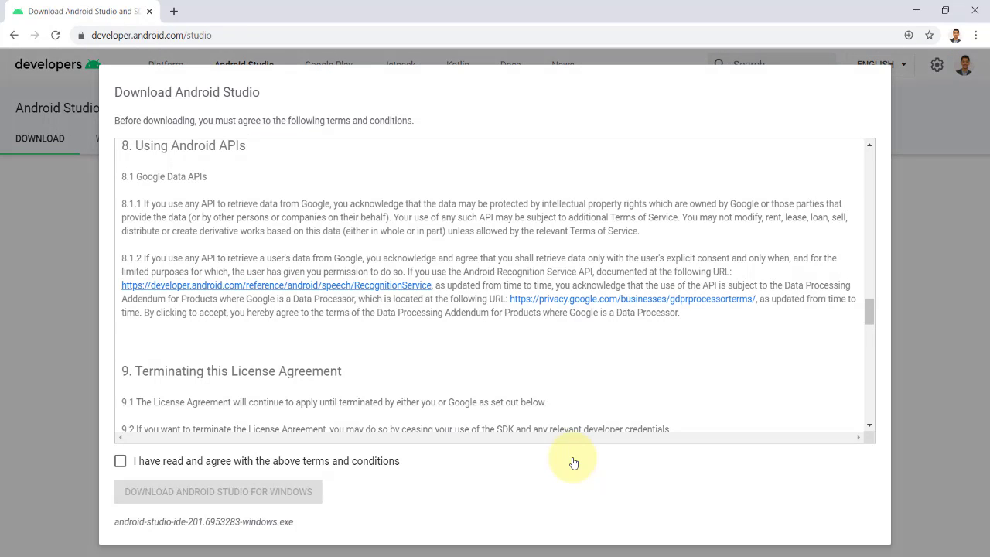
scroll("down", 3)
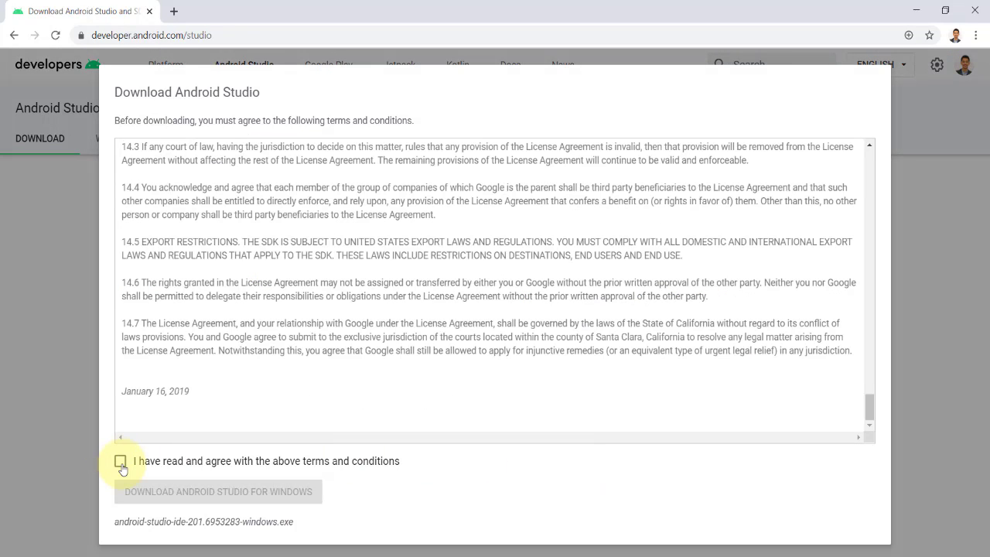
left_click(121, 461)
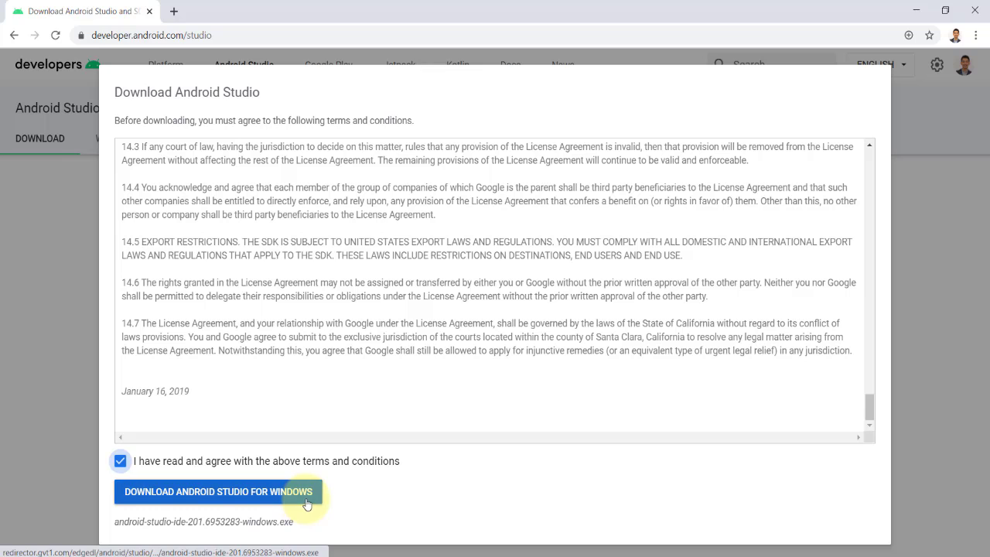
left_click(217, 492)
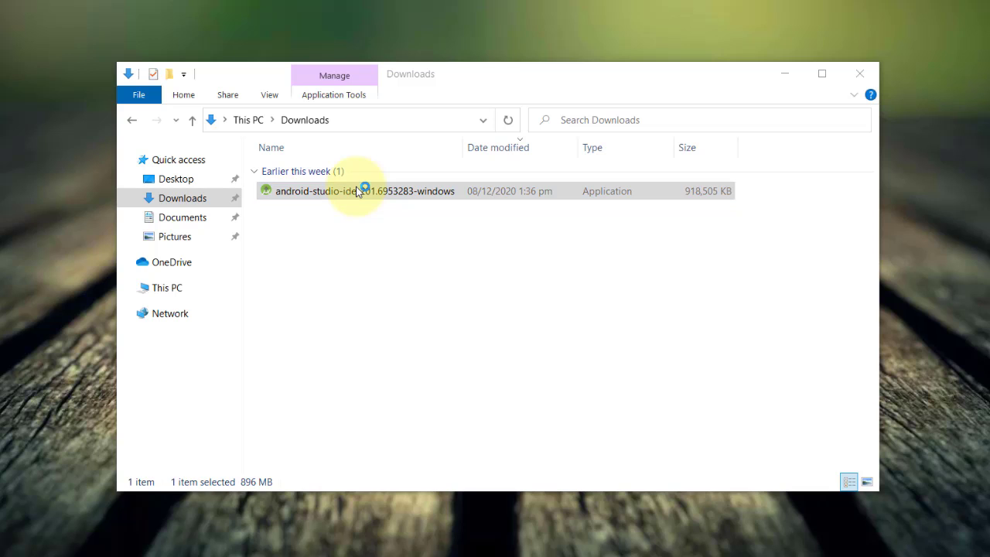
Run the installer with both components in the default location, then finish and launch Android Studio.
double_click(362, 192)
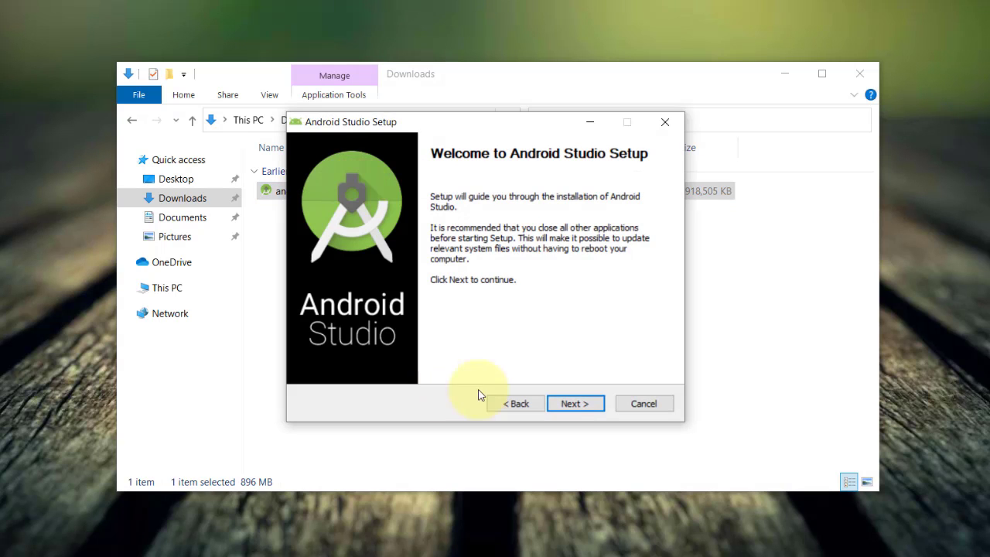
left_click(576, 402)
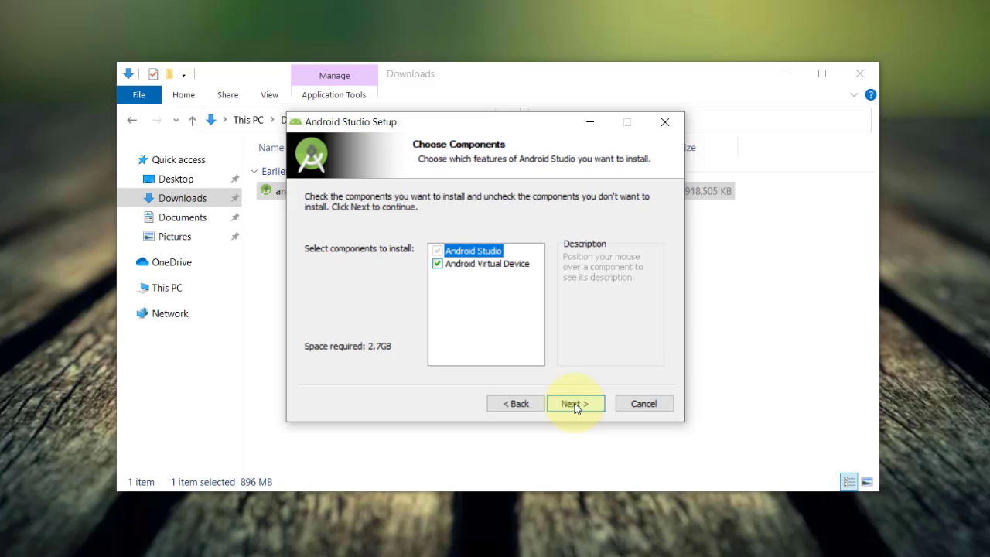
mouse_move(576, 403)
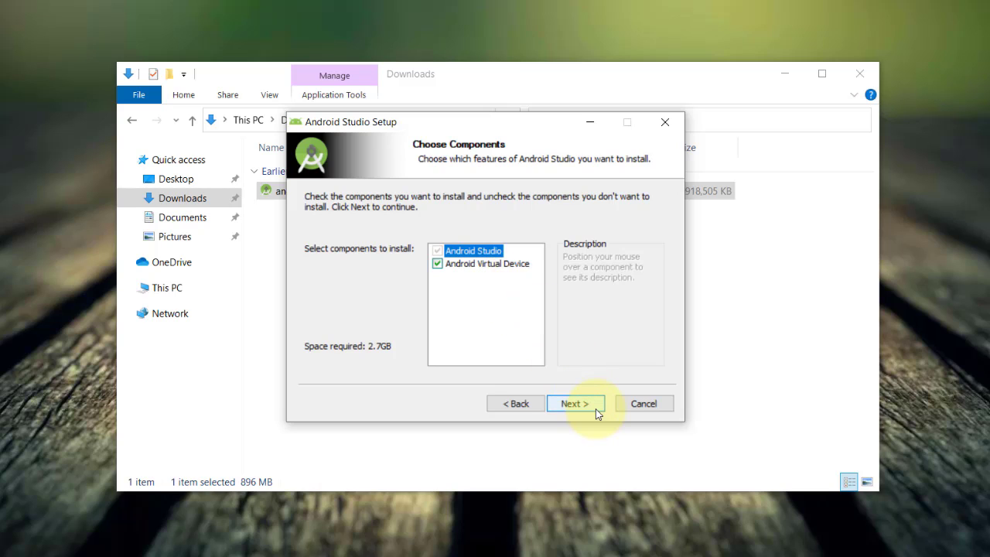
left_click(575, 402)
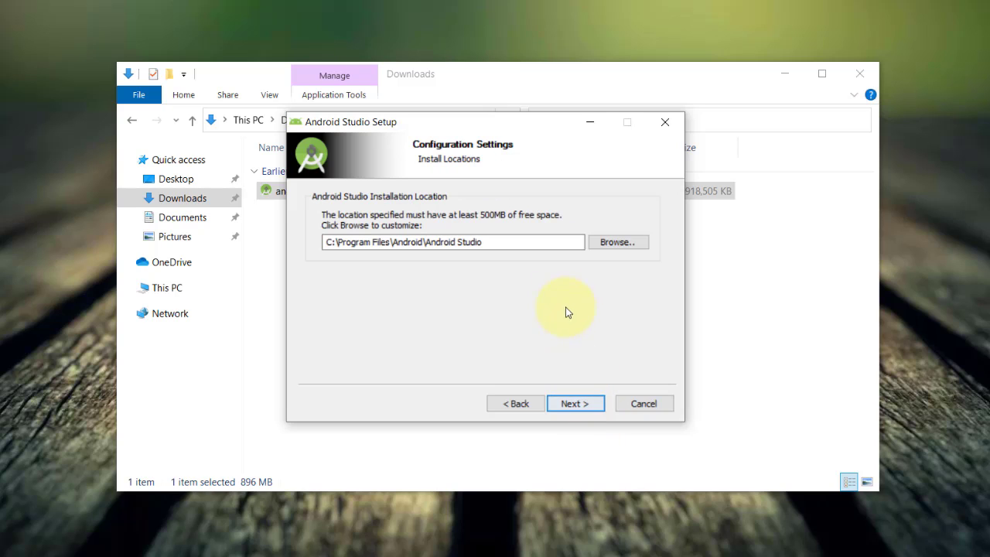
mouse_move(618, 241)
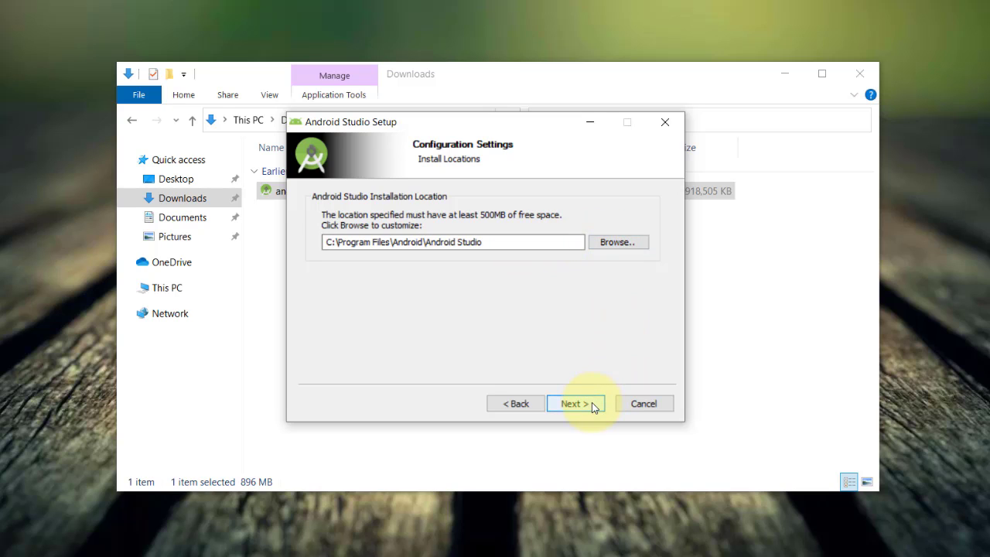
left_click(574, 403)
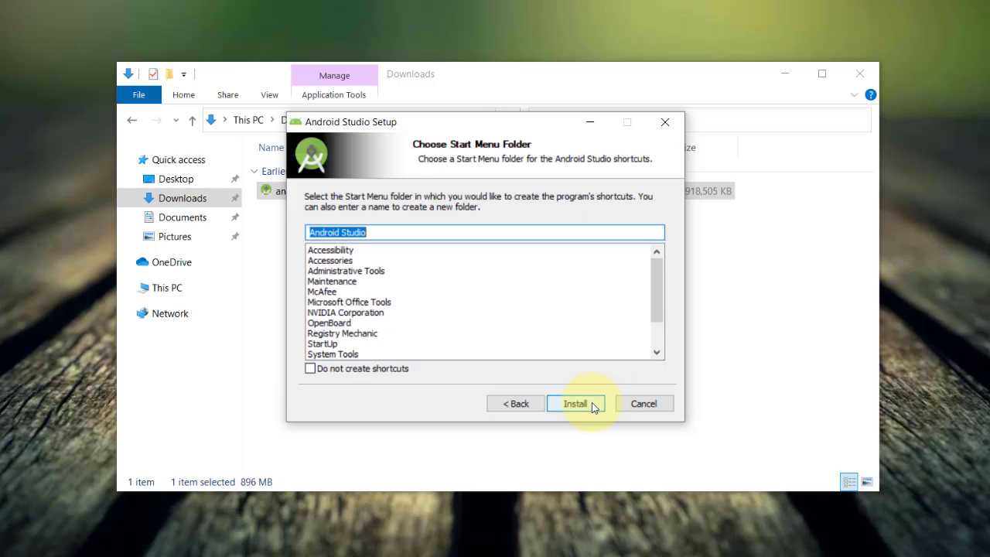
left_click(575, 402)
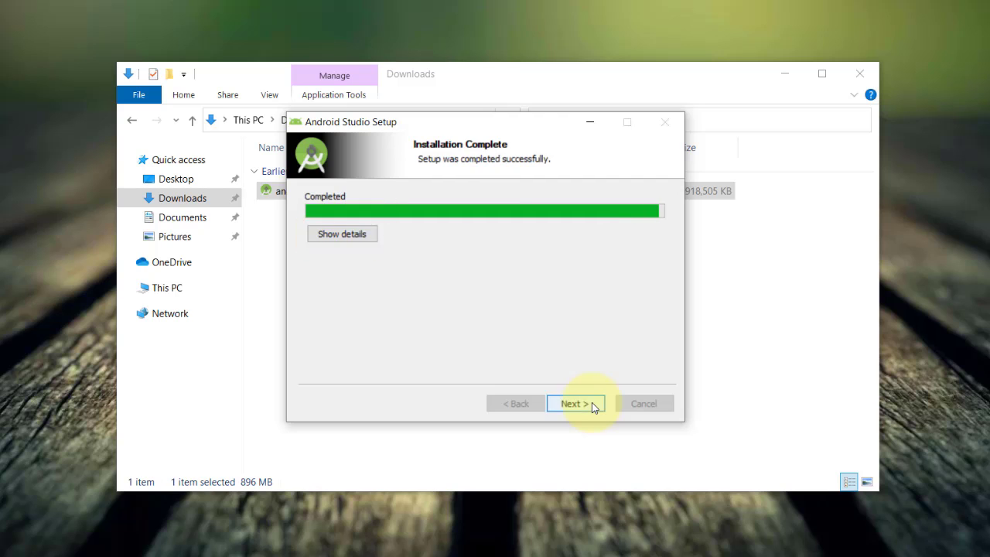
left_click(574, 403)
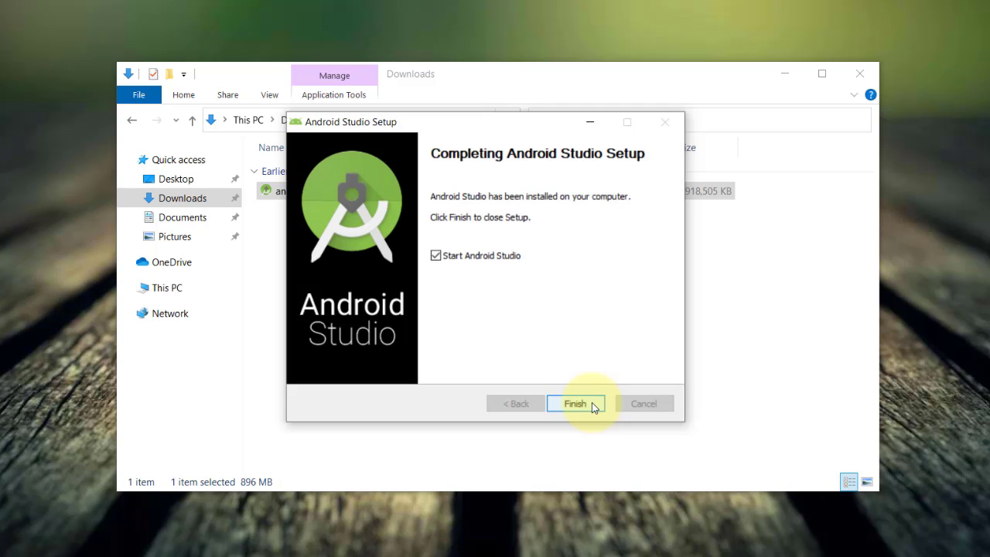
left_click(576, 402)
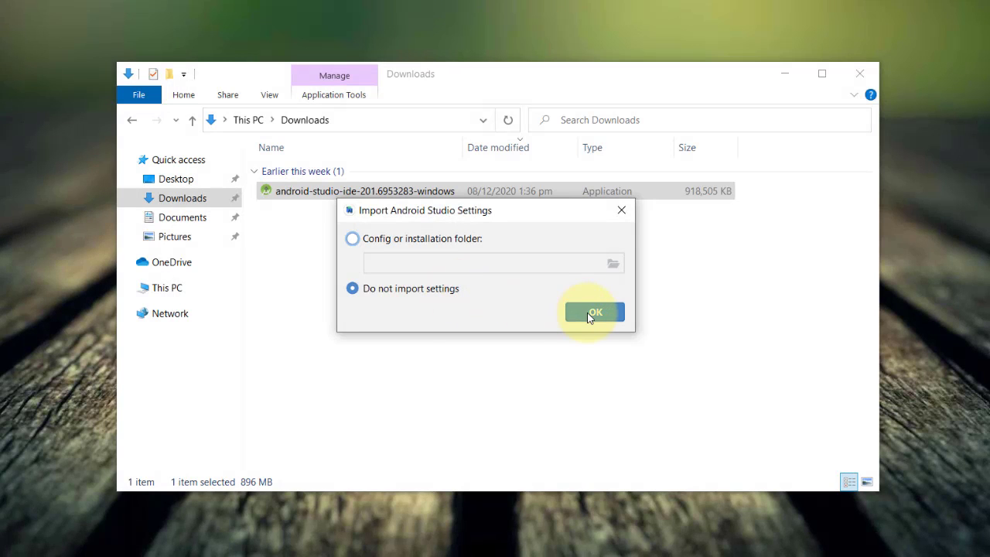
Start without importing settings and decline sending usage statistics to Google.
left_click(595, 313)
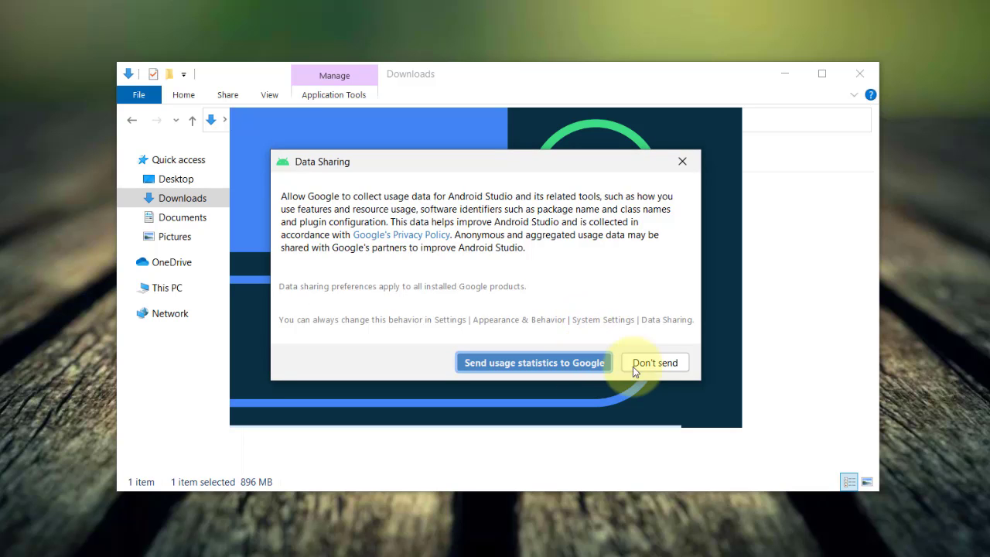
left_click(653, 362)
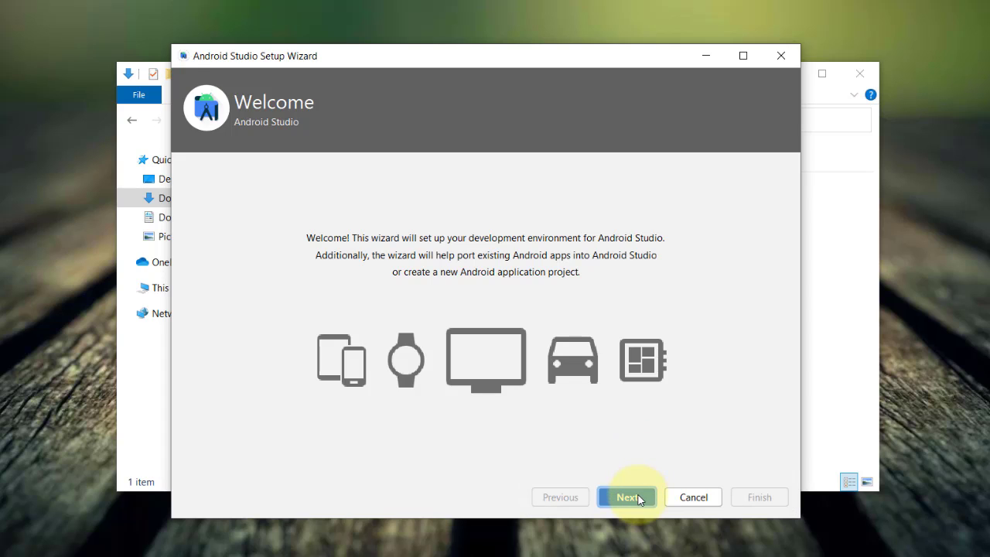
Choose the Custom install type and keep the default JDK location in the setup wizard.
left_click(627, 497)
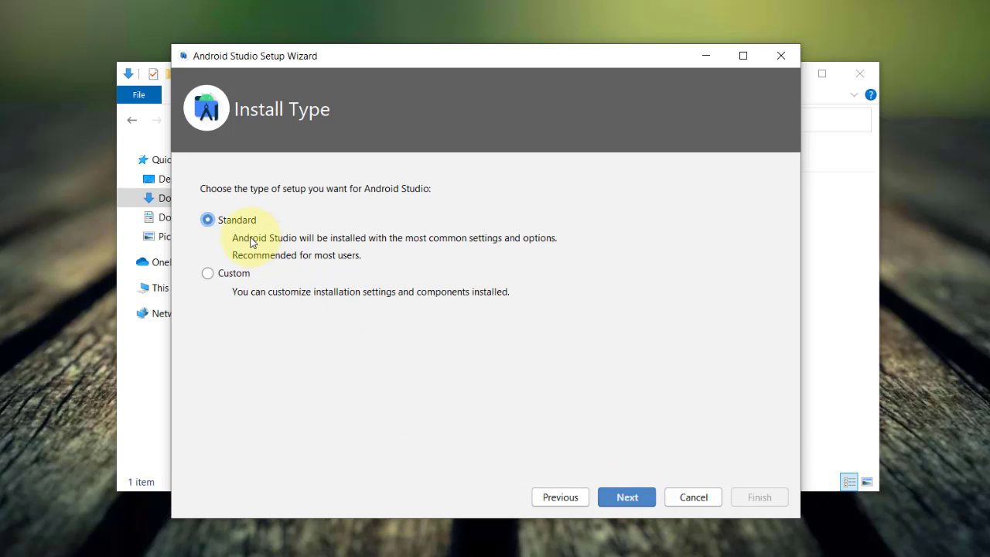
mouse_move(297, 257)
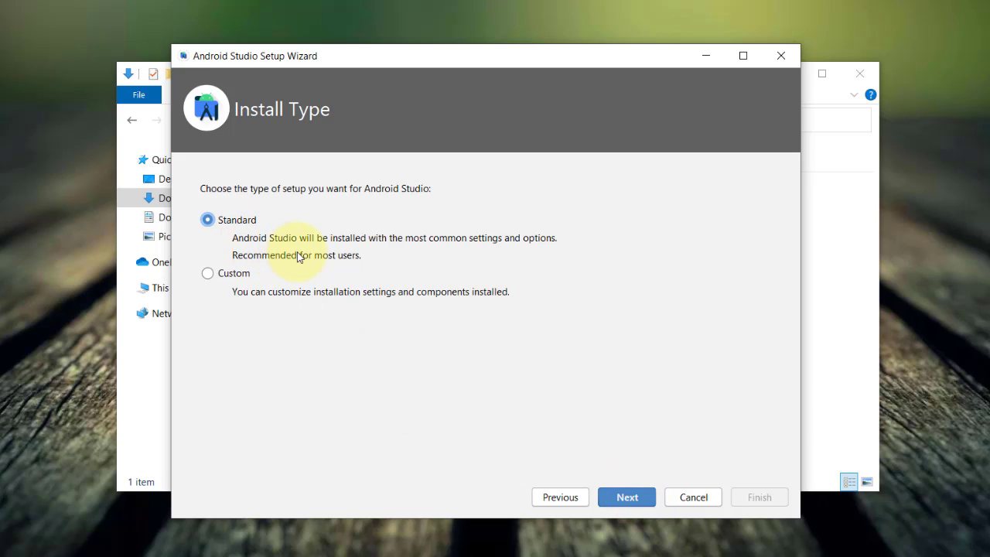
mouse_move(263, 285)
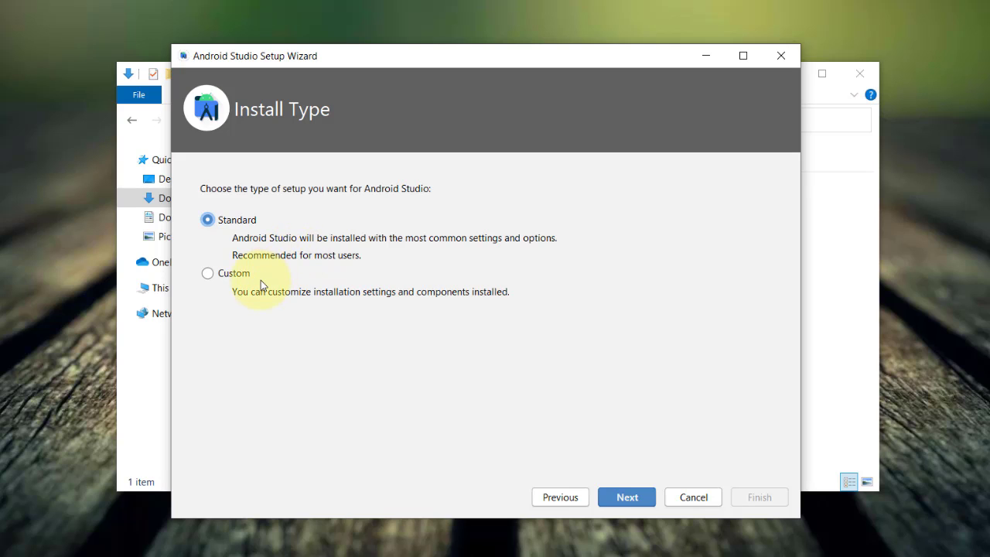
left_click(208, 273)
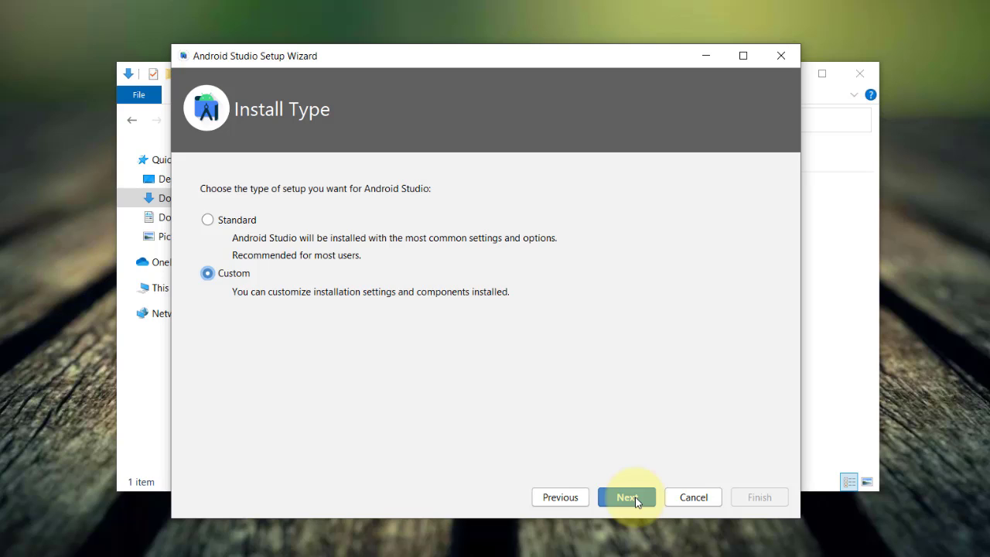
left_click(627, 497)
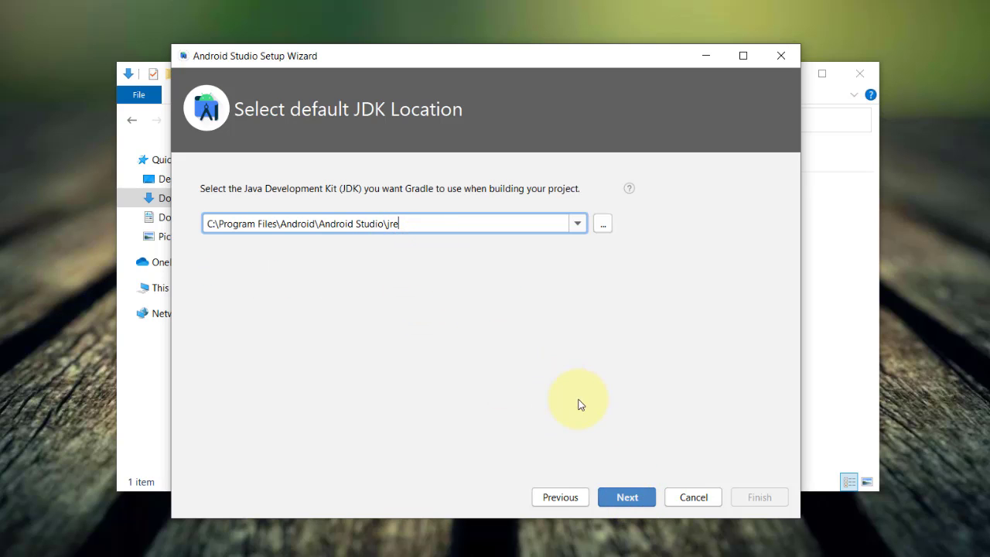
mouse_move(627, 496)
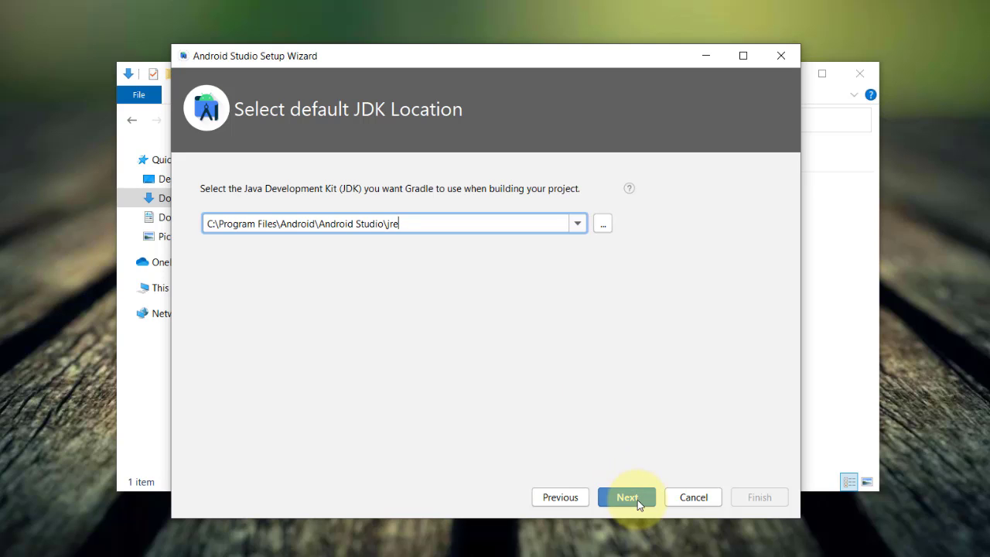
left_click(628, 497)
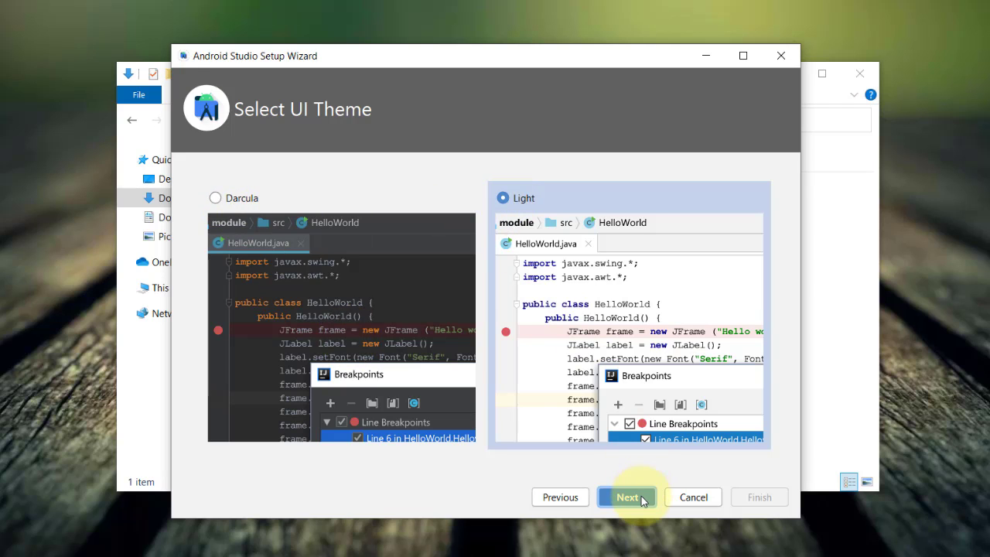
Keep the Light theme and the default SDK components (SDK, API 30, Performance, Virtual Device).
left_click(627, 496)
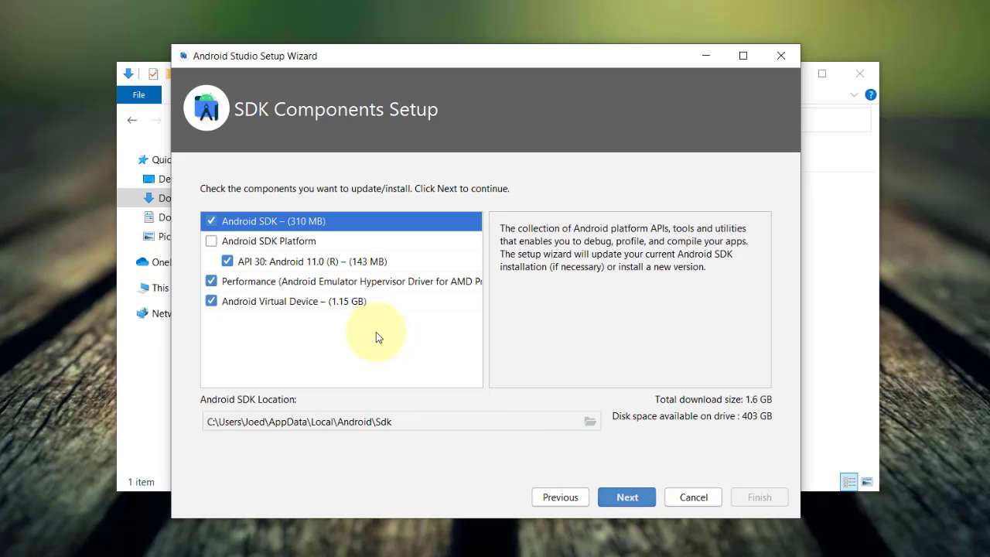
mouse_move(292, 255)
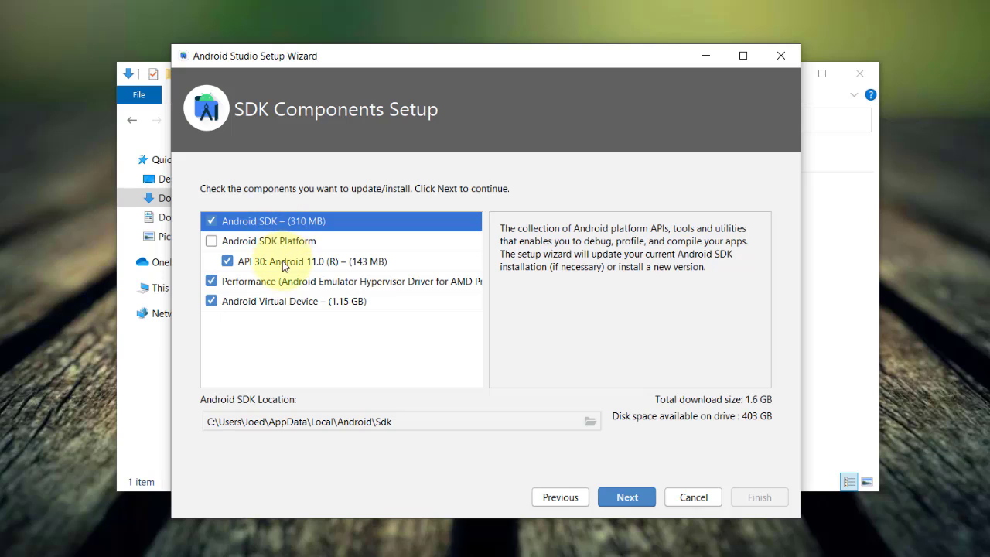
mouse_move(322, 271)
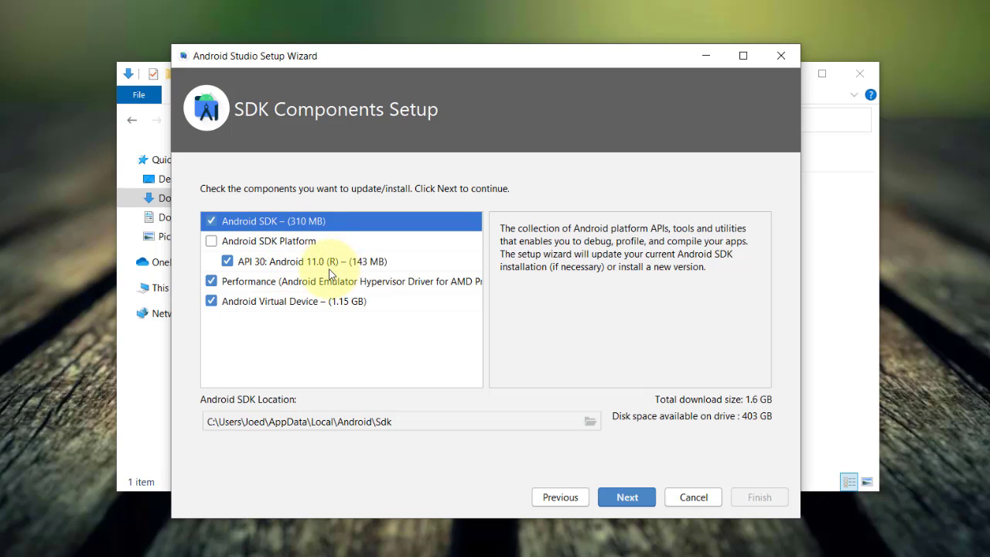
mouse_move(297, 292)
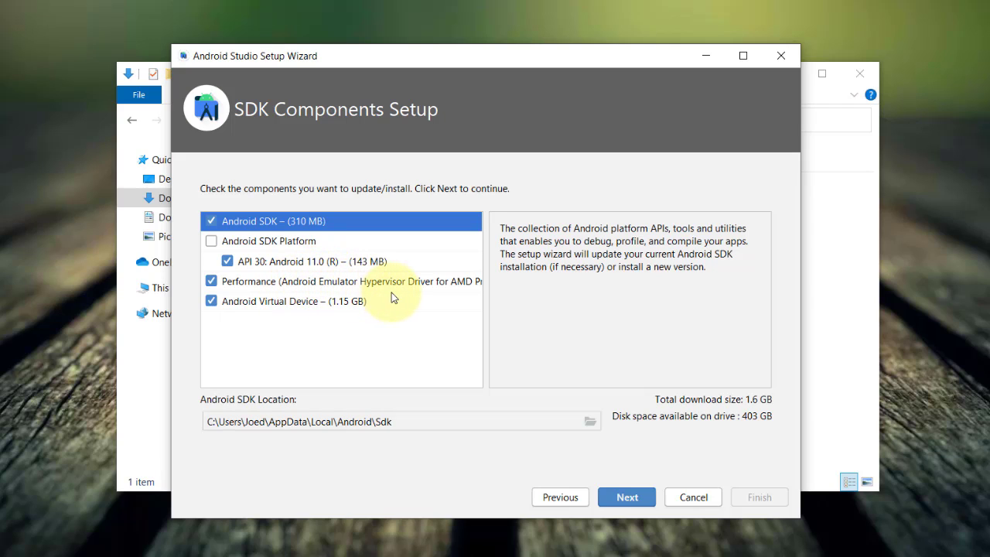
mouse_move(470, 297)
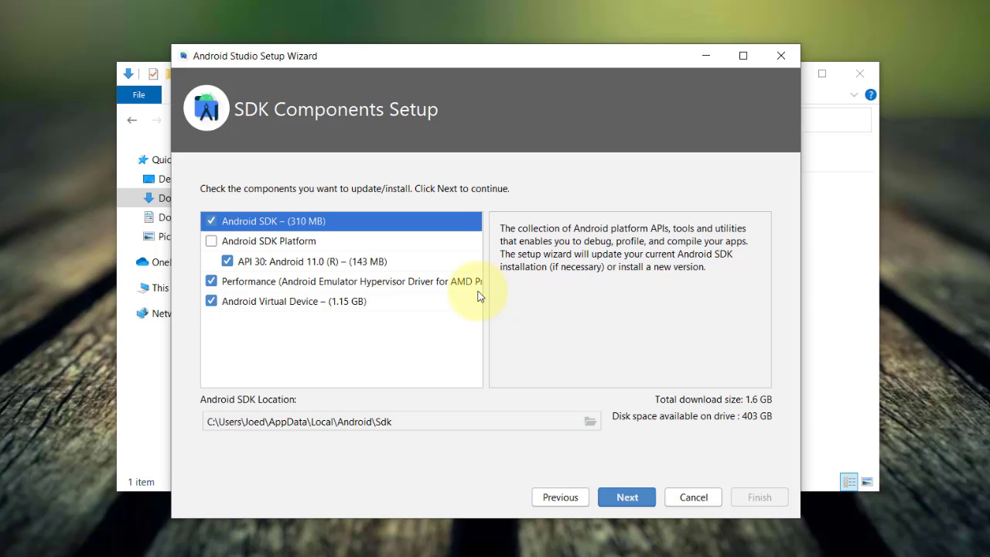
mouse_move(312, 319)
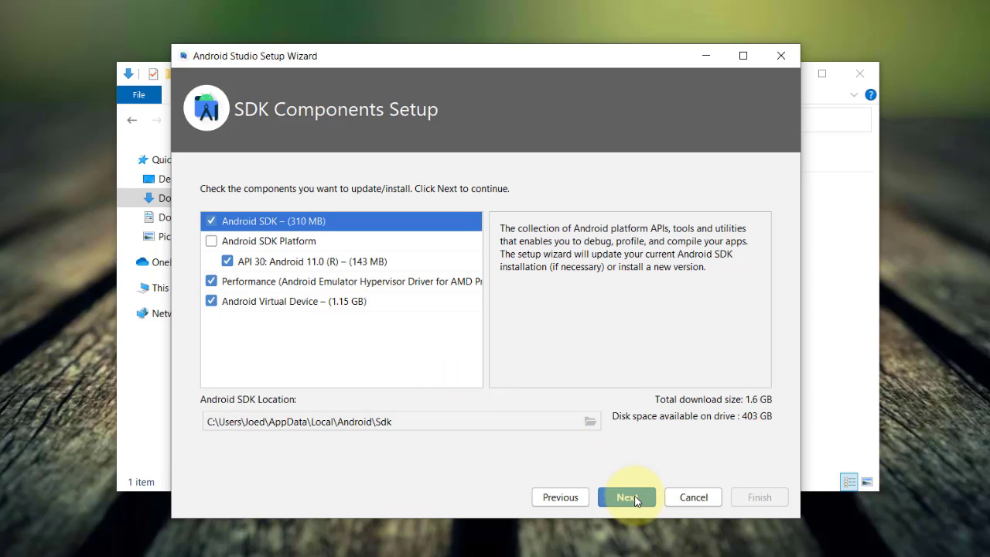
left_click(627, 496)
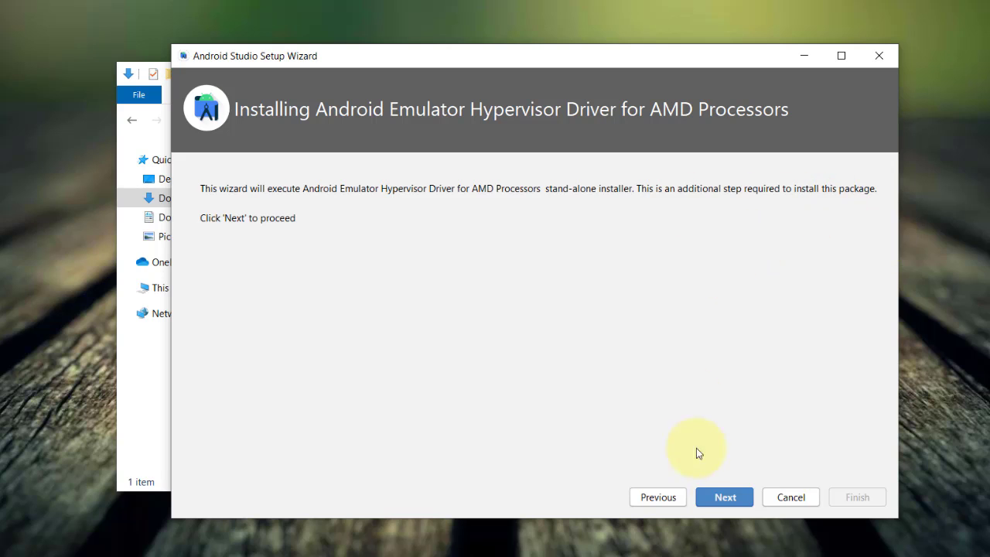
Accept the hypervisor driver and Verify Settings pages and finish once components download.
left_click(725, 497)
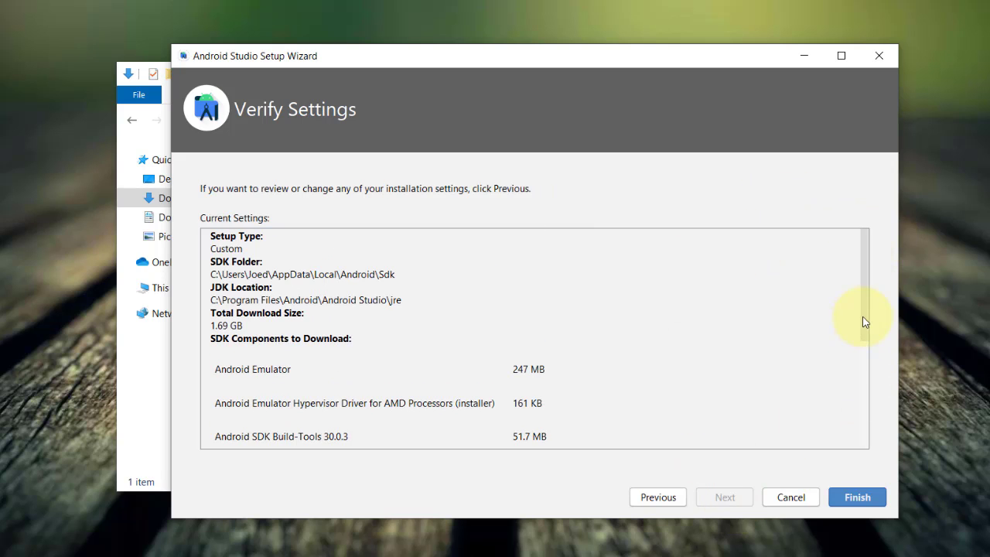
left_click(857, 497)
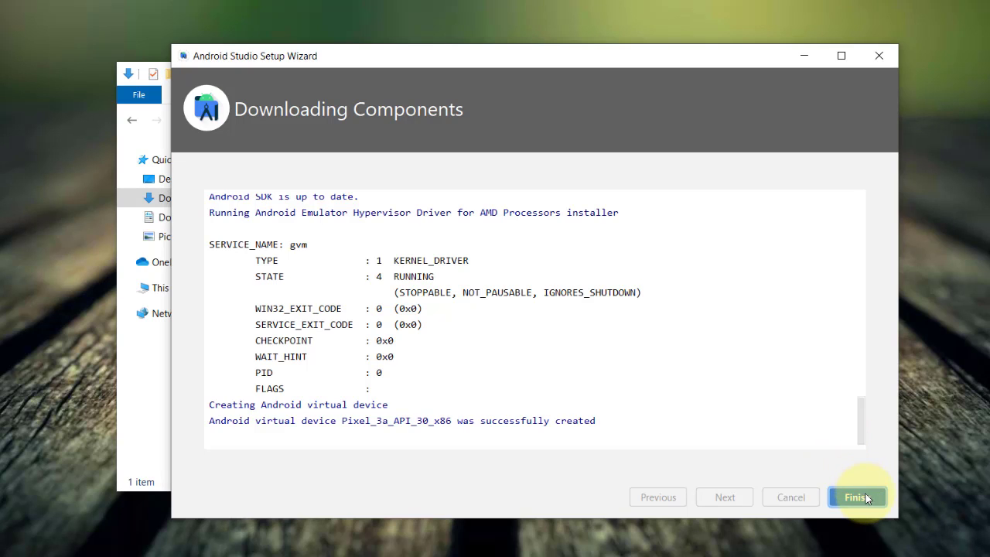
left_click(857, 498)
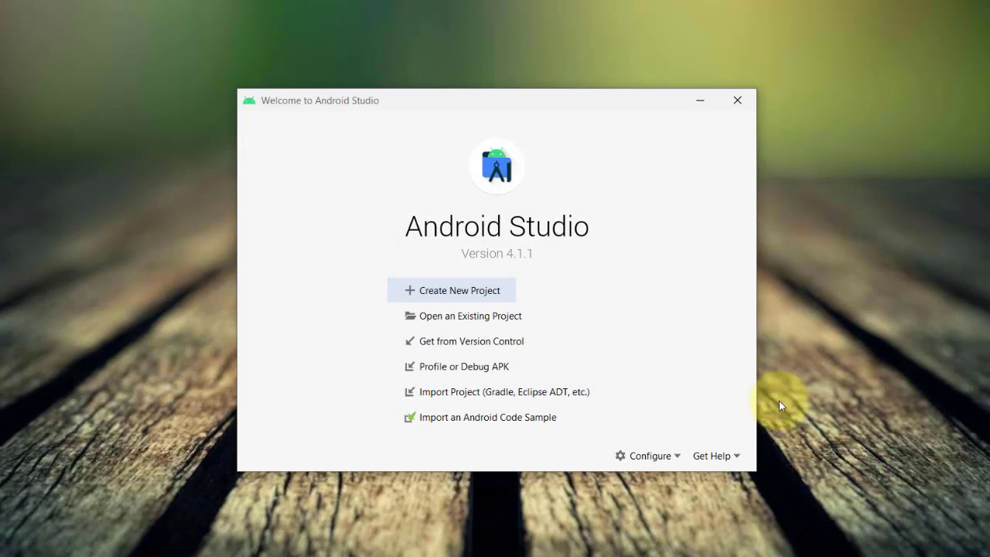
mouse_move(814, 418)
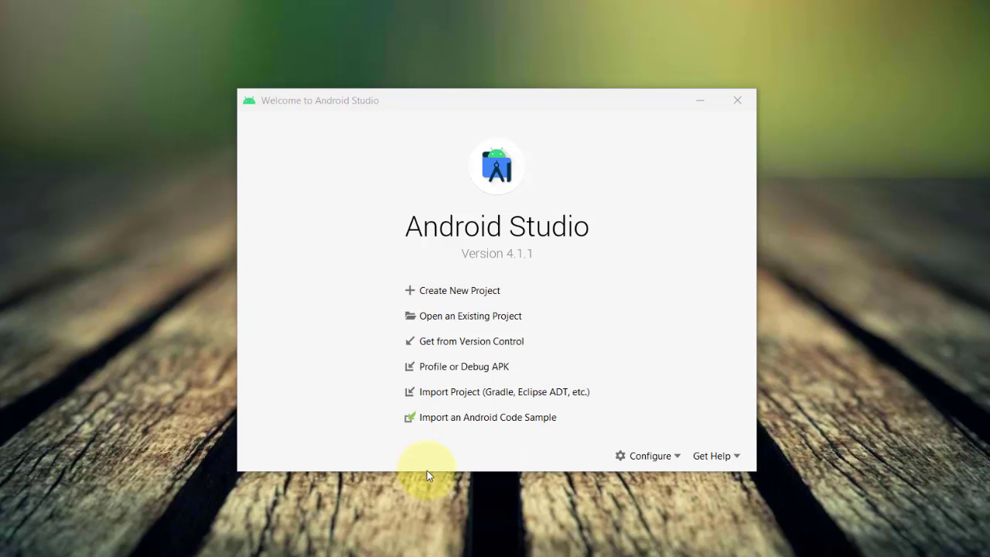
Launch the SDK Manager from the welcome screen's Configure menu.
left_click(648, 455)
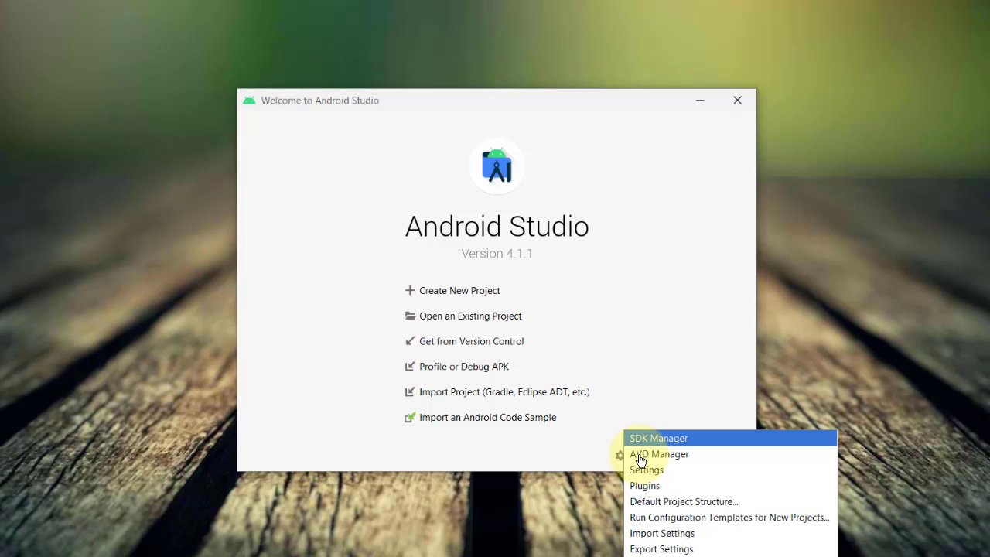
mouse_move(659, 455)
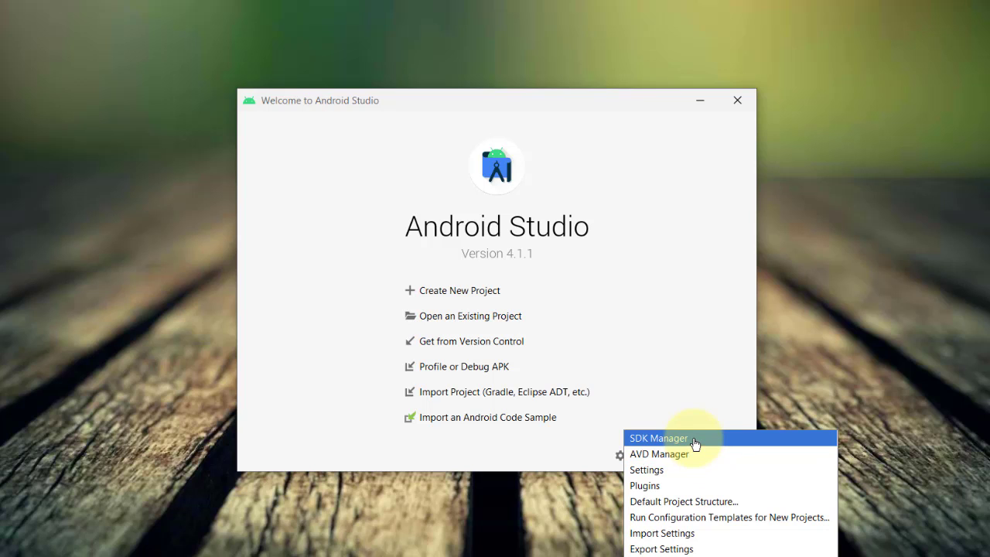
left_click(659, 438)
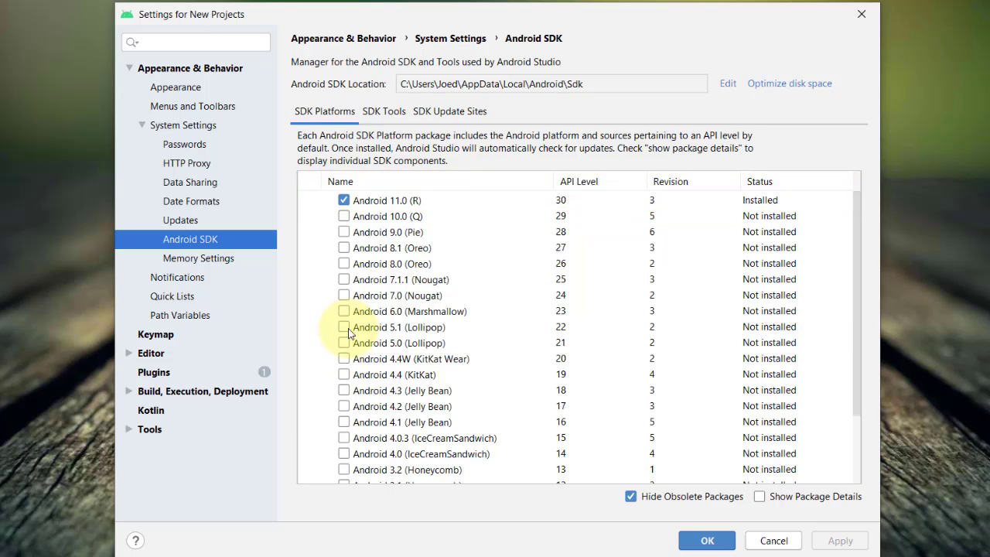
Tick and then untick Android 6.0 (Marshmallow), leaving only Android 11.0 (R) installed.
left_click(343, 311)
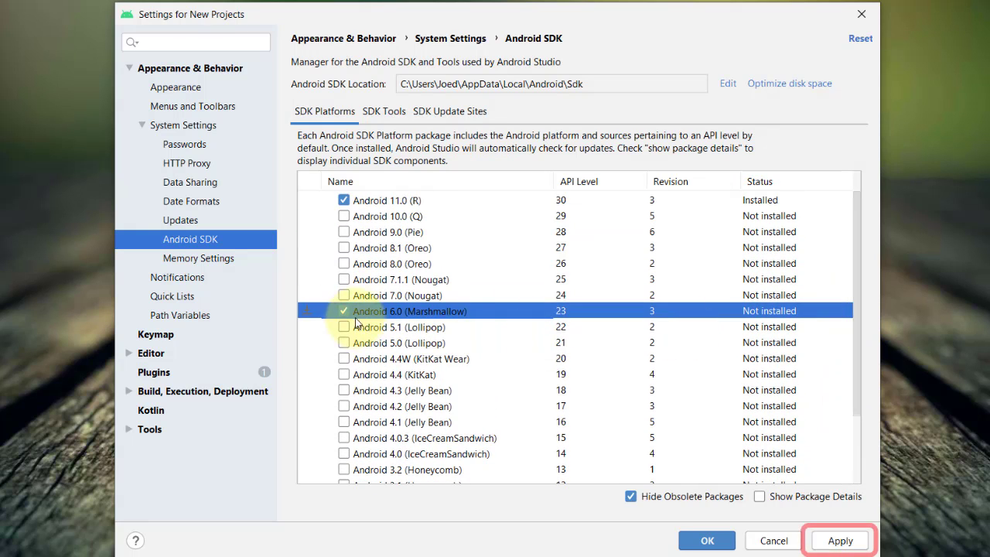
left_click(344, 309)
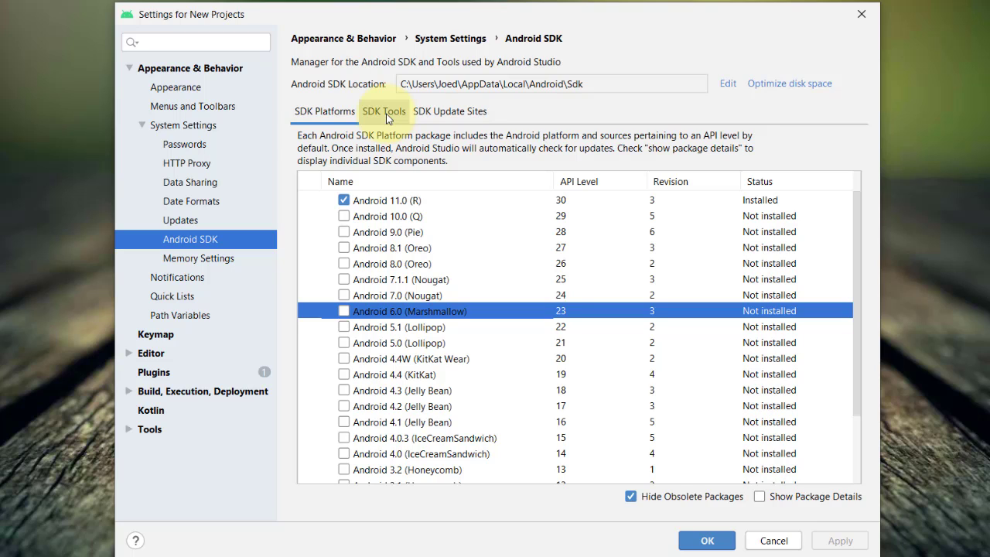
Review the SDK Tools list without marking anything new.
left_click(384, 111)
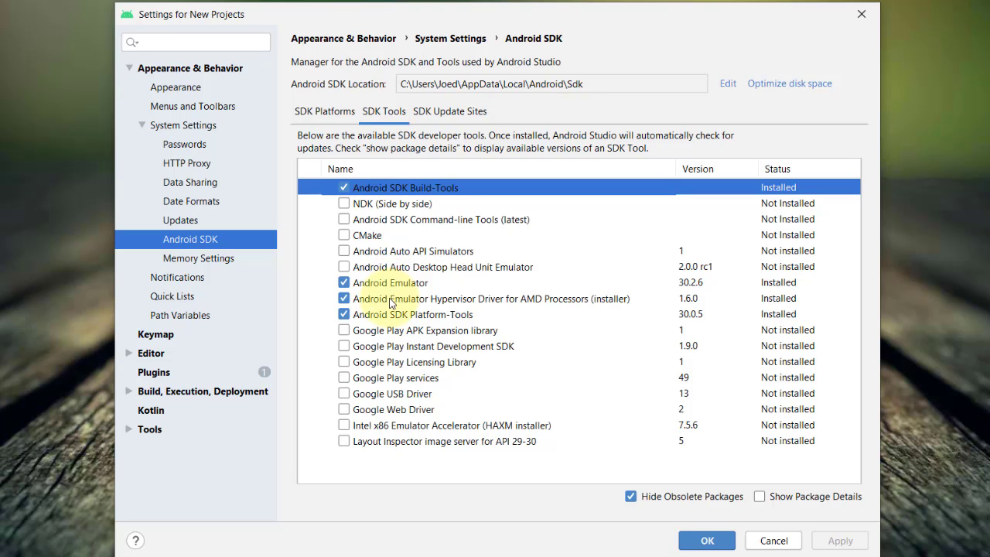
mouse_move(560, 306)
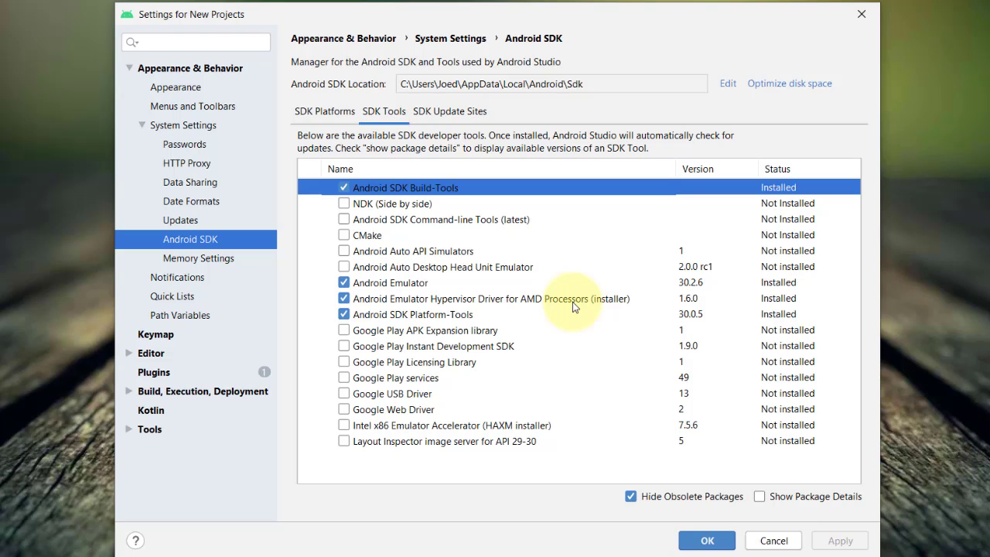
mouse_move(499, 307)
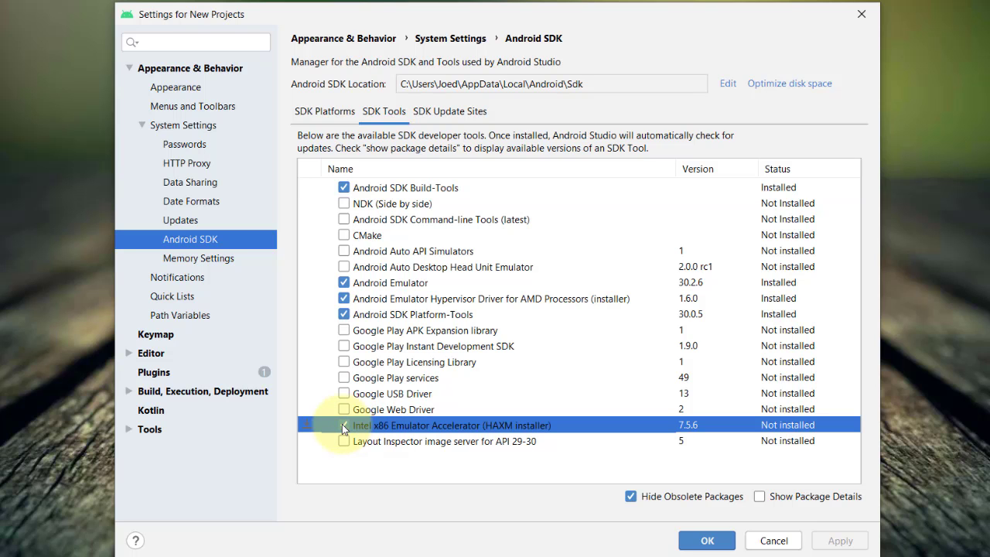
left_click(343, 424)
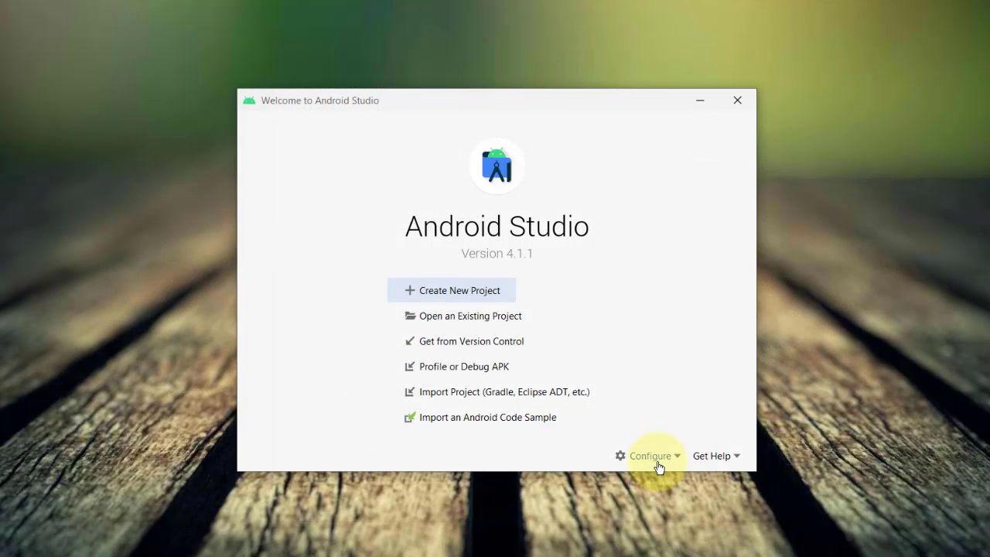
Launch the AVD Manager from the welcome screen's Configure menu.
left_click(650, 455)
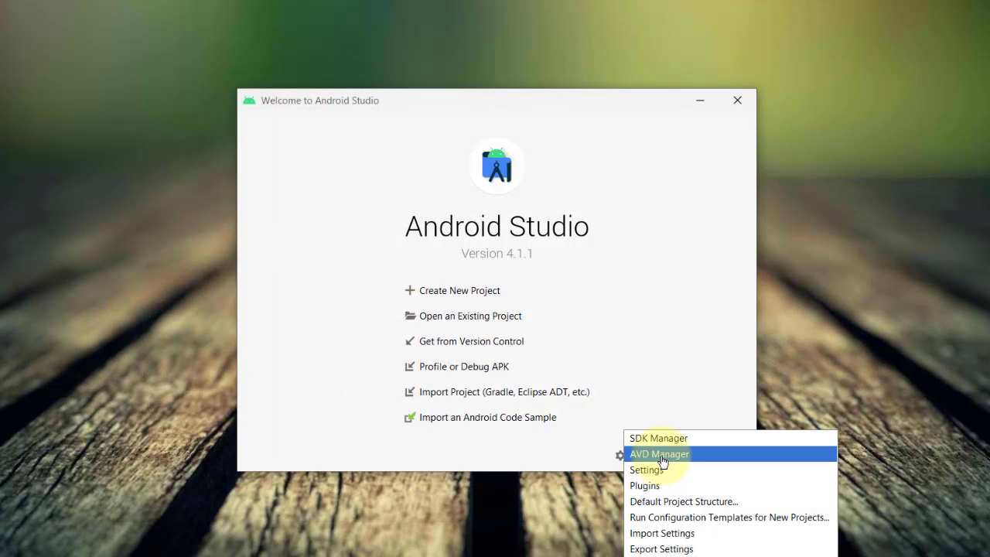
mouse_move(688, 461)
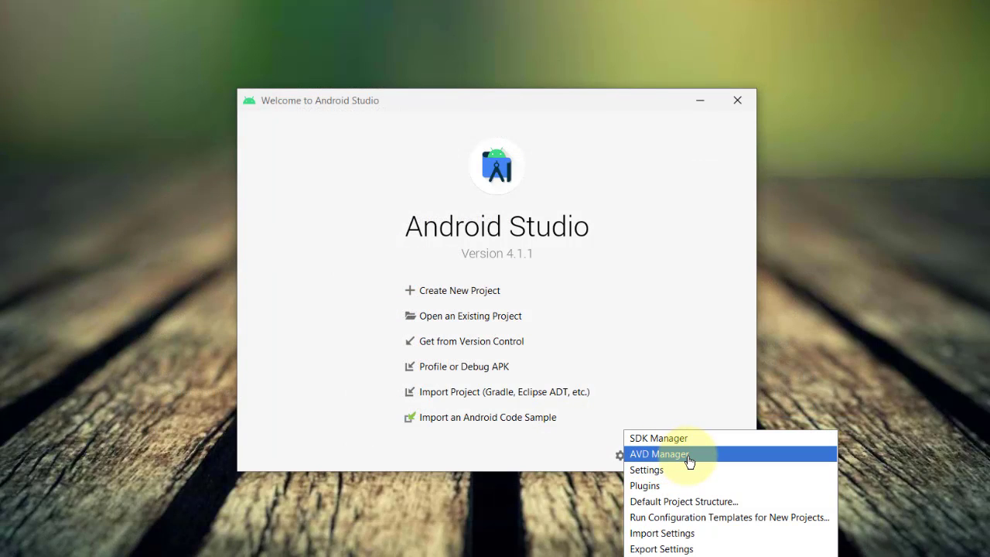
left_click(659, 455)
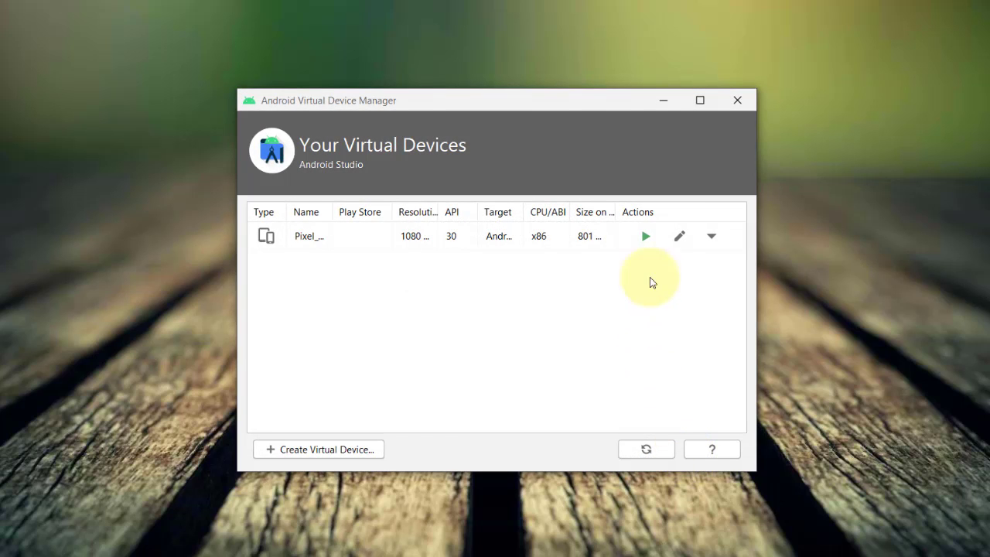
Maximize the AVD Manager and select the Pixel_3a_API_30_x86 device row.
left_click(700, 99)
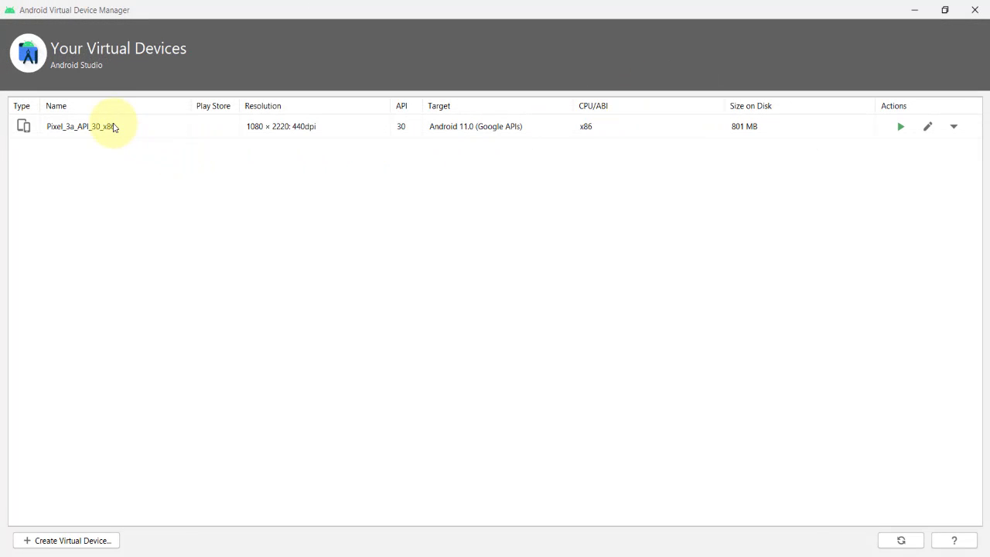
mouse_move(113, 133)
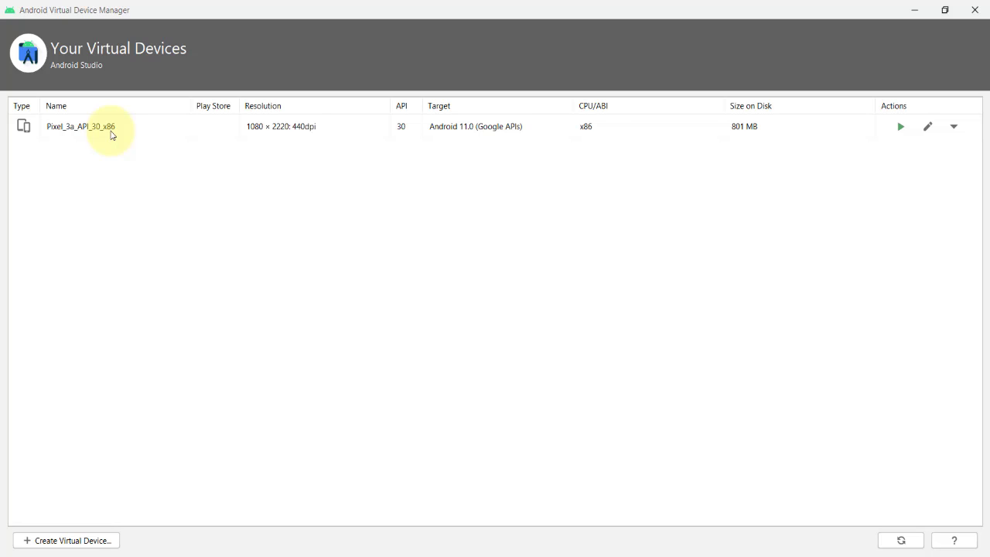
left_click(108, 127)
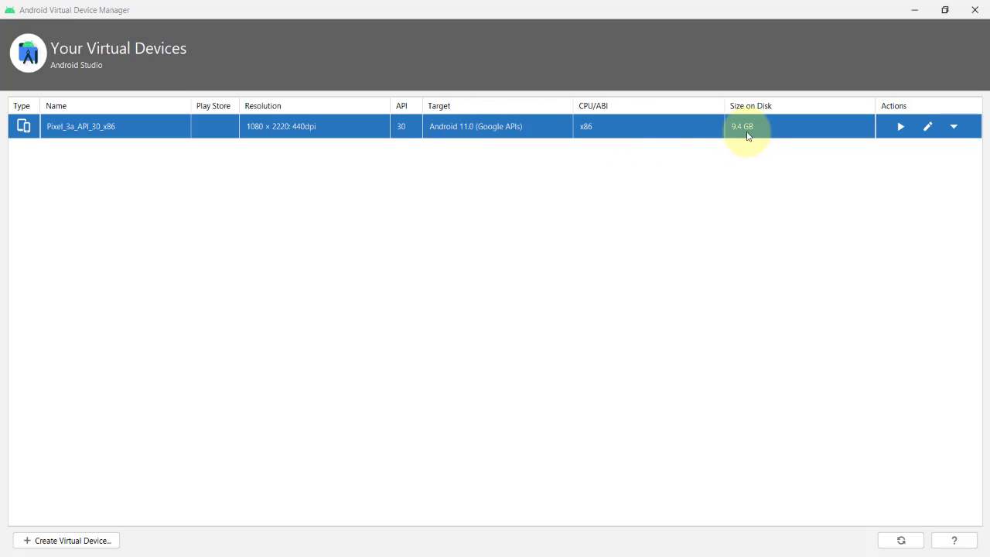
mouse_move(929, 126)
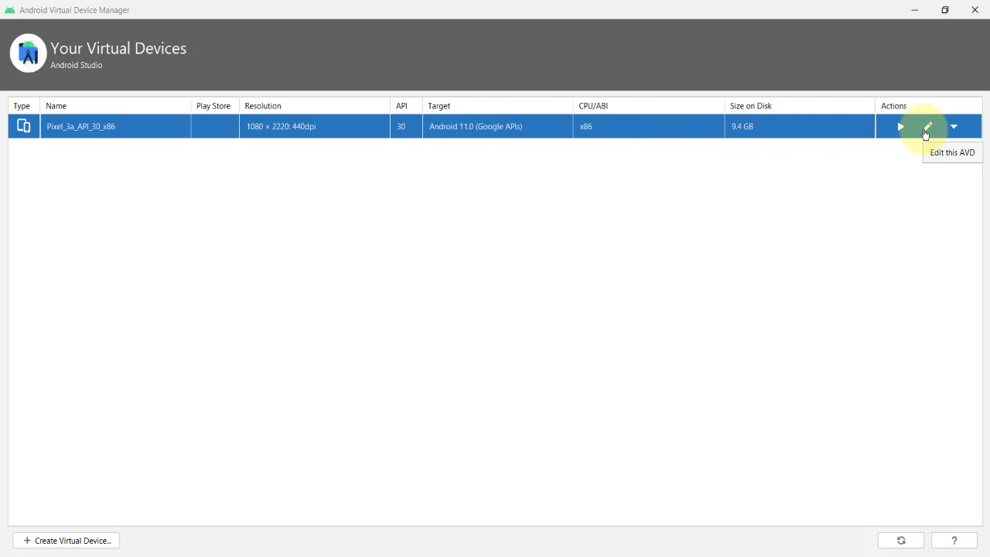
Edit the device's hardware profile, browse Automotive and Phone categories, and keep Pixel 3a.
left_click(927, 127)
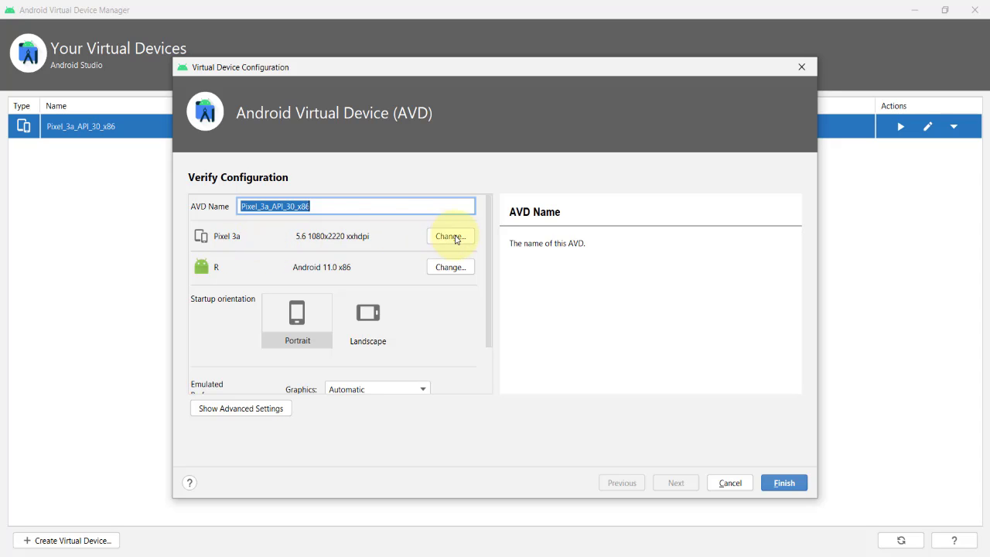
left_click(450, 236)
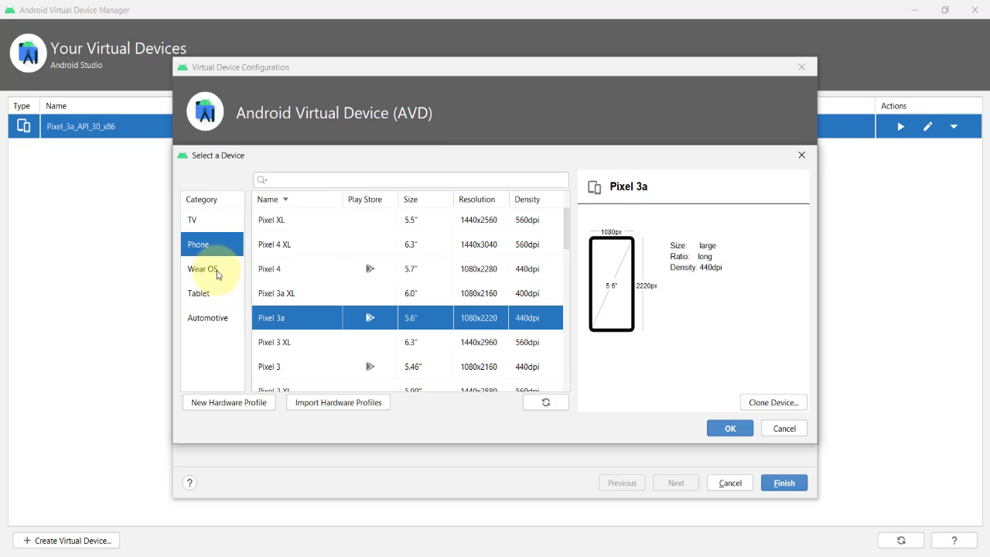
left_click(207, 319)
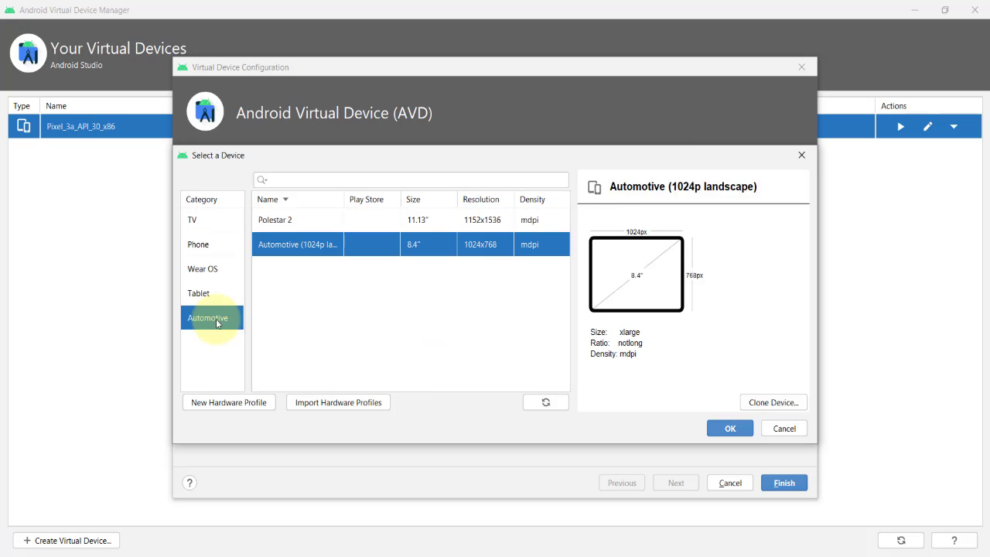
left_click(198, 244)
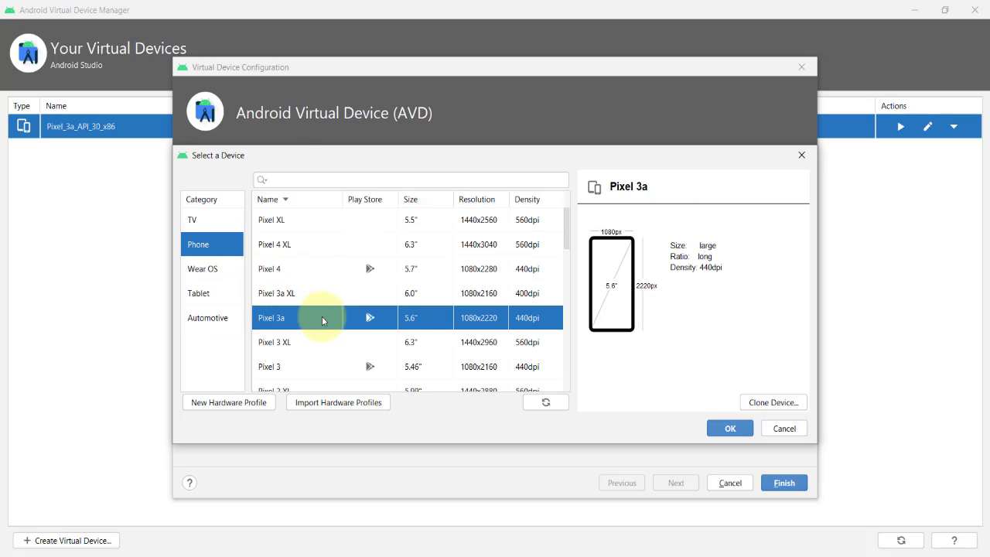
mouse_move(325, 325)
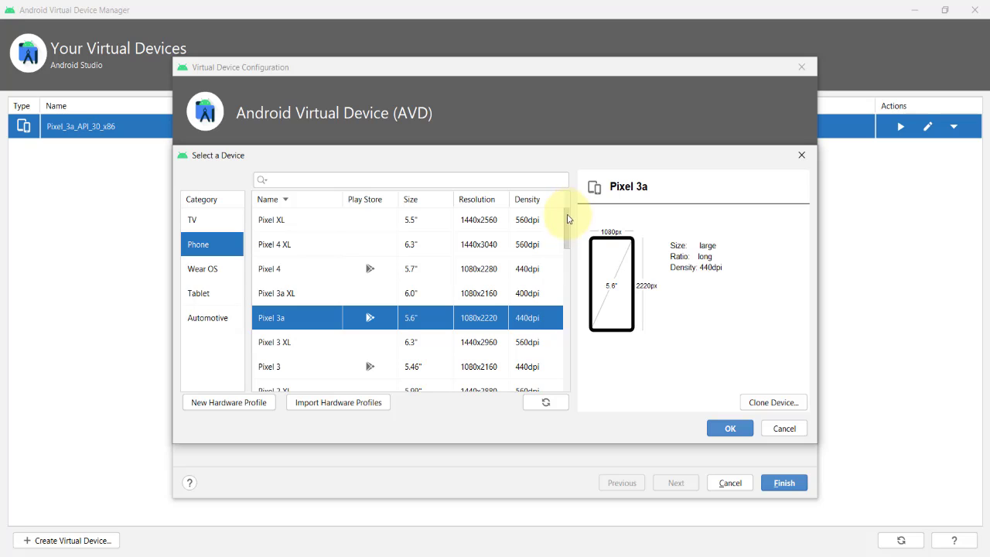
scroll("down", 3)
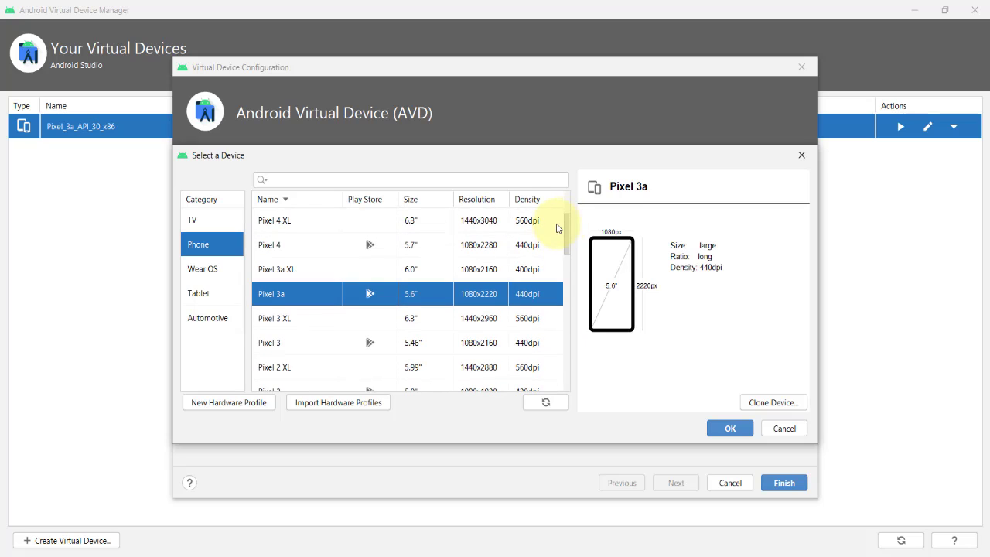
mouse_move(371, 254)
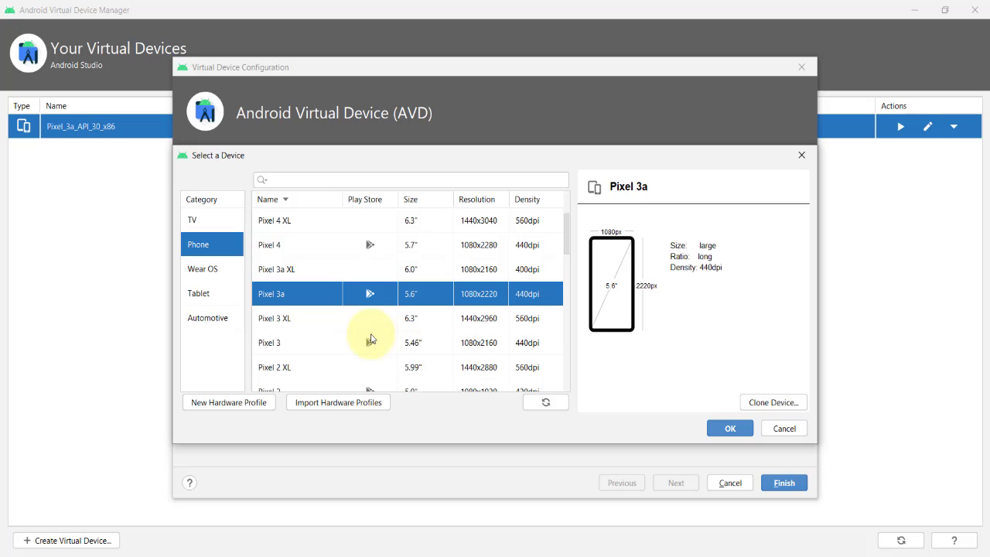
mouse_move(374, 339)
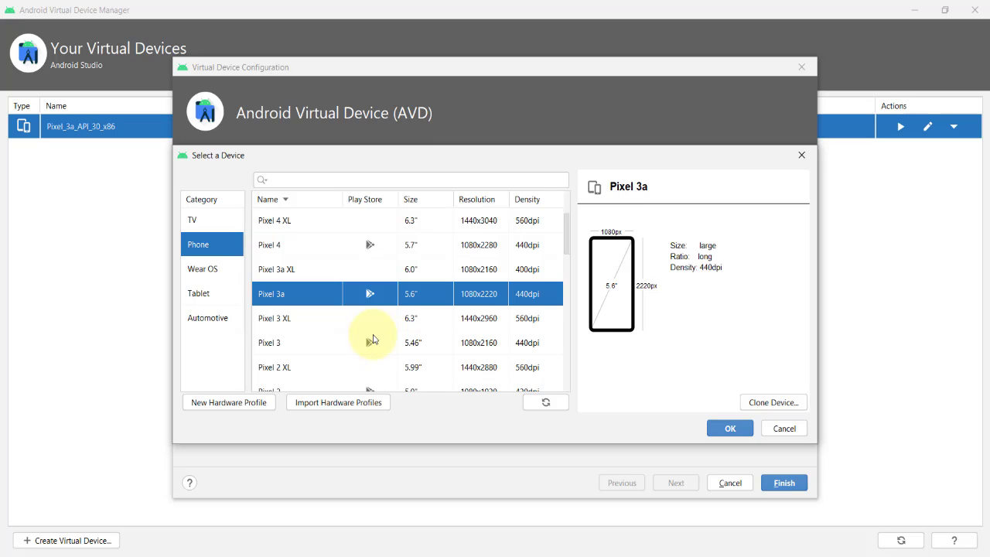
mouse_move(496, 344)
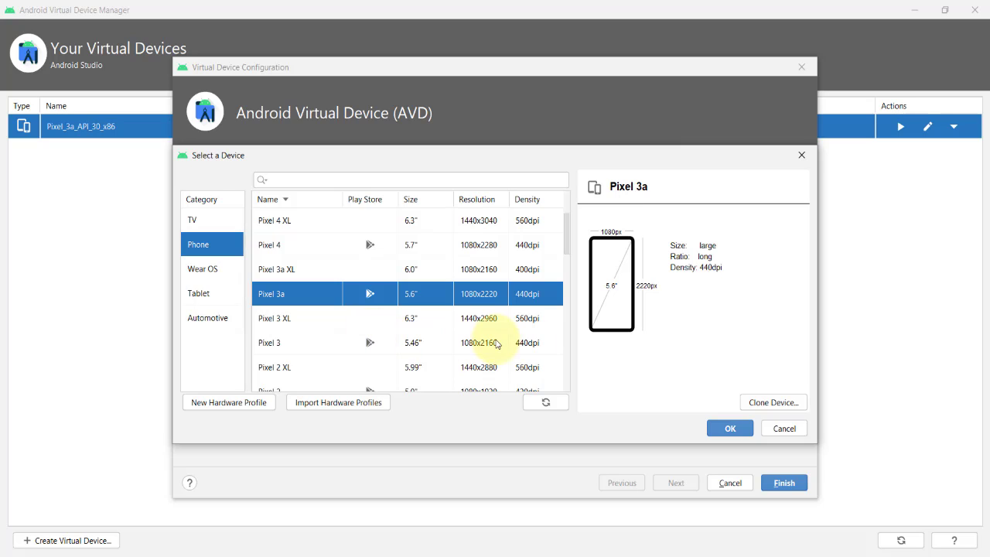
left_click(730, 428)
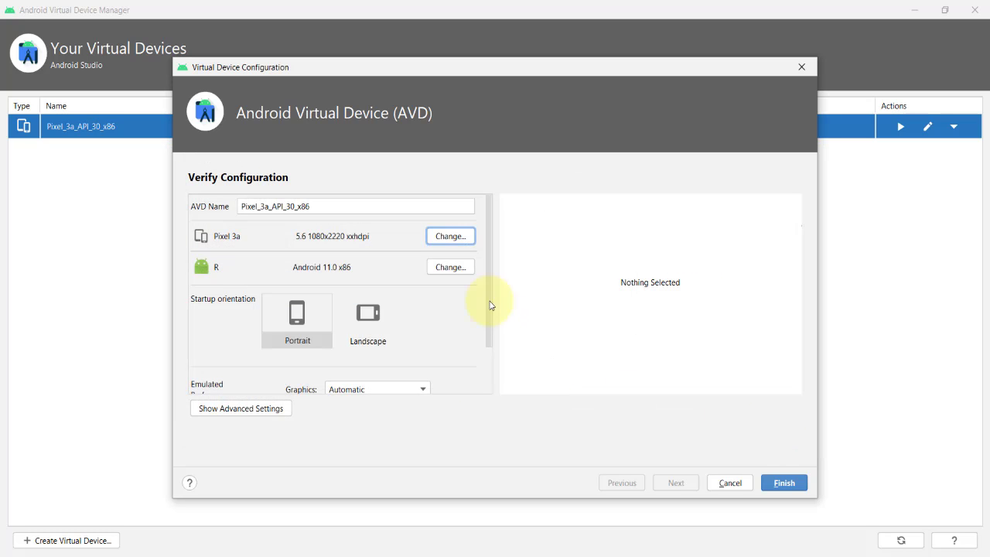
Bring up the system image list, keeping R (API 30, Android 11.0 x86).
left_click(450, 266)
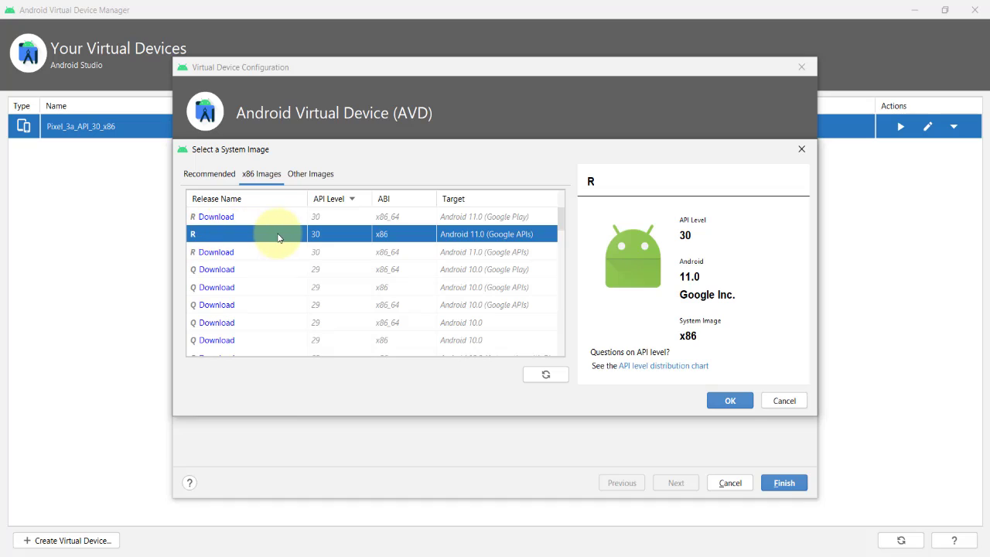
mouse_move(236, 275)
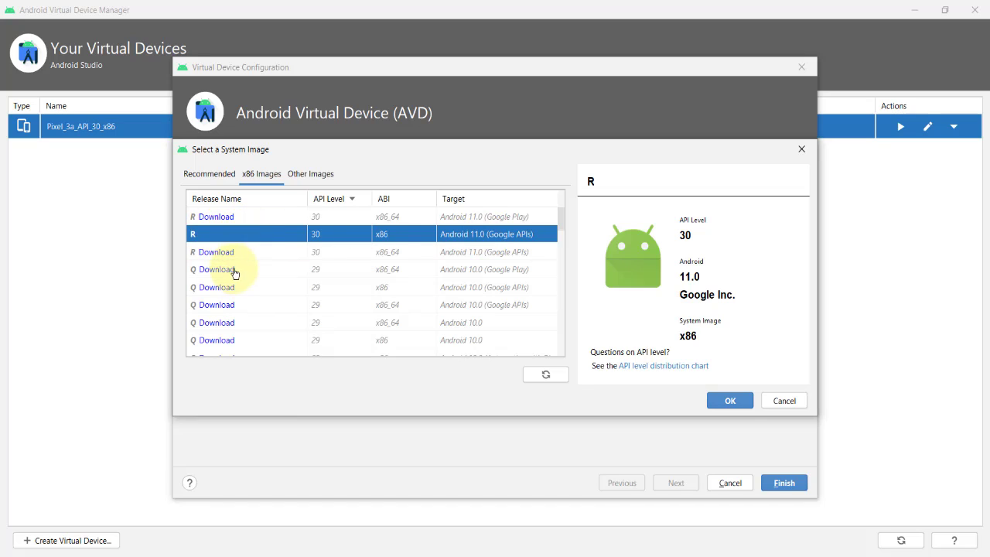
mouse_move(229, 292)
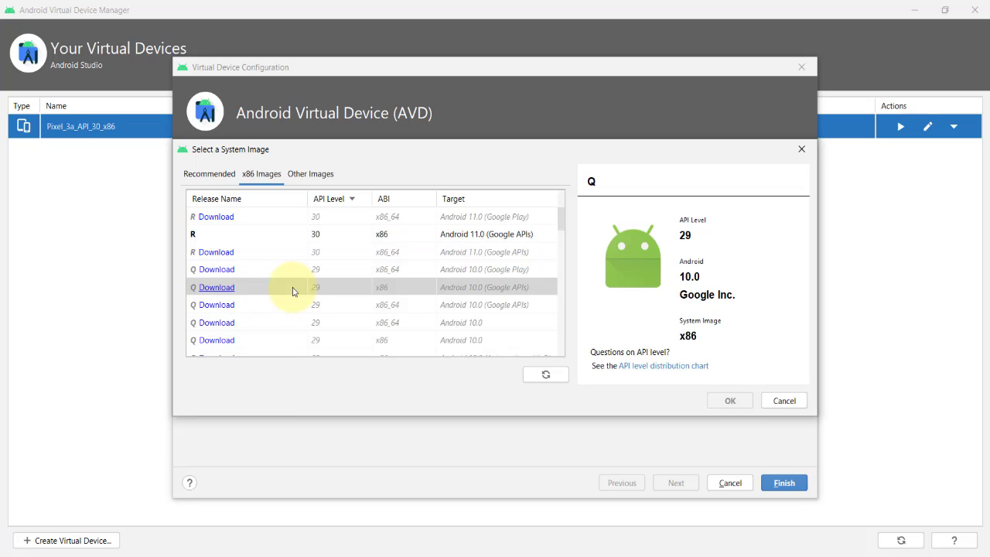
mouse_move(290, 315)
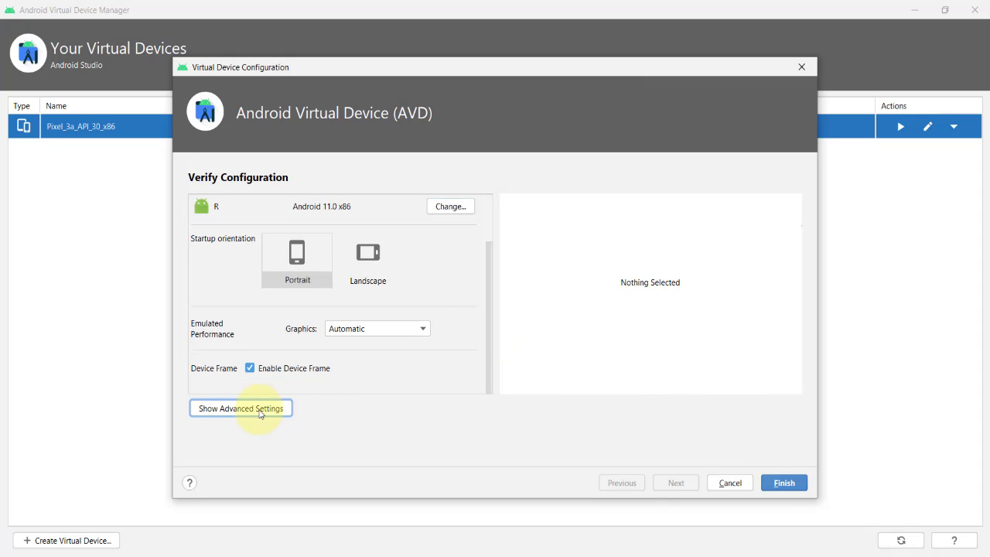
Review the advanced settings including CPU cores, then finish to save the virtual device.
left_click(242, 408)
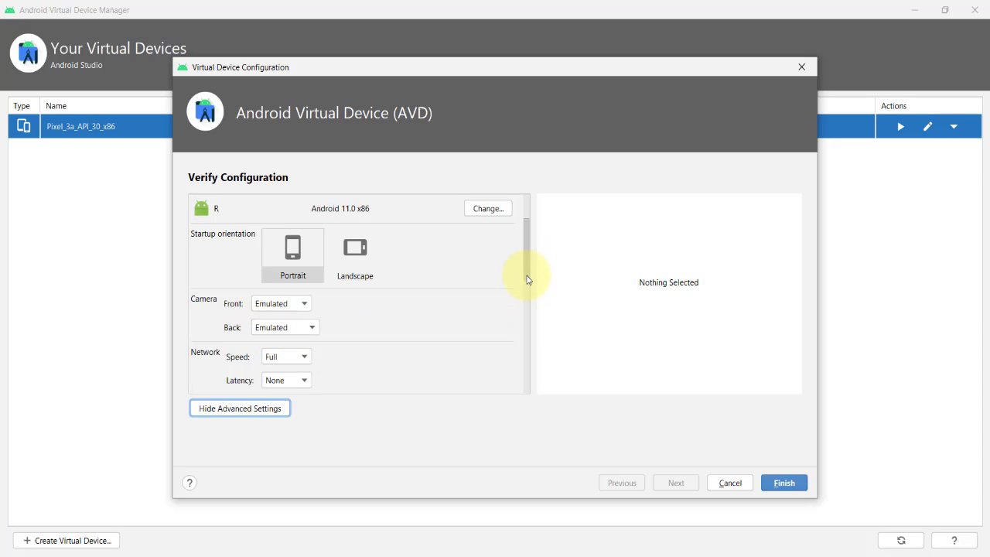
scroll("down", 3)
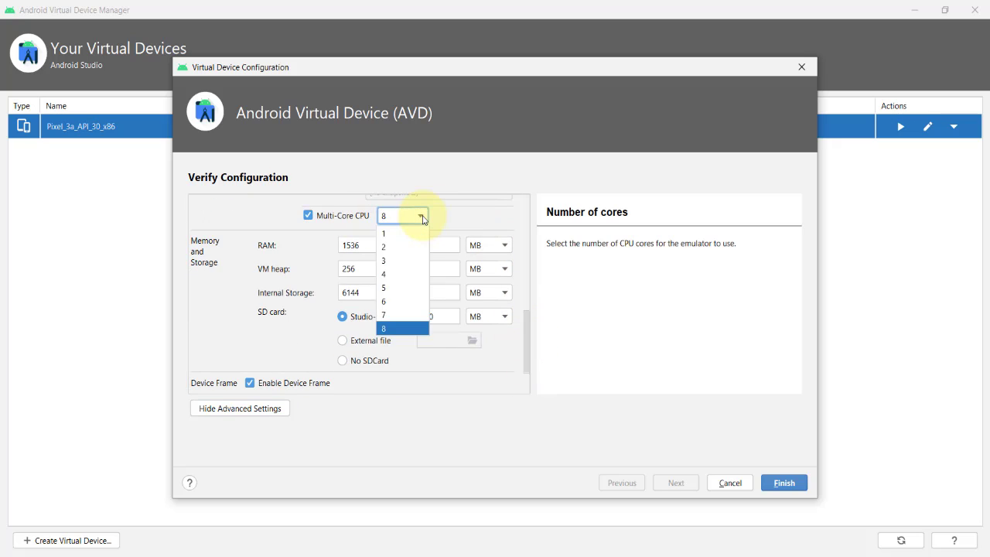
left_click(383, 328)
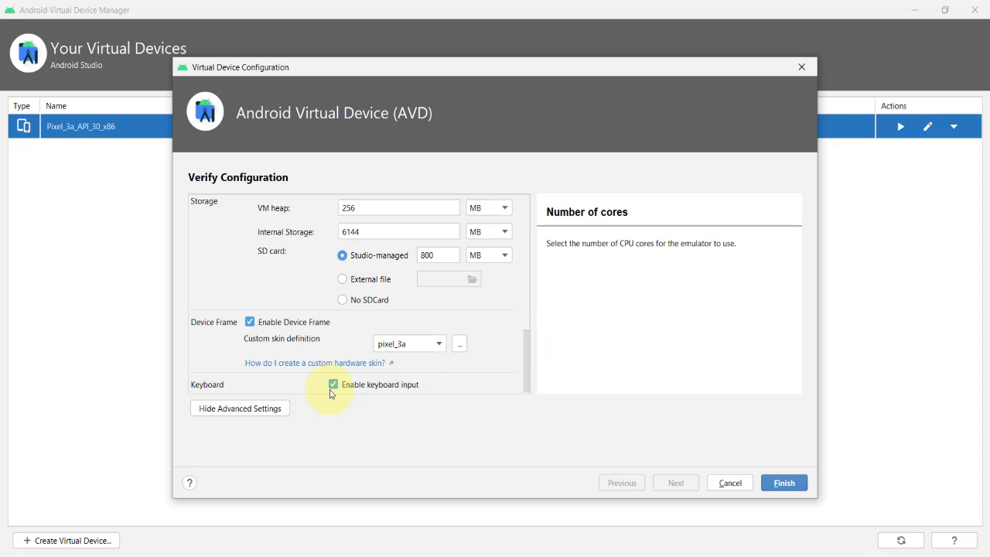
mouse_move(427, 395)
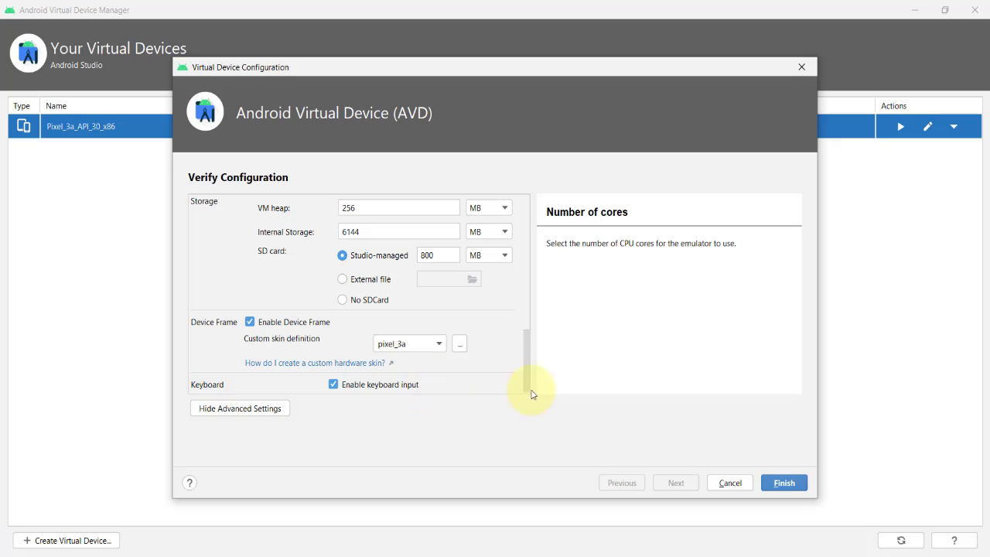
left_click(783, 483)
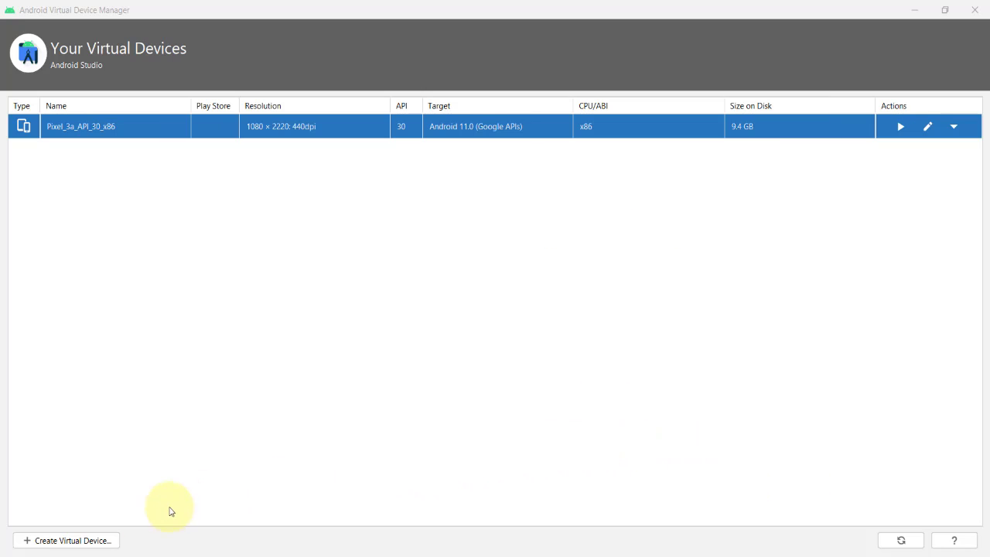
mouse_move(108, 542)
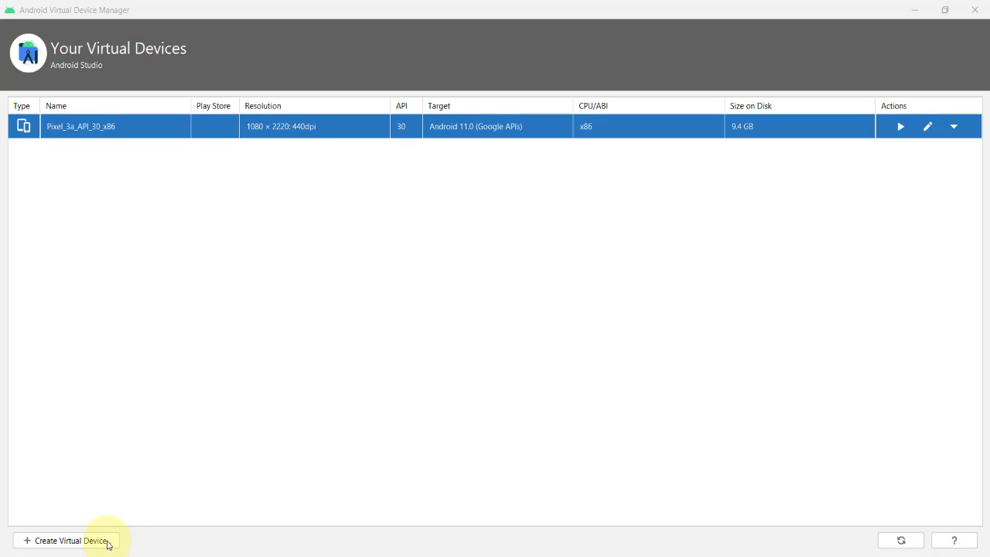
Start a new virtual device with Pixel 4 hardware and the Android 11.0 (R, x86) system image.
left_click(69, 540)
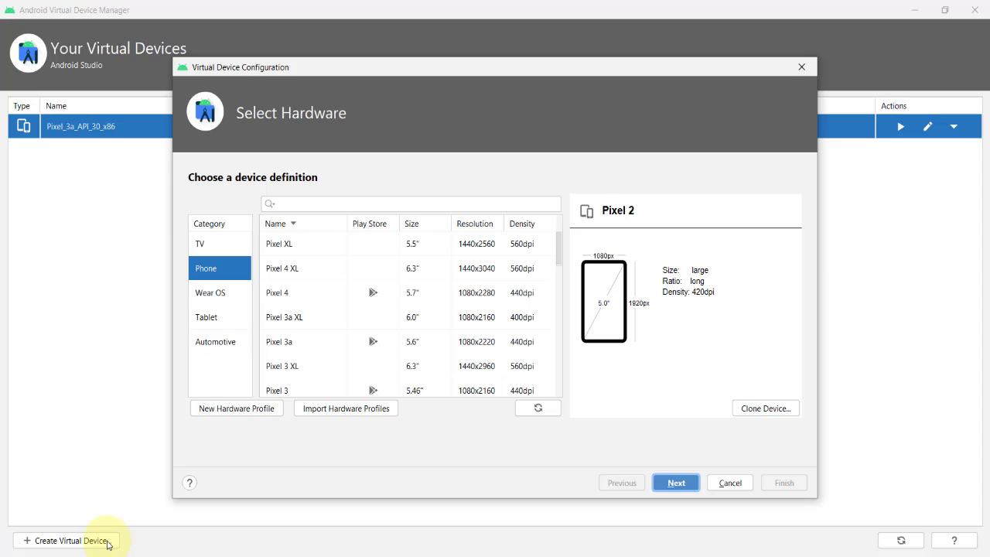
mouse_move(231, 257)
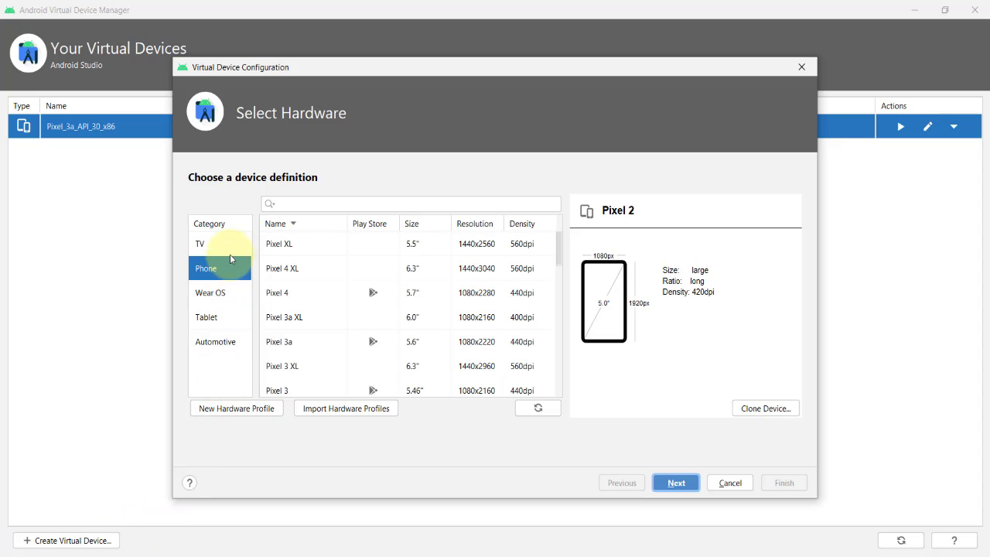
mouse_move(229, 321)
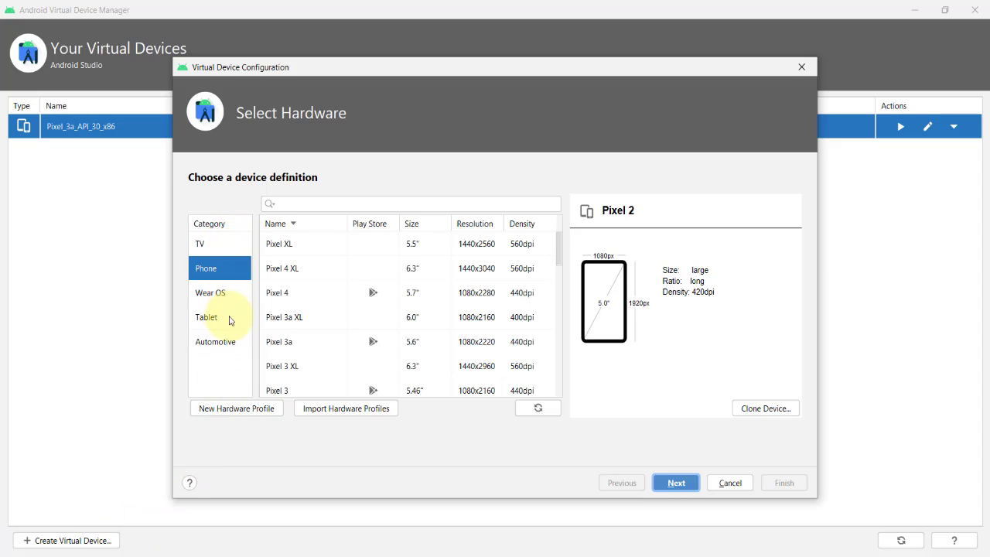
mouse_move(316, 294)
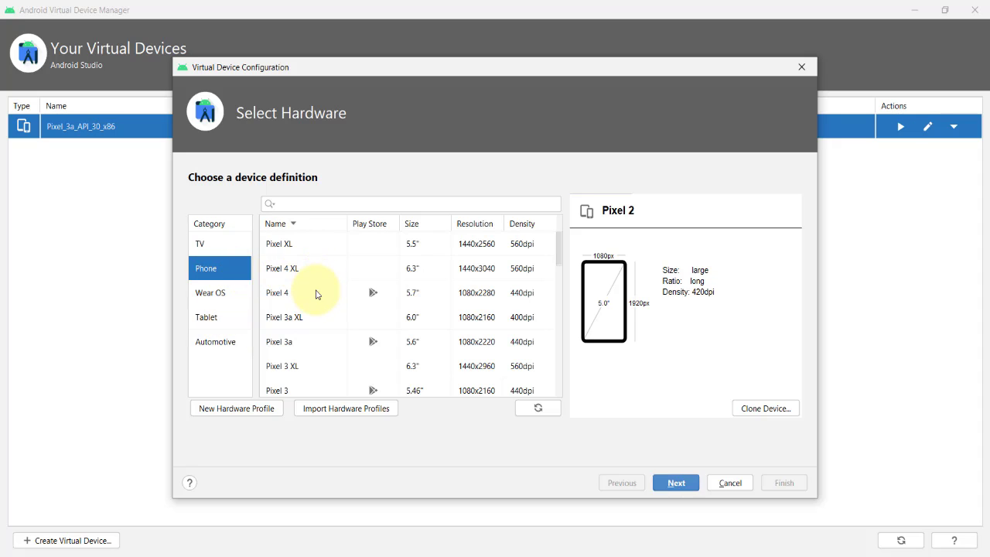
left_click(276, 292)
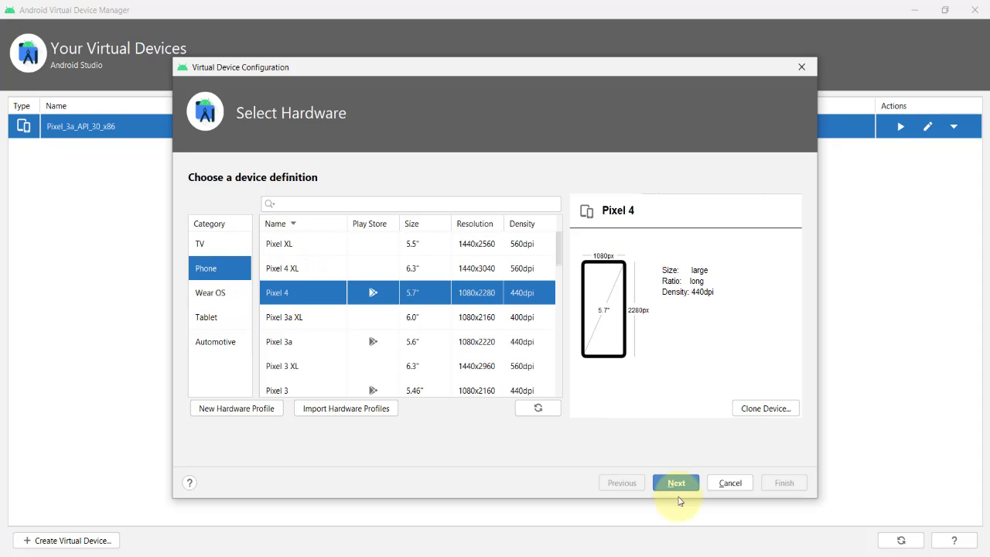
left_click(676, 483)
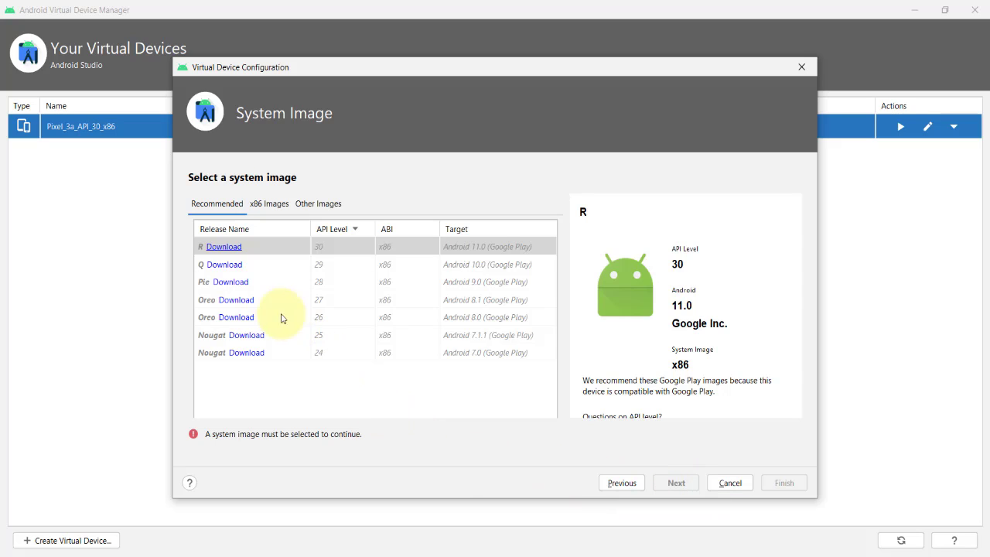
mouse_move(239, 265)
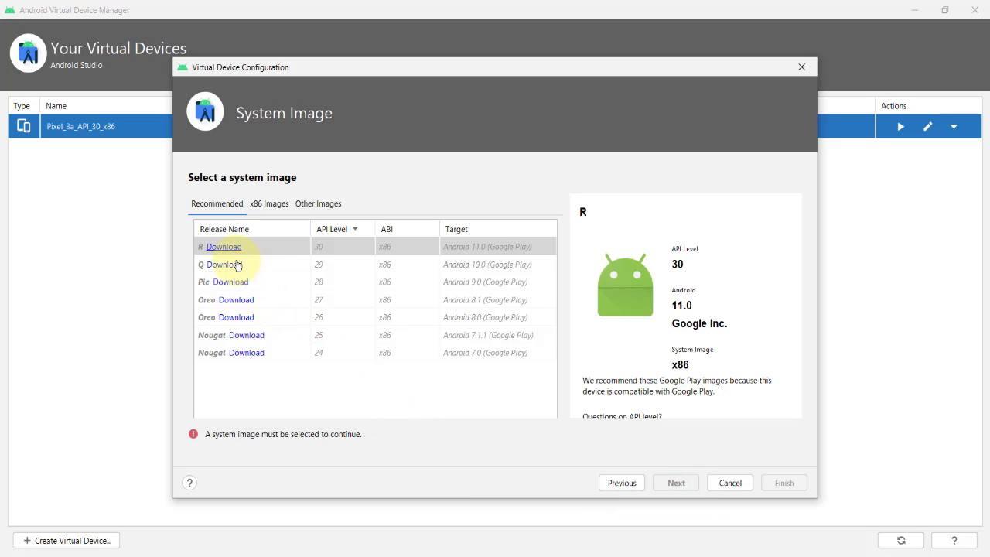
left_click(269, 204)
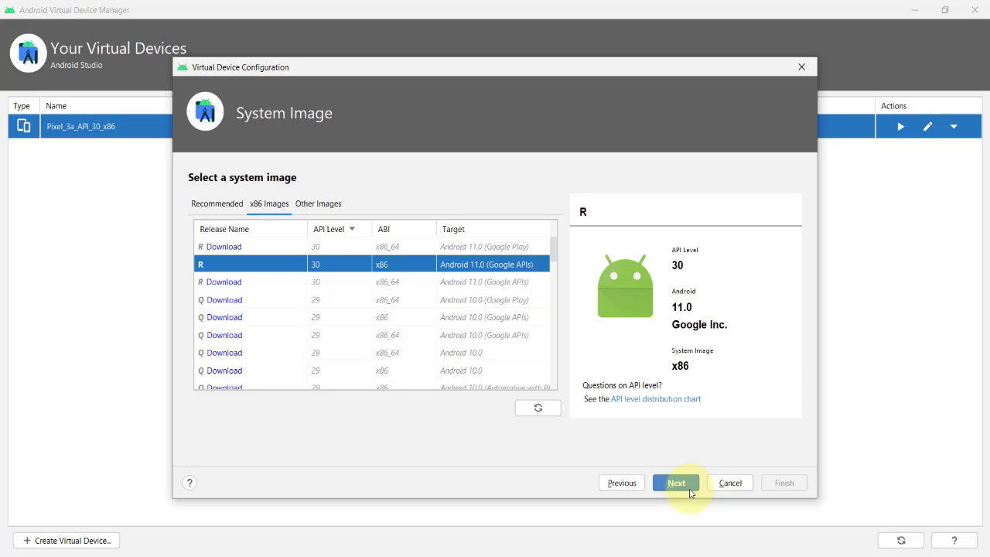
left_click(674, 483)
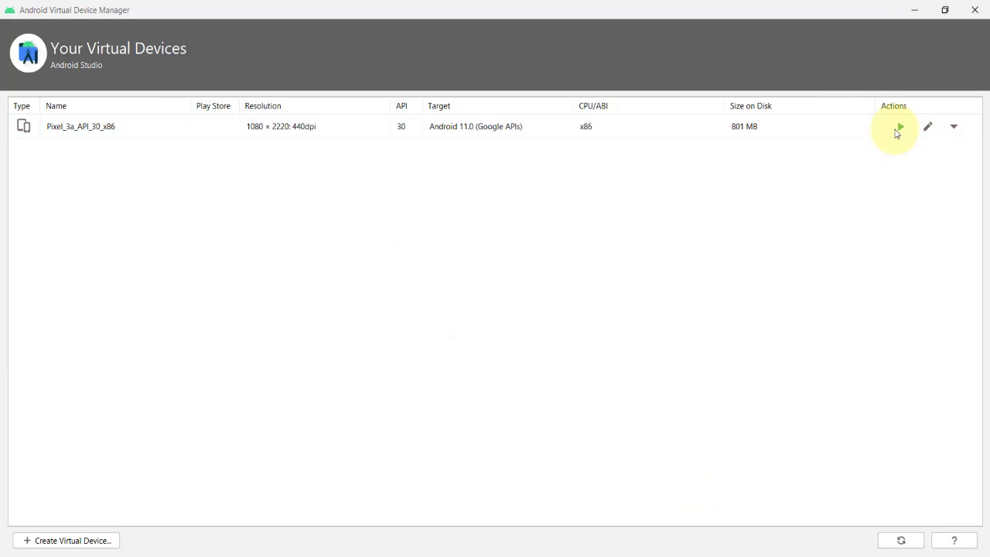
Launch the Pixel_3a_API_30_x86 emulator and let it boot to the home screen.
left_click(900, 126)
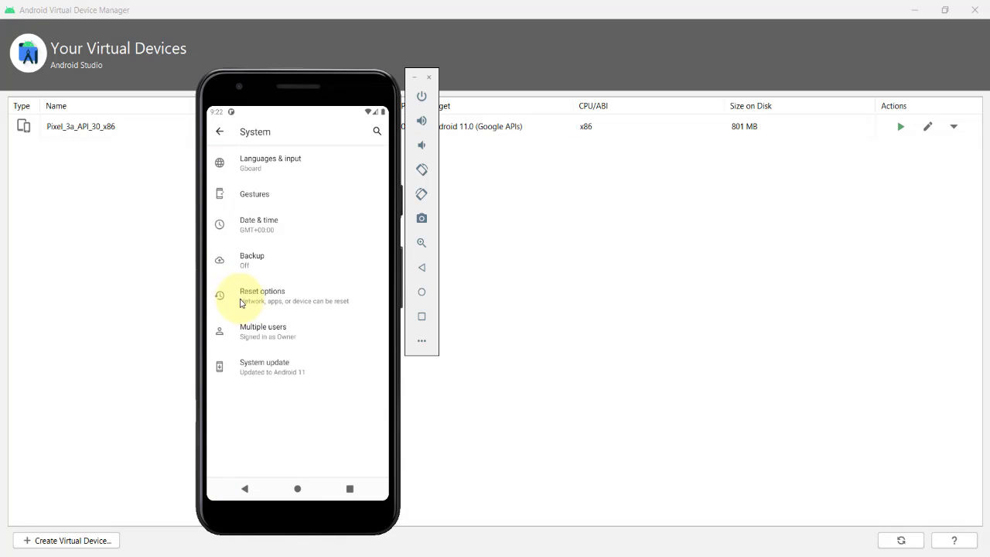
left_click(245, 489)
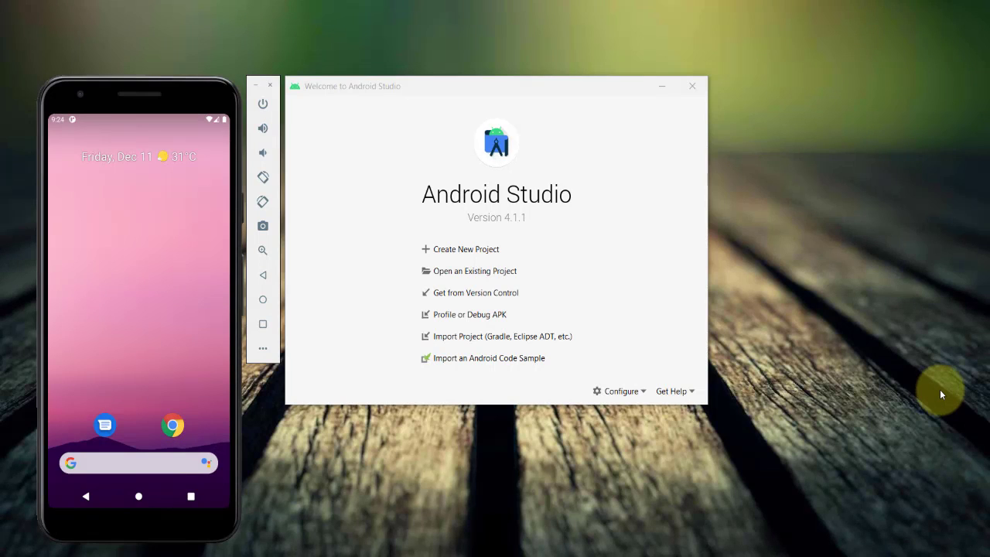
Start a new project and browse Wear OS, Automotive and Android Things templates, returning to Phone and Tablet.
left_click(466, 247)
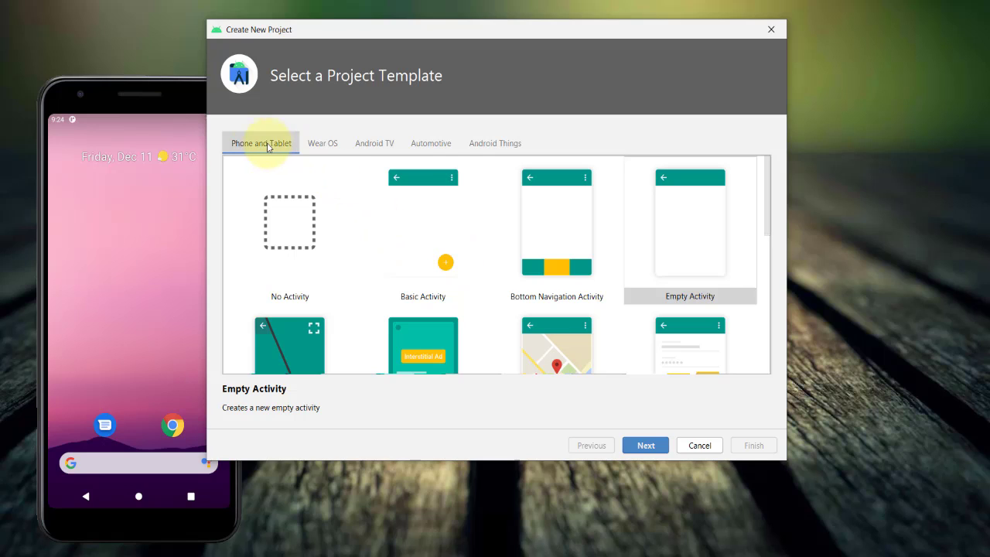
left_click(322, 142)
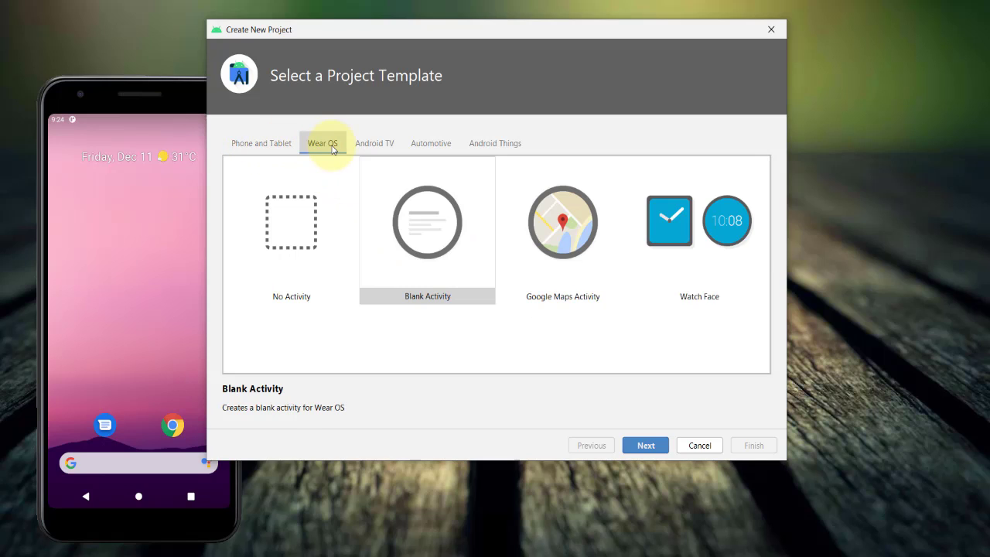
left_click(430, 142)
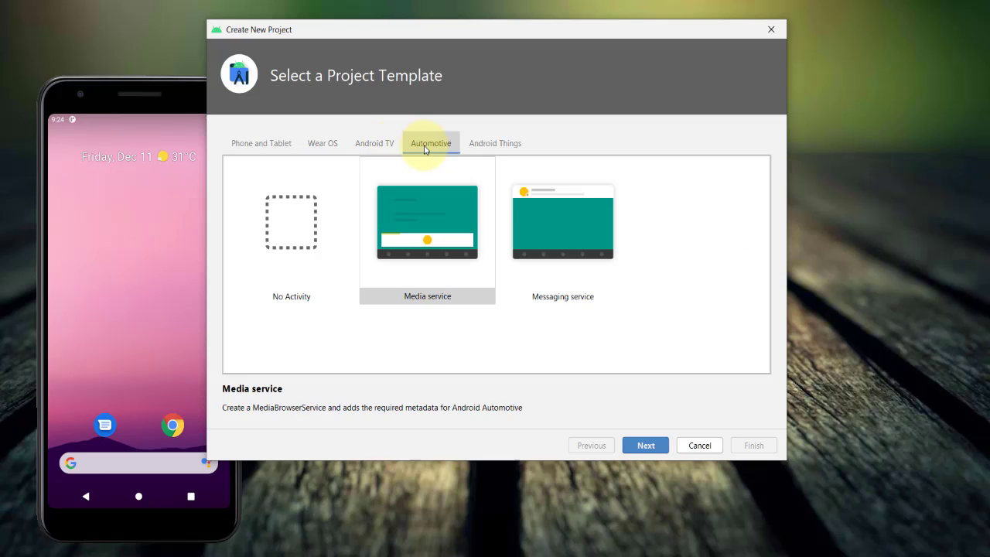
left_click(496, 142)
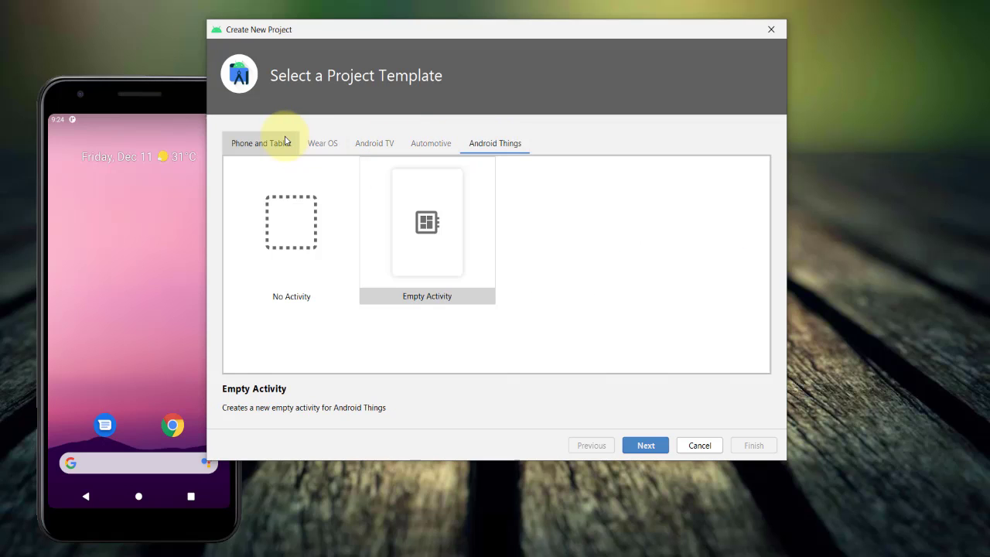
left_click(260, 142)
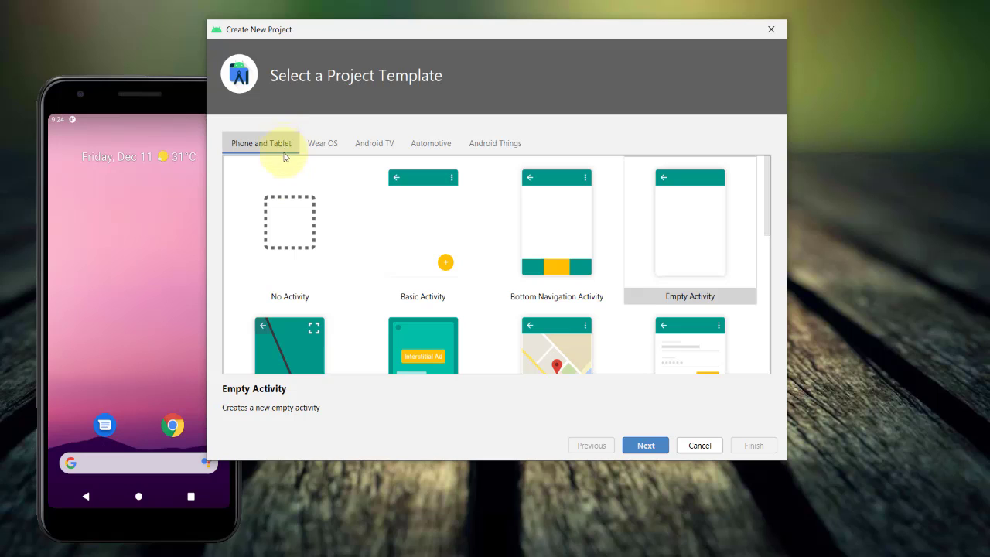
Choose the Basic Activity template and continue to project configuration.
left_click(424, 225)
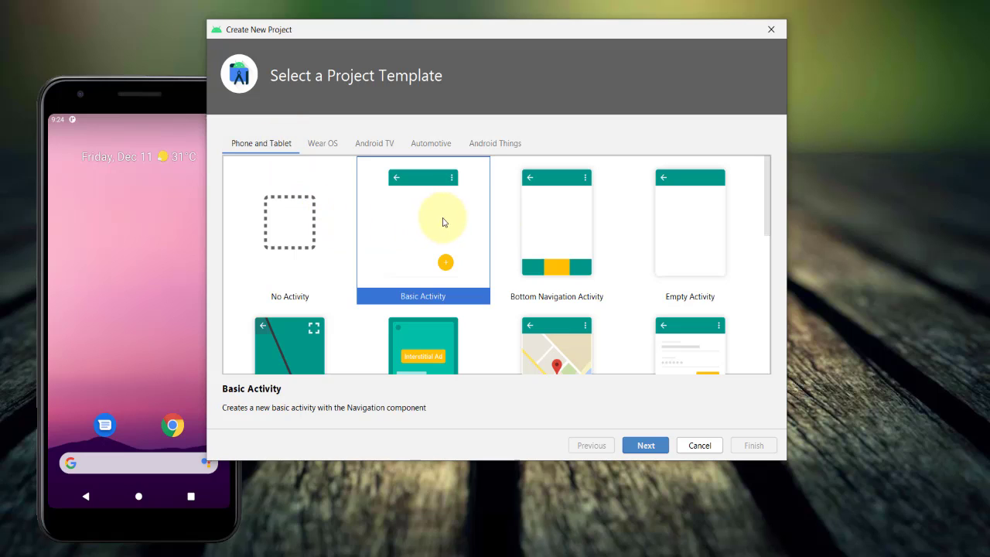
left_click(557, 224)
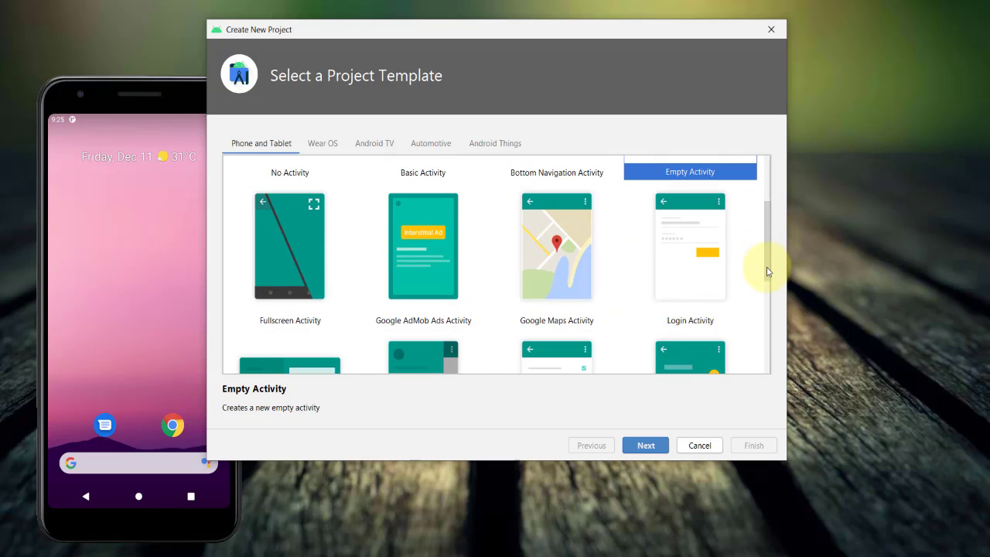
mouse_move(461, 282)
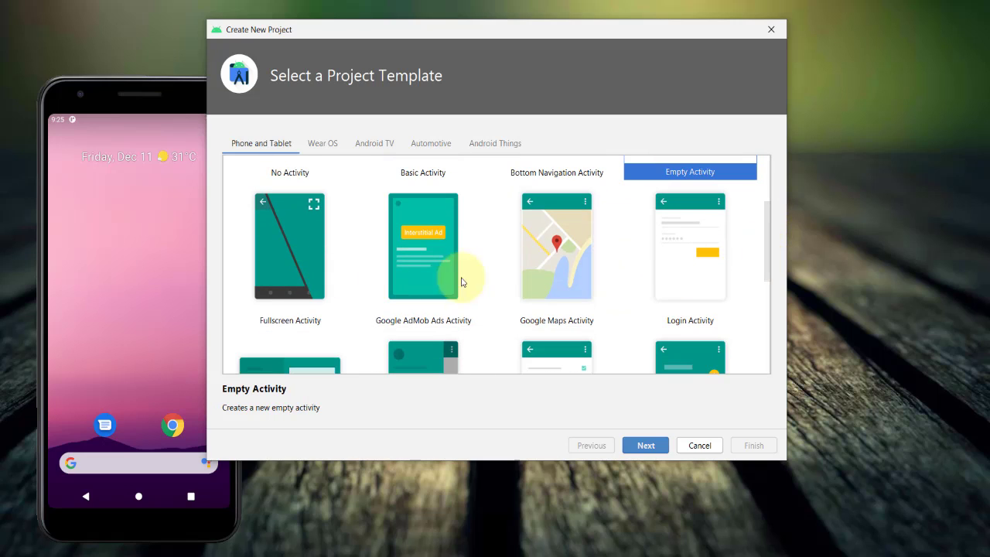
scroll("down", 3)
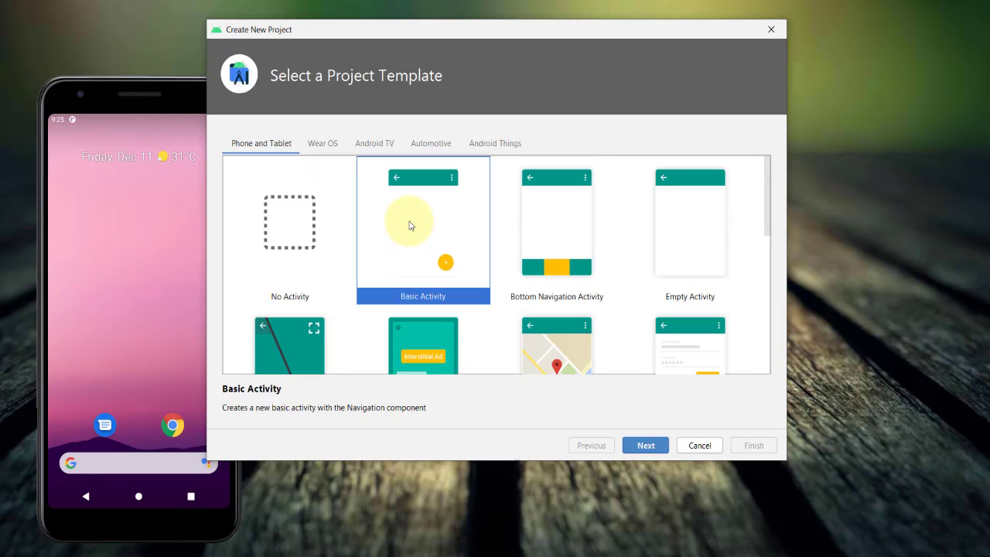
left_click(646, 445)
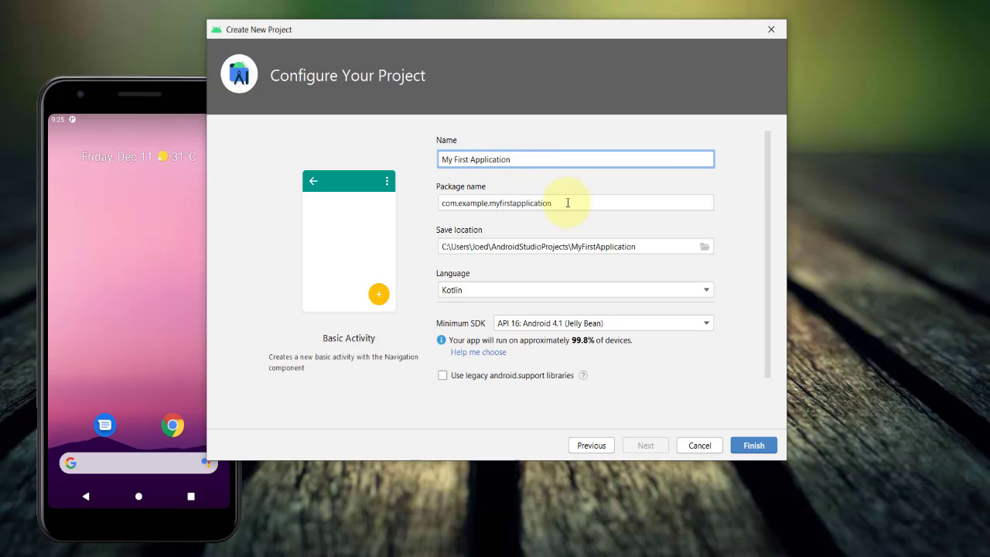
Check the package name and save location, then list the Java/Kotlin language choices.
triple_click(495, 203)
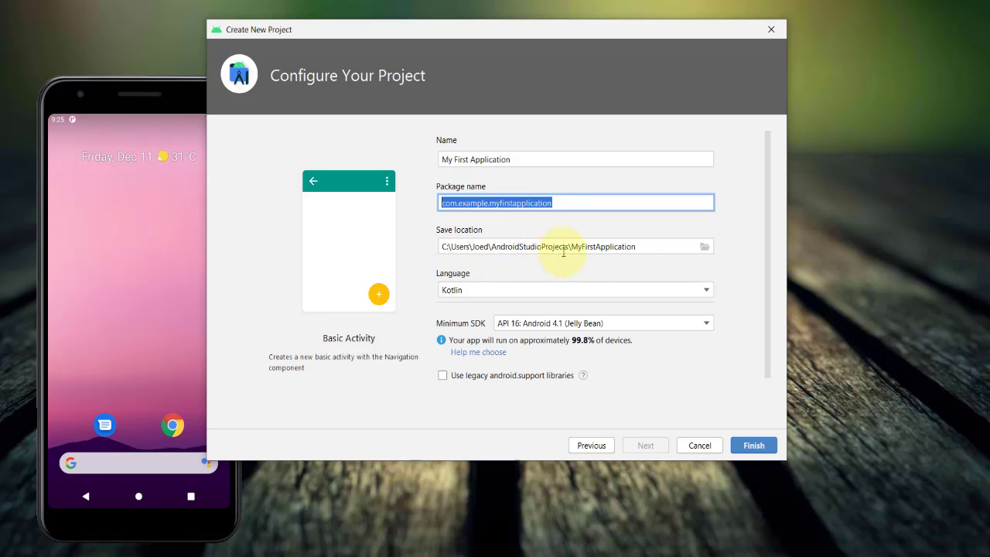
left_click(570, 246)
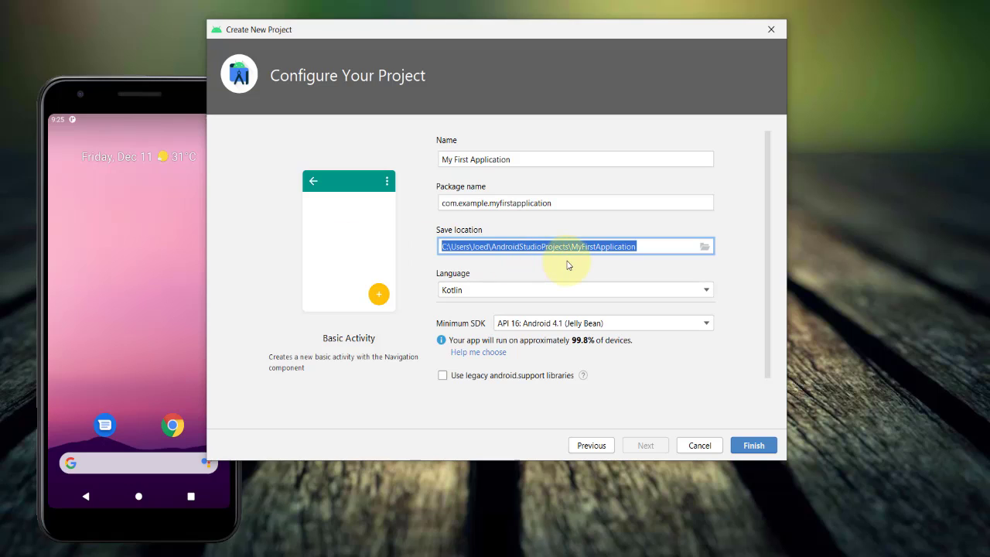
mouse_move(705, 294)
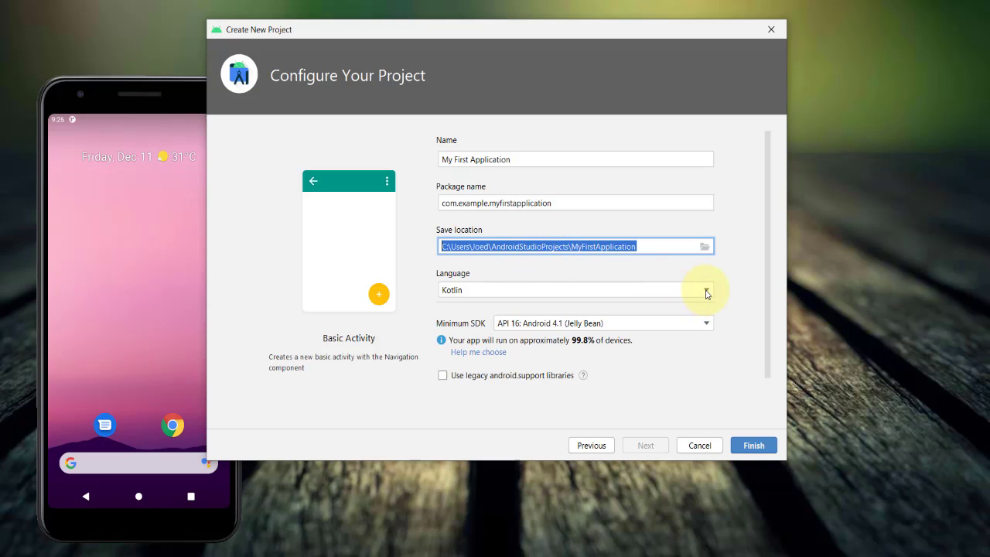
left_click(704, 290)
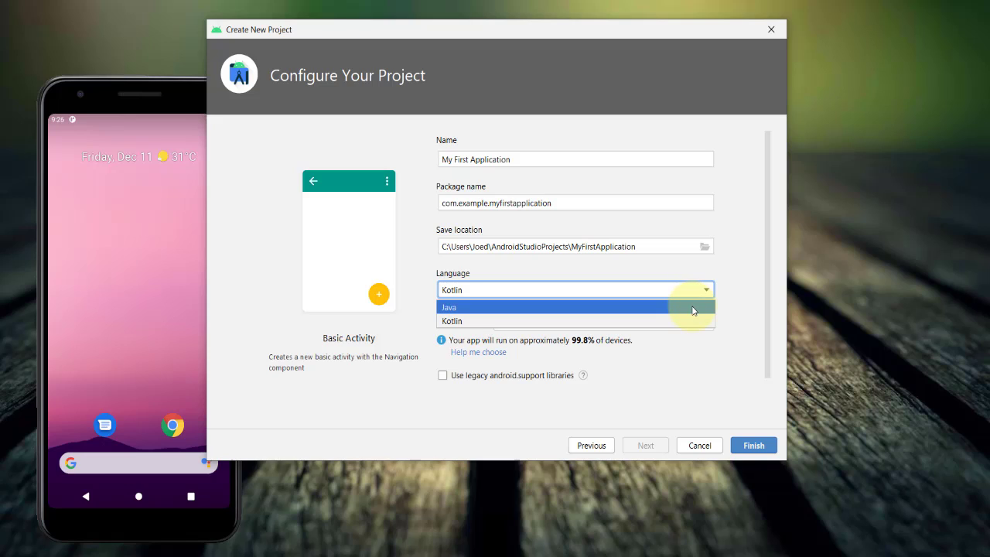
mouse_move(694, 312)
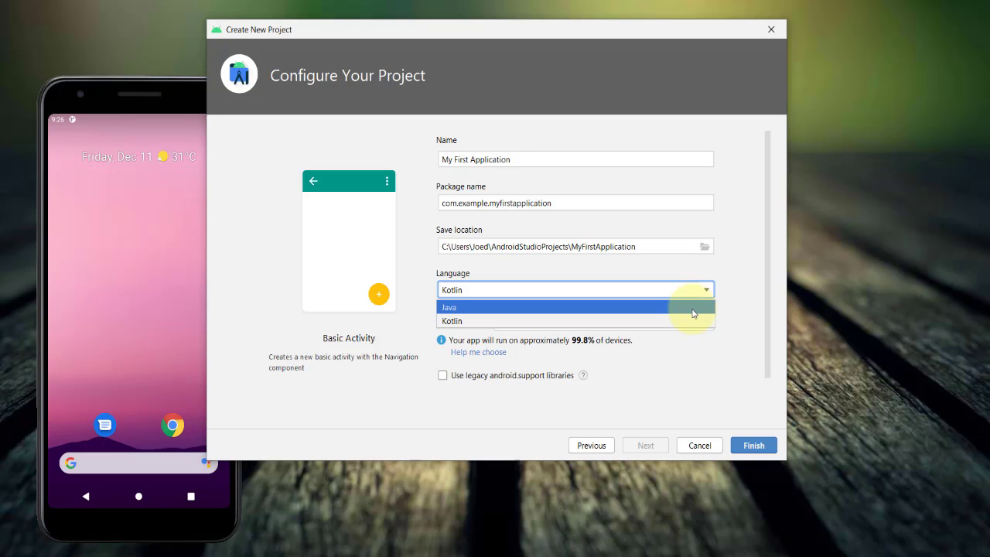
mouse_move(693, 319)
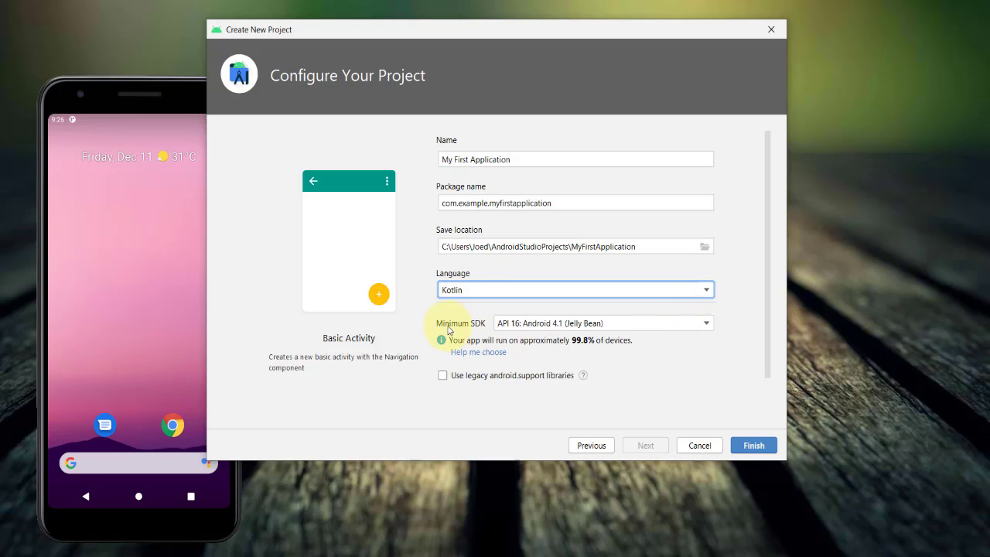
mouse_move(693, 328)
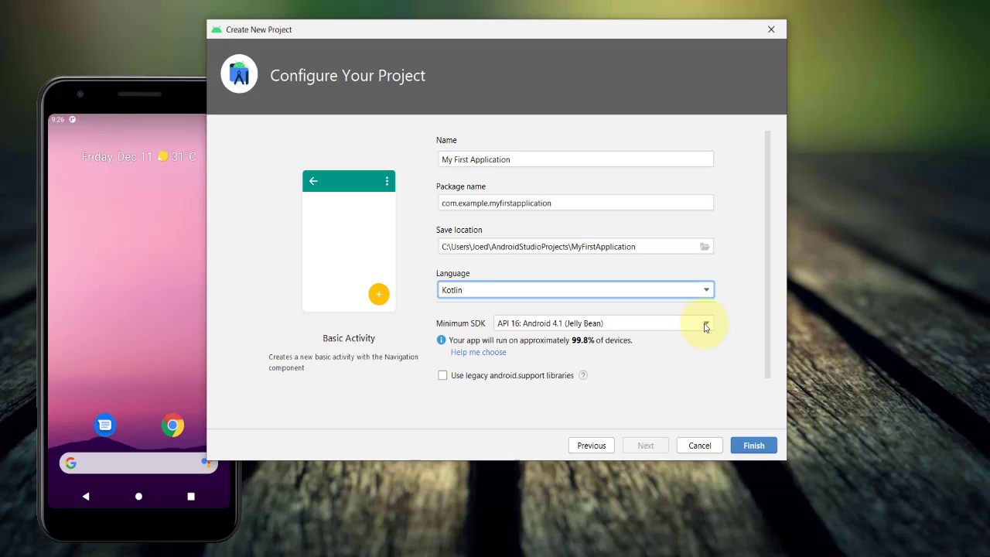
Set the minimum SDK to API 16: Android 4.1 (Jelly Bean) and finish creating the project.
left_click(704, 324)
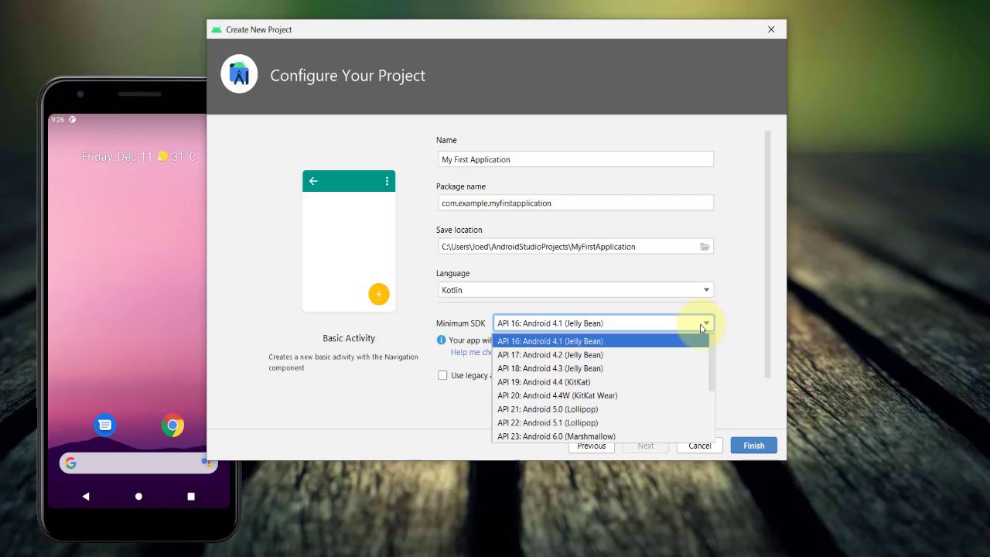
mouse_move(665, 344)
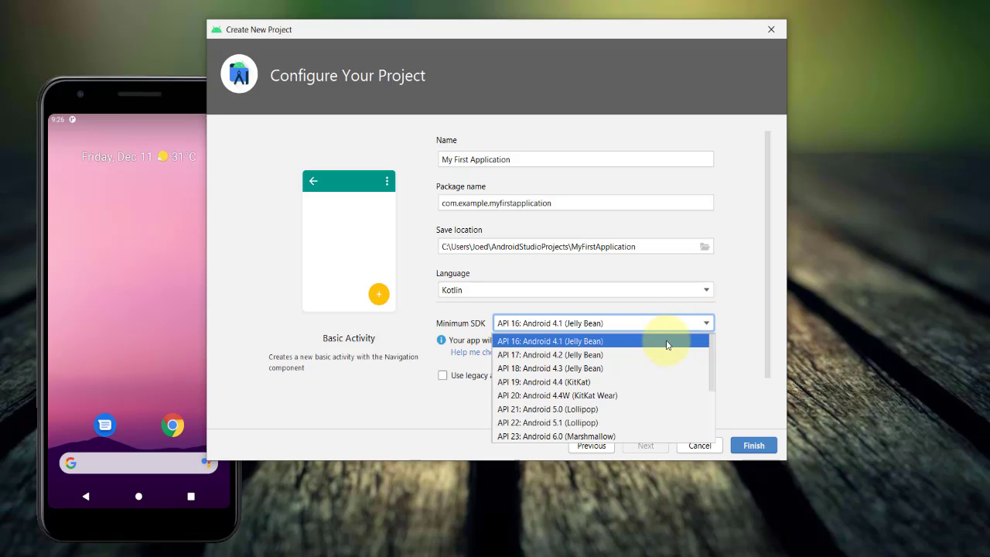
mouse_move(619, 437)
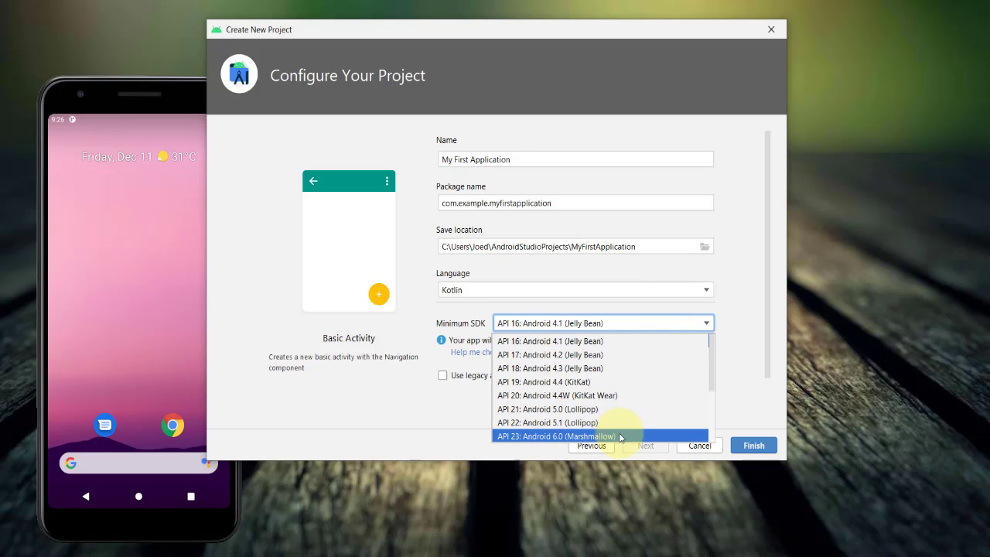
left_click(556, 436)
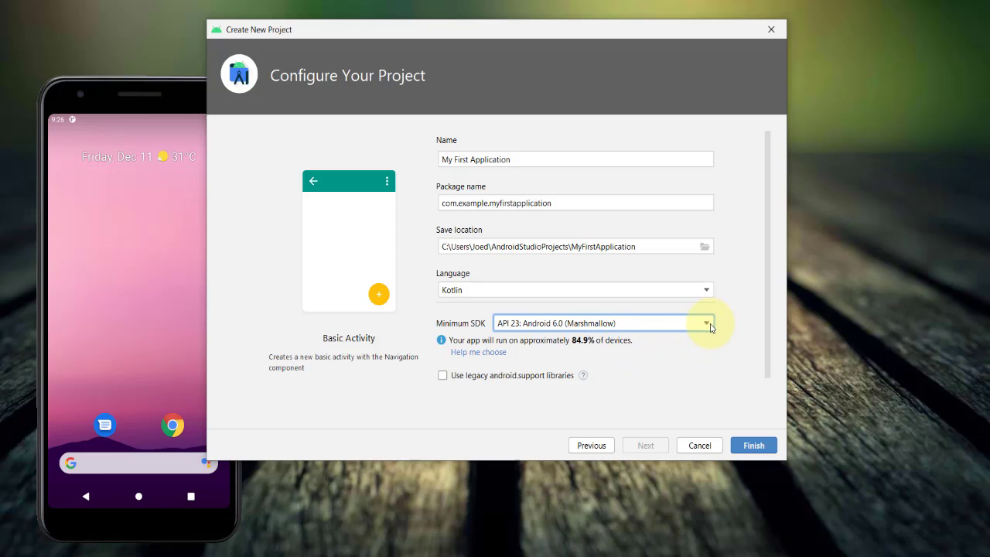
left_click(706, 323)
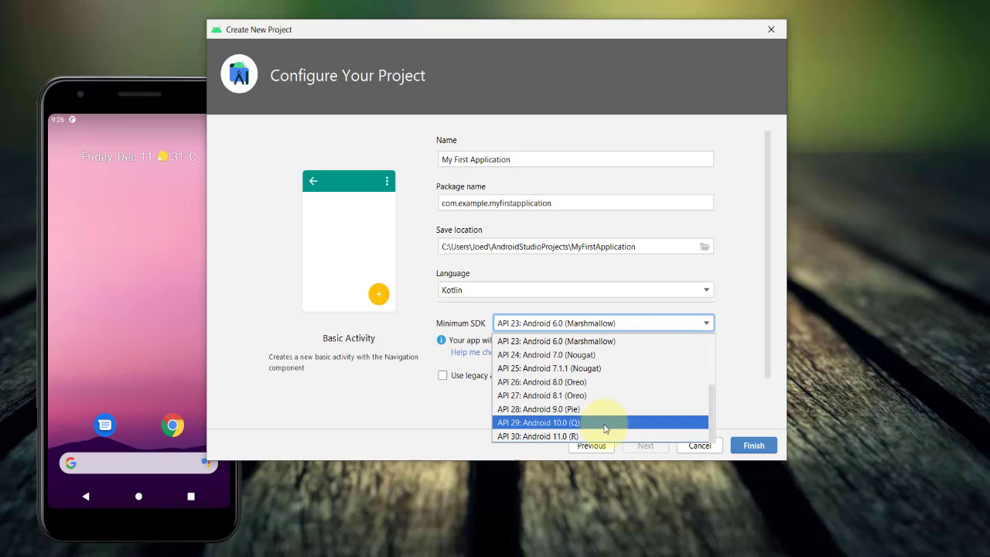
left_click(539, 422)
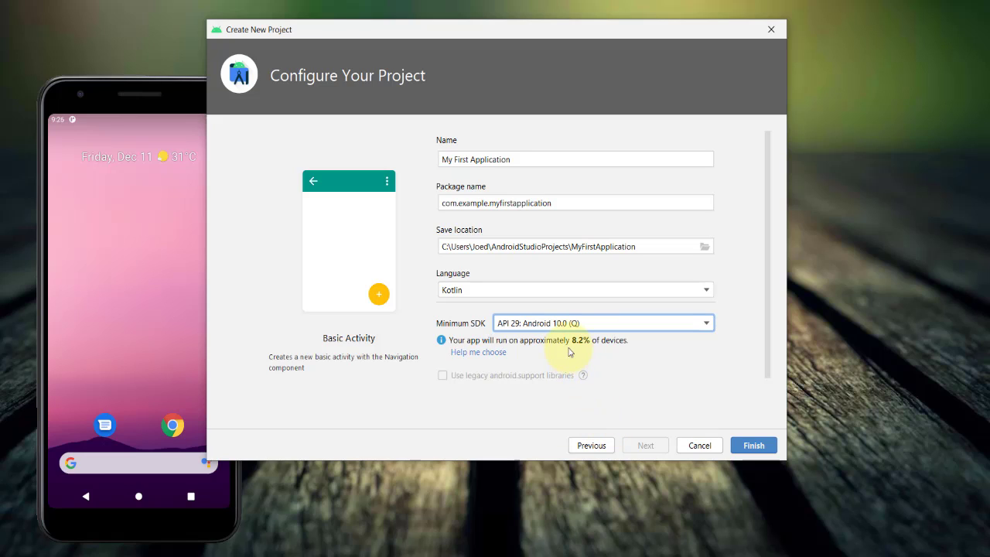
mouse_move(588, 347)
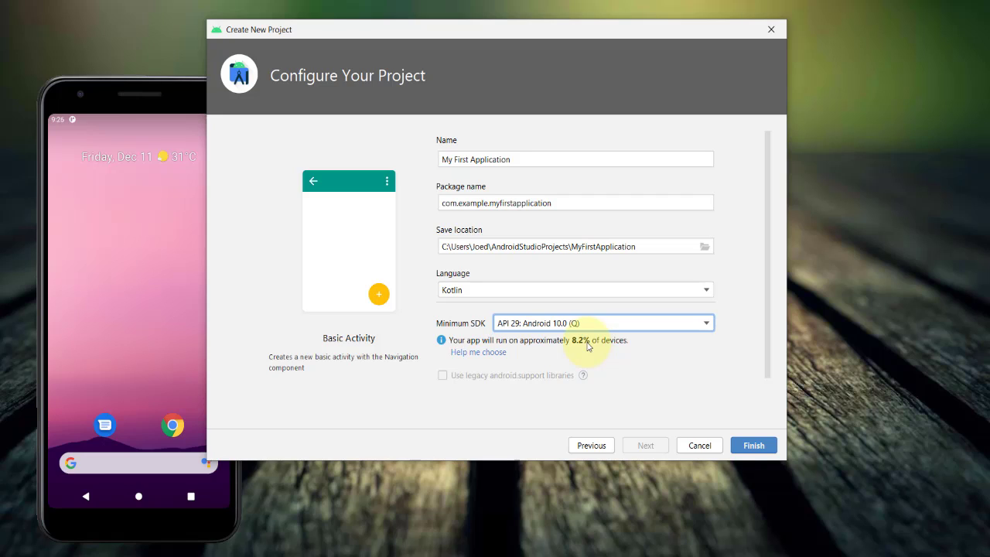
left_click(603, 323)
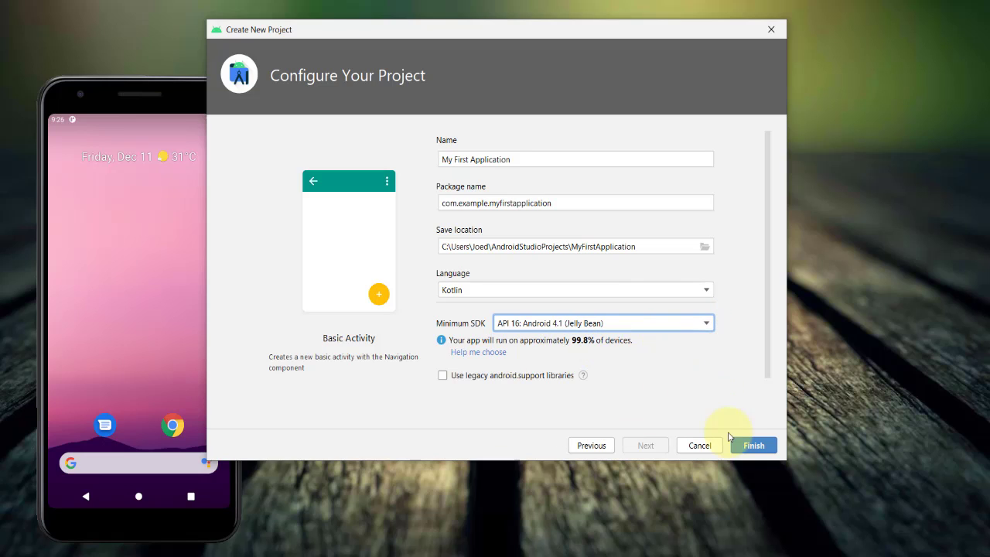
left_click(752, 446)
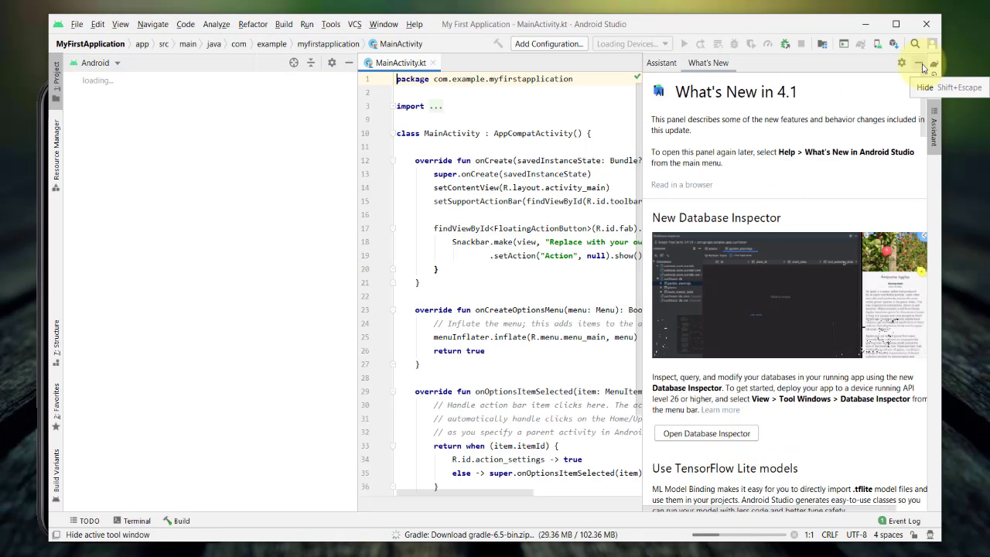
Hide the What's New panel and run the app on the Pixel emulator.
left_click(922, 69)
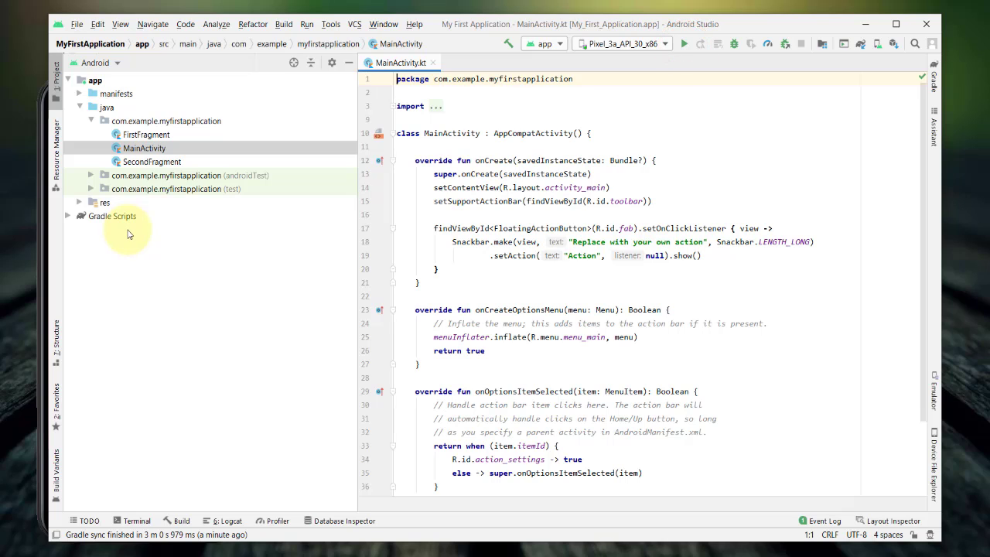
mouse_move(681, 94)
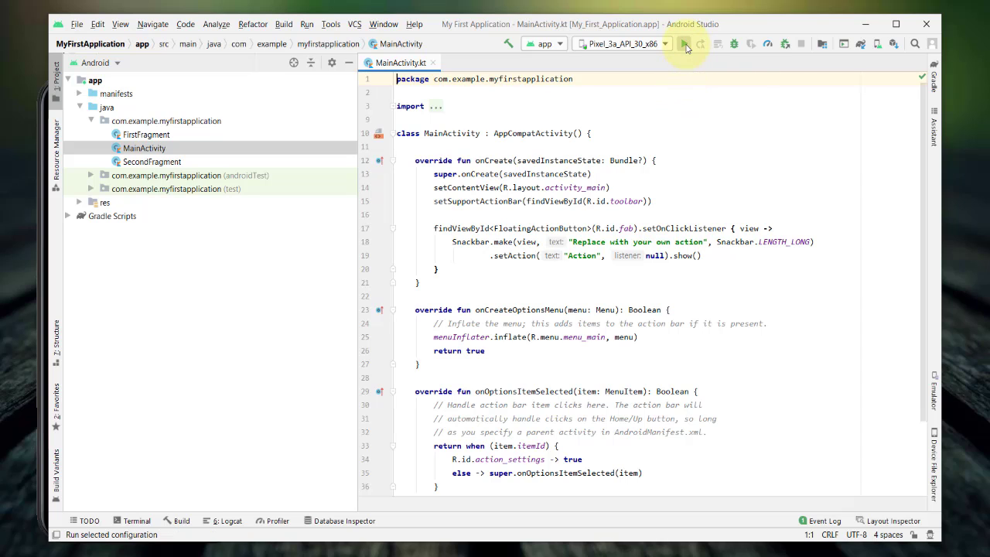
left_click(684, 43)
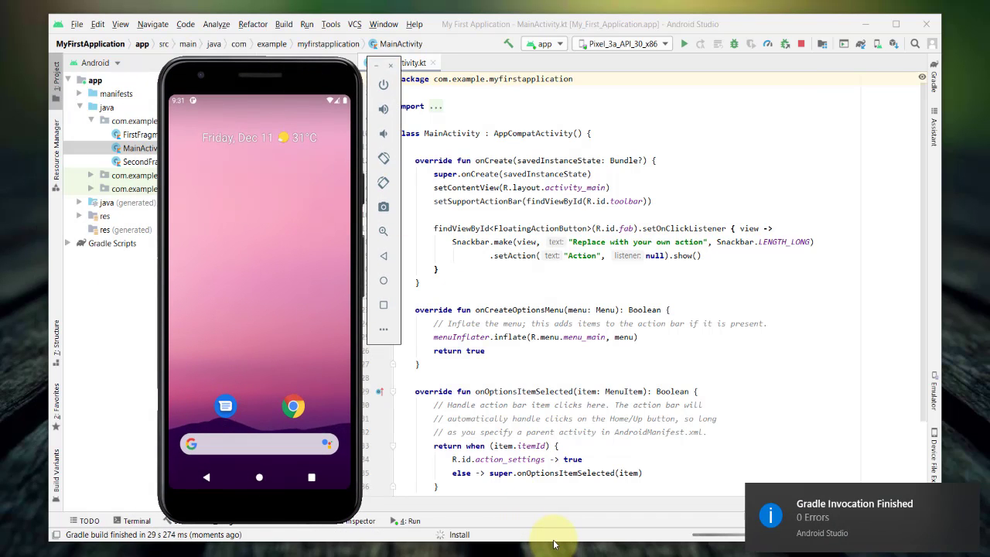
Try the app's Settings menu, move to the second fragment and back, then tap the floating action button.
left_click(684, 43)
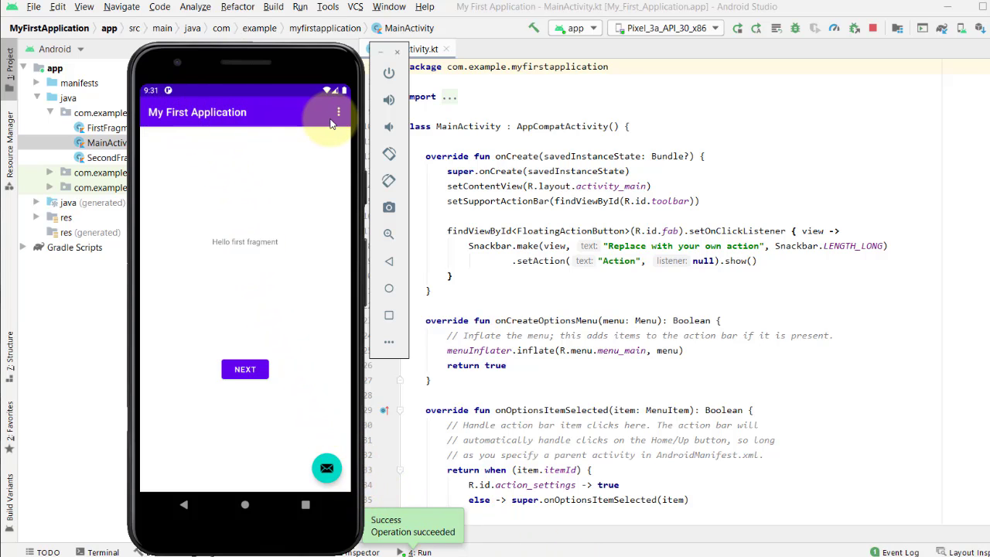
left_click(337, 112)
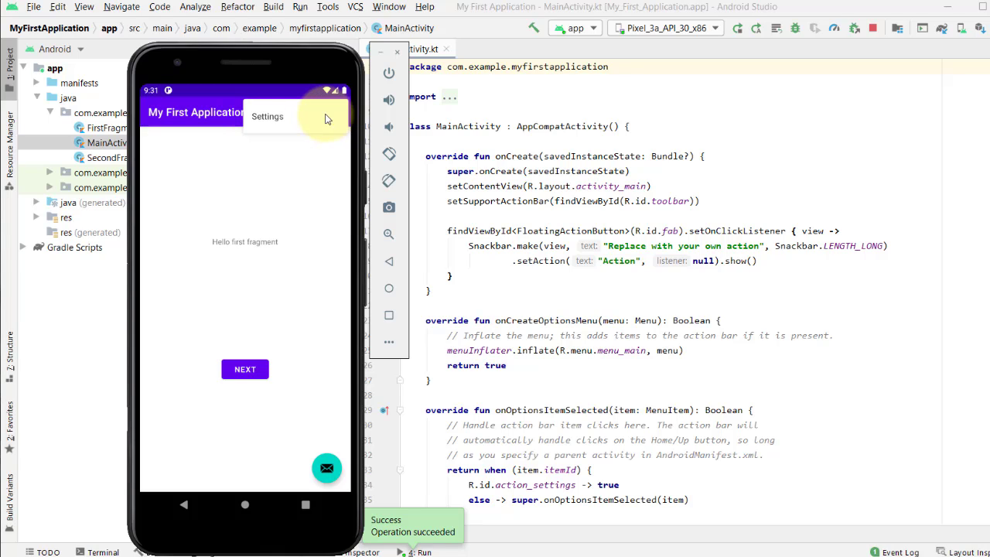
mouse_move(266, 116)
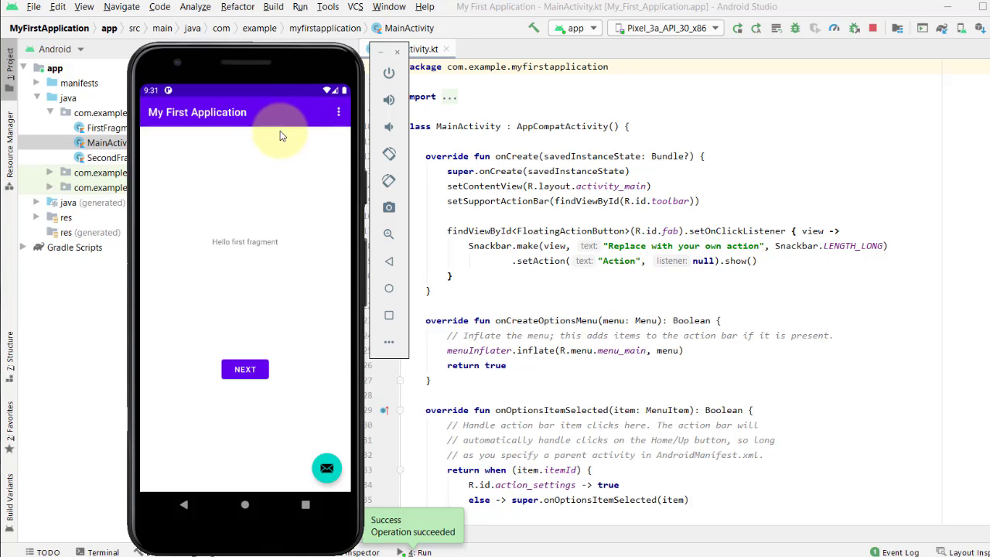
mouse_move(207, 253)
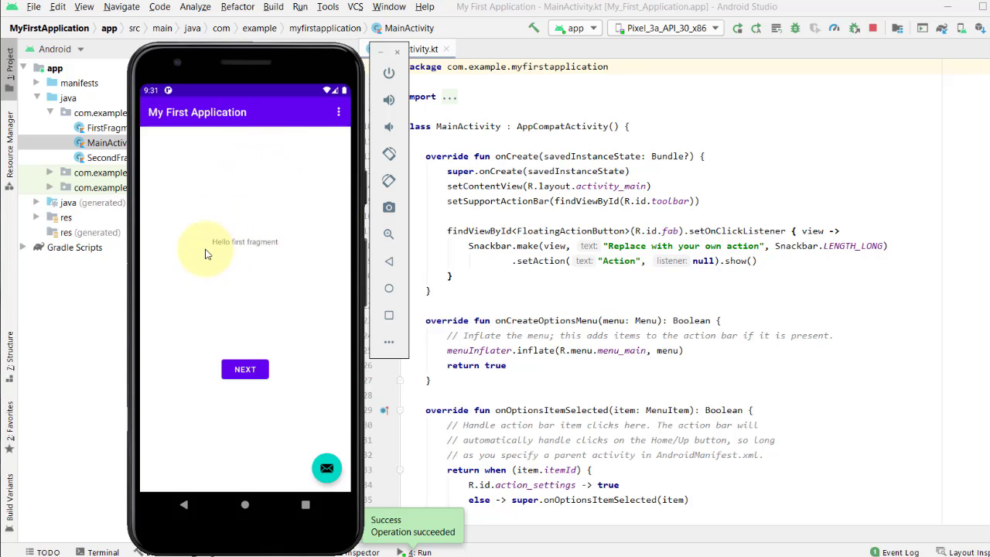
mouse_move(272, 257)
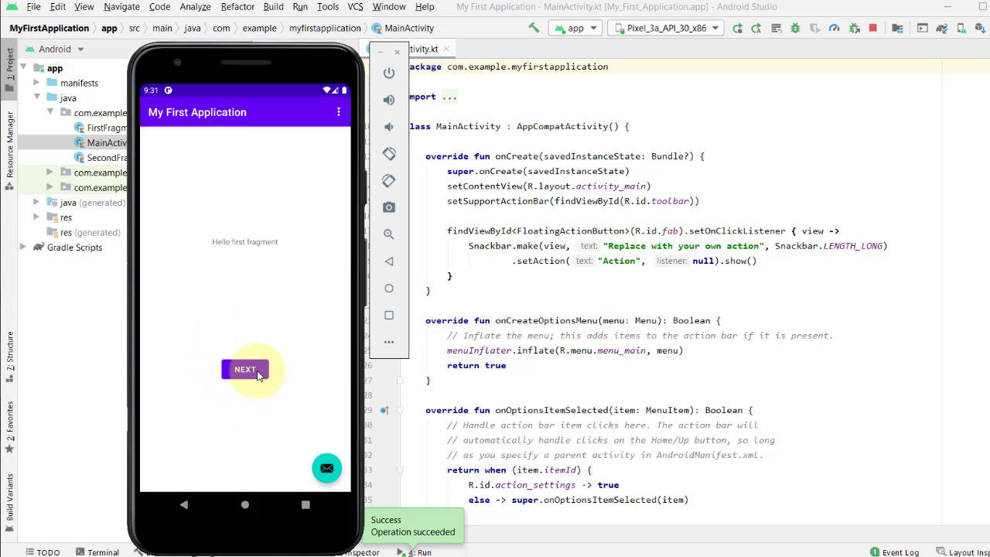
left_click(245, 368)
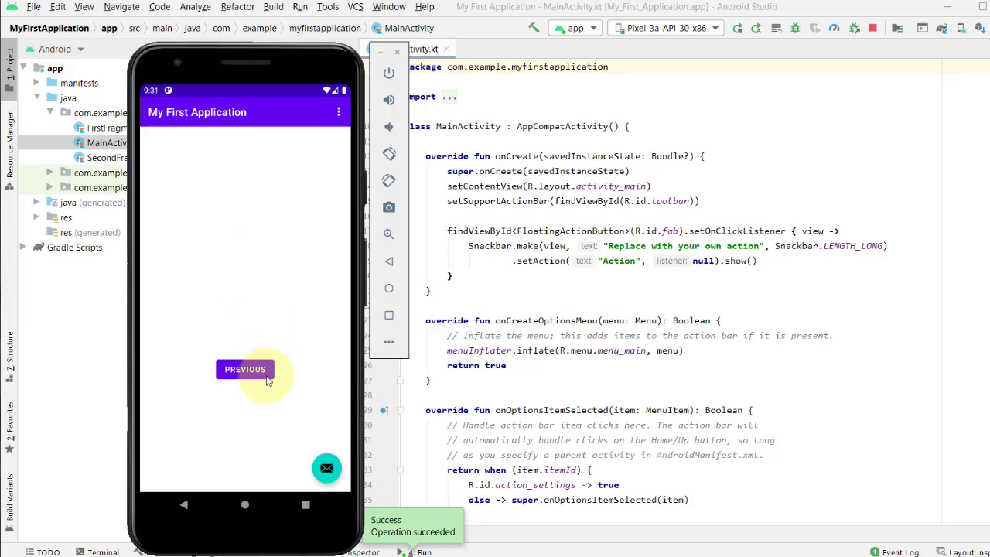
left_click(245, 369)
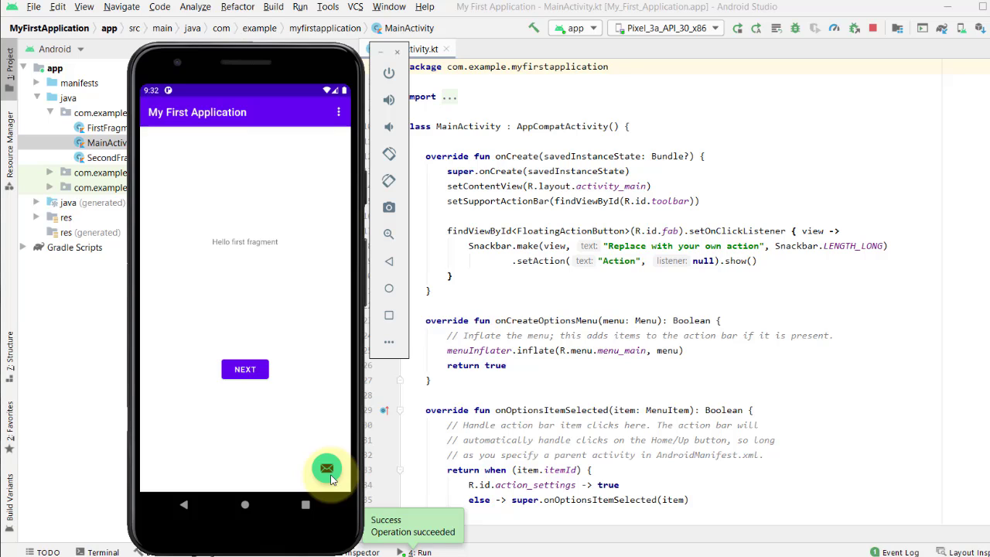
left_click(326, 467)
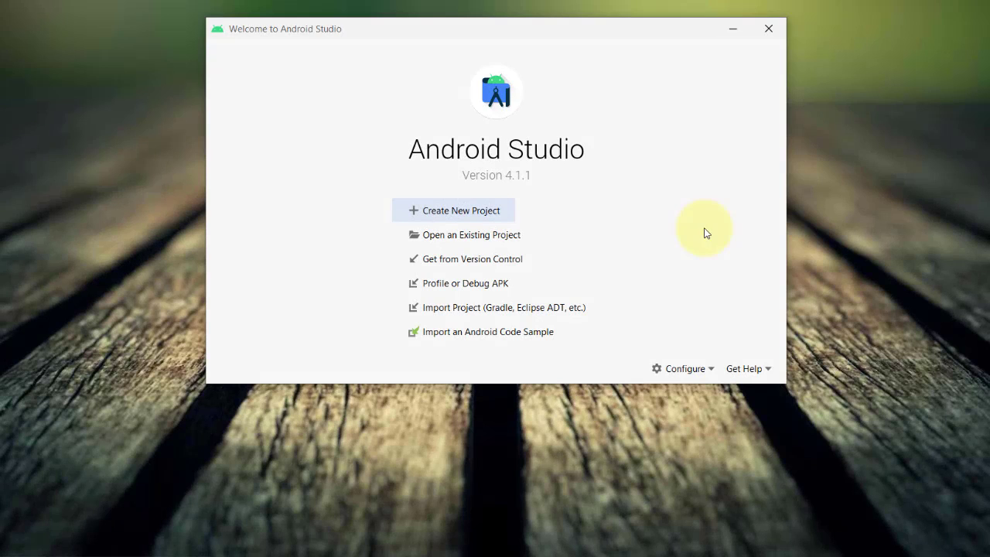
mouse_move(709, 405)
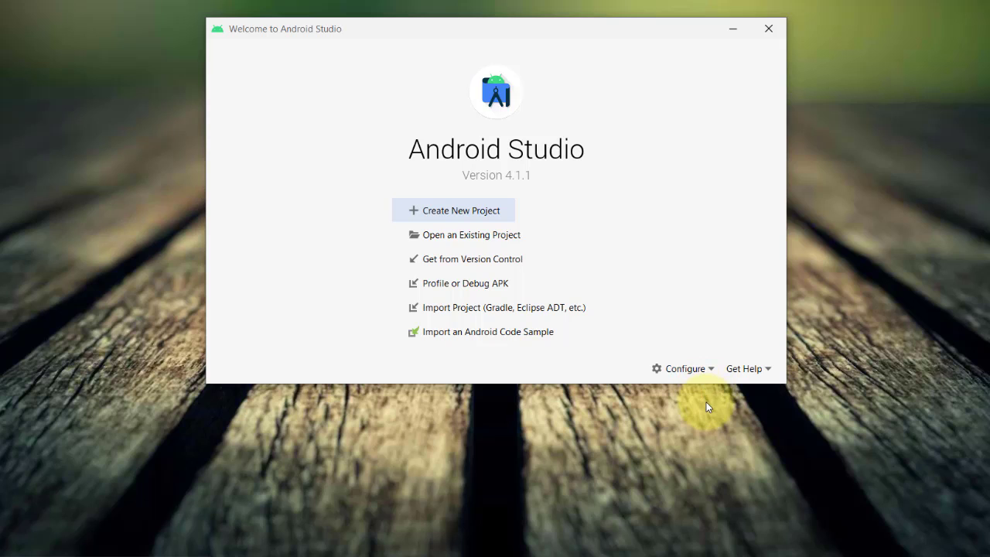
mouse_move(701, 379)
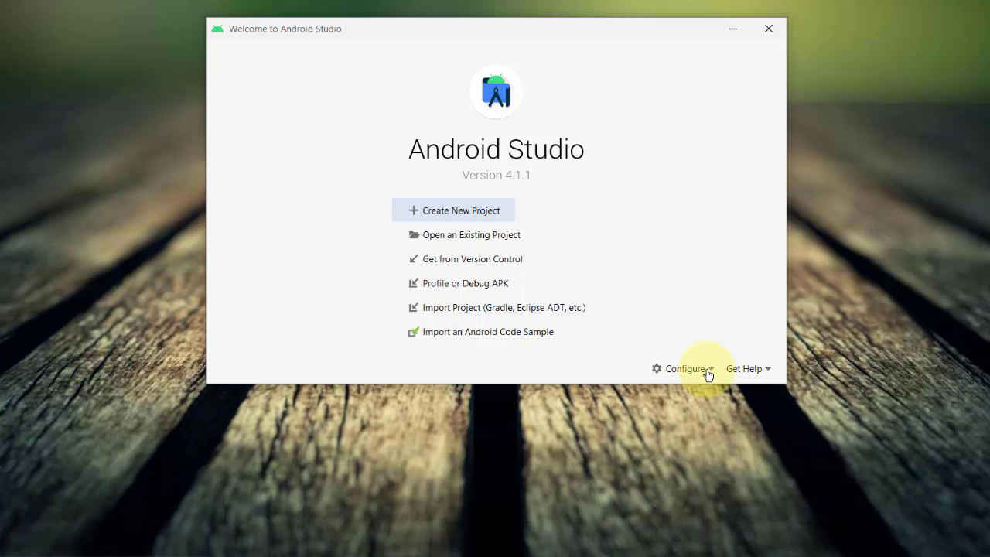
Run Check for Updates from the welcome screen's Configure menu.
left_click(684, 369)
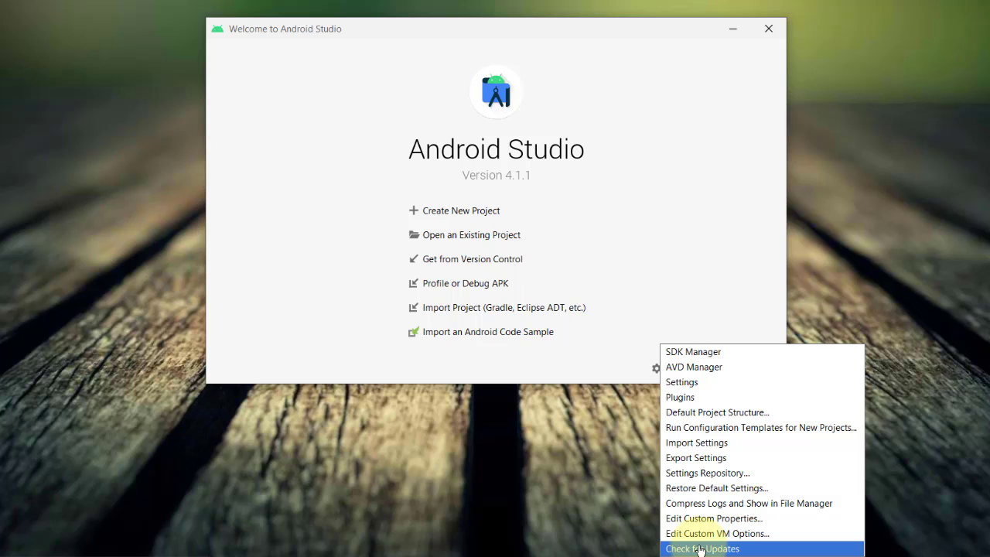
left_click(702, 548)
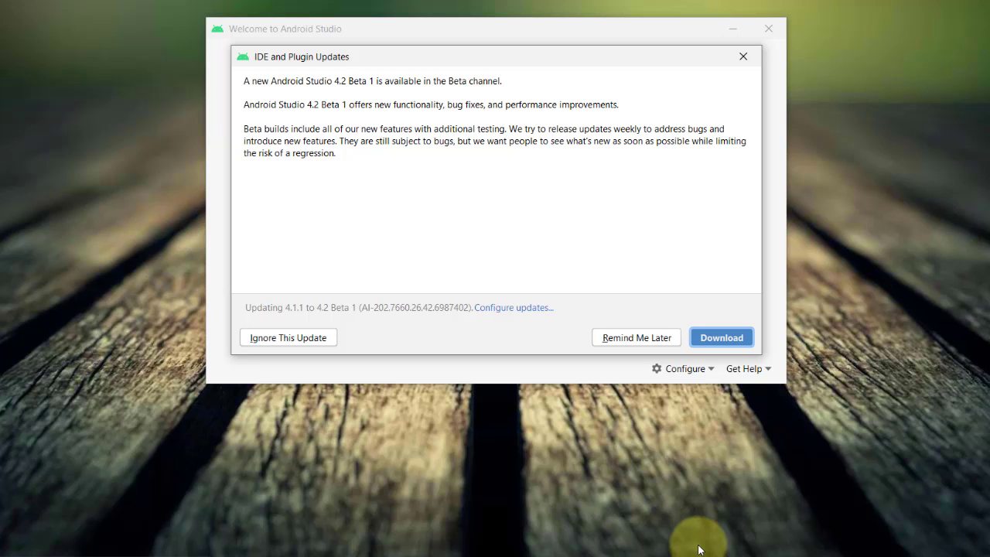
mouse_move(294, 346)
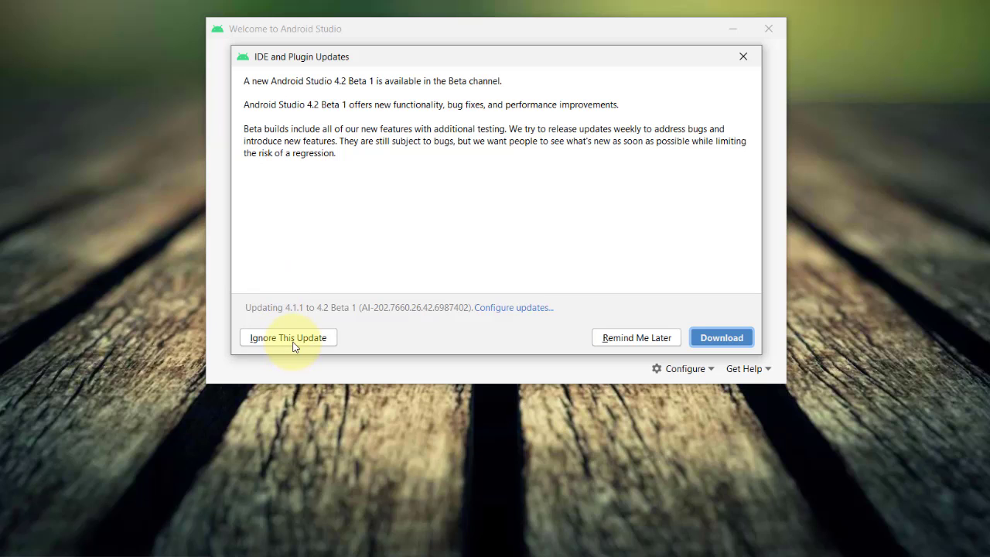
mouse_move(545, 324)
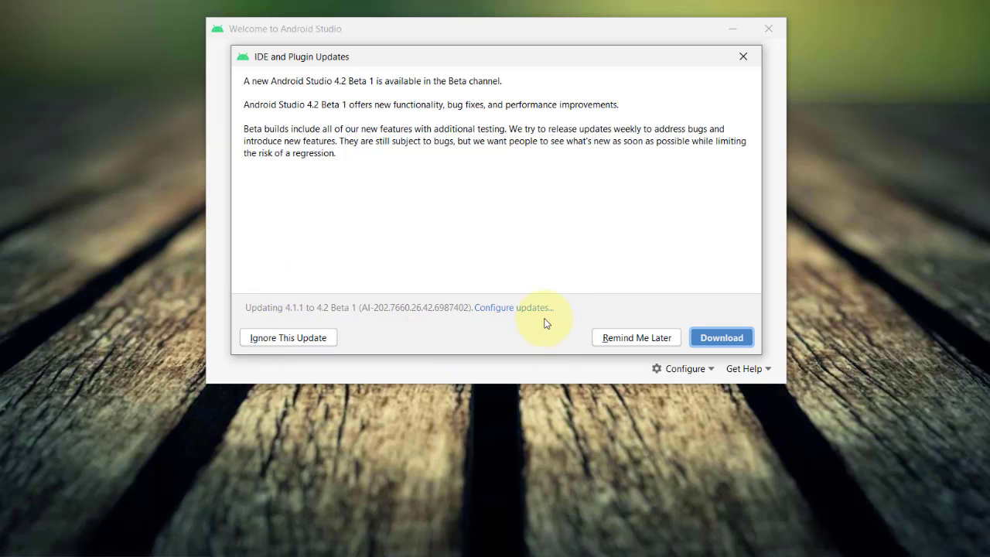
mouse_move(532, 320)
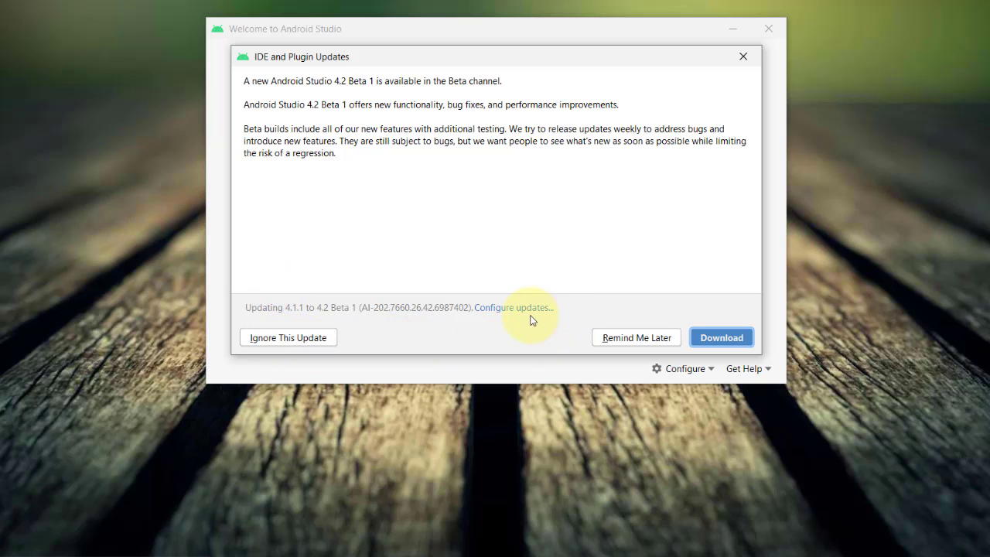
Follow the Configure updates link from the 4.2 Beta 1 update notice.
left_click(514, 306)
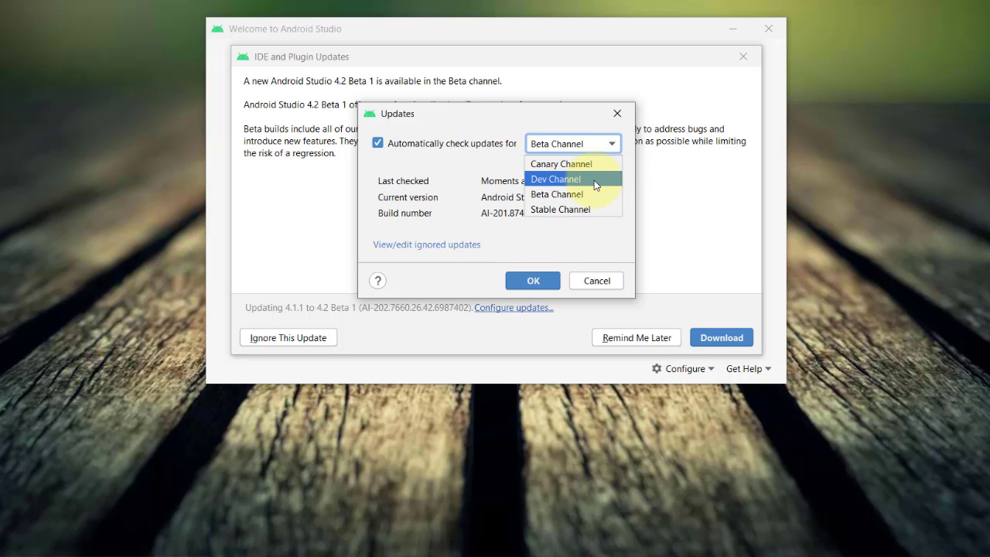
mouse_move(594, 195)
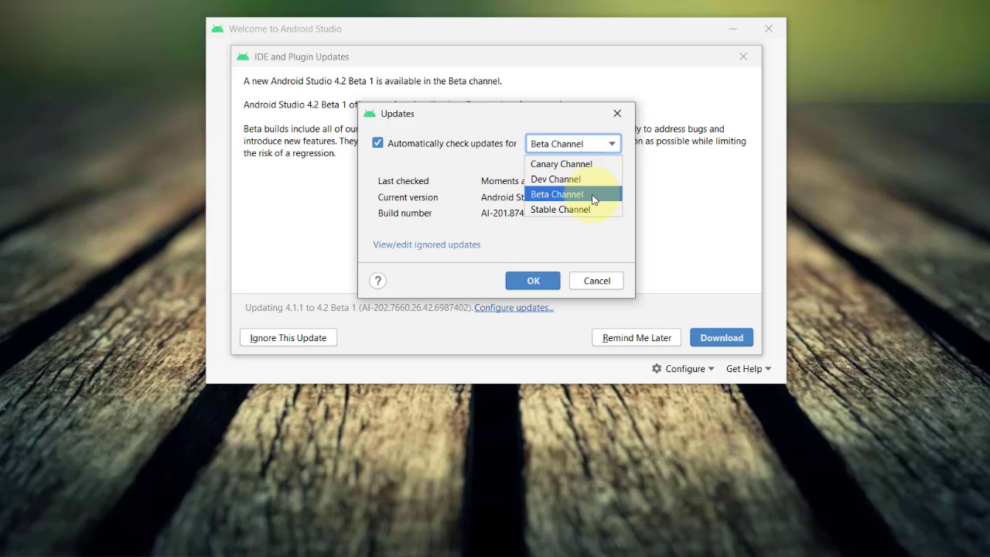
mouse_move(560, 164)
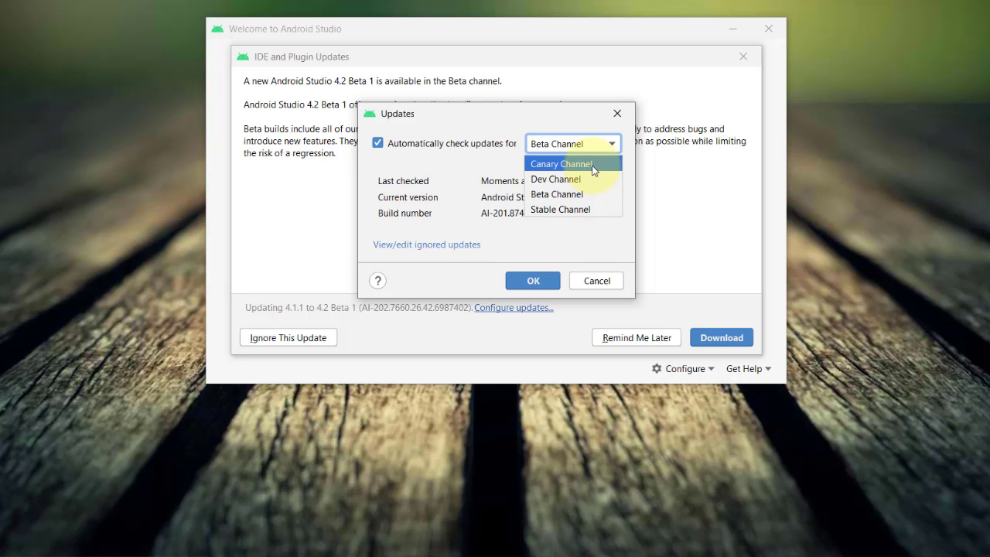